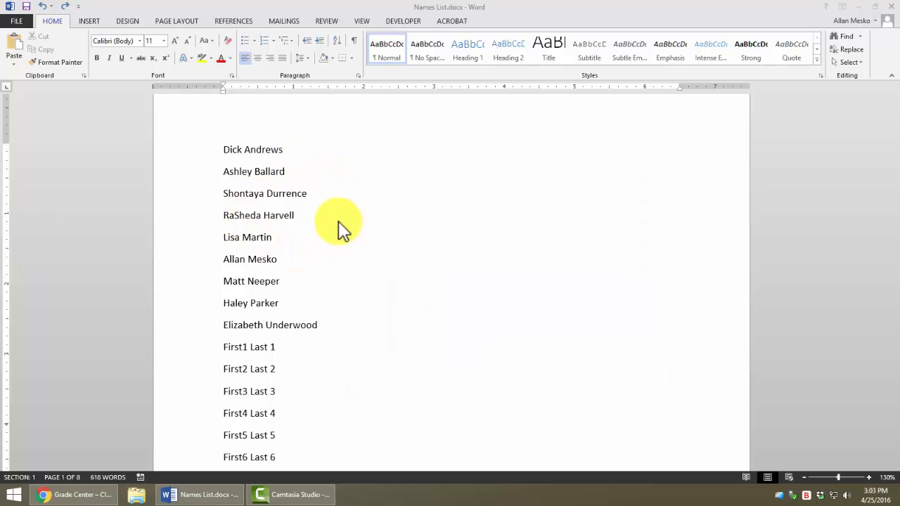
pyautogui.moveTo(299, 162)
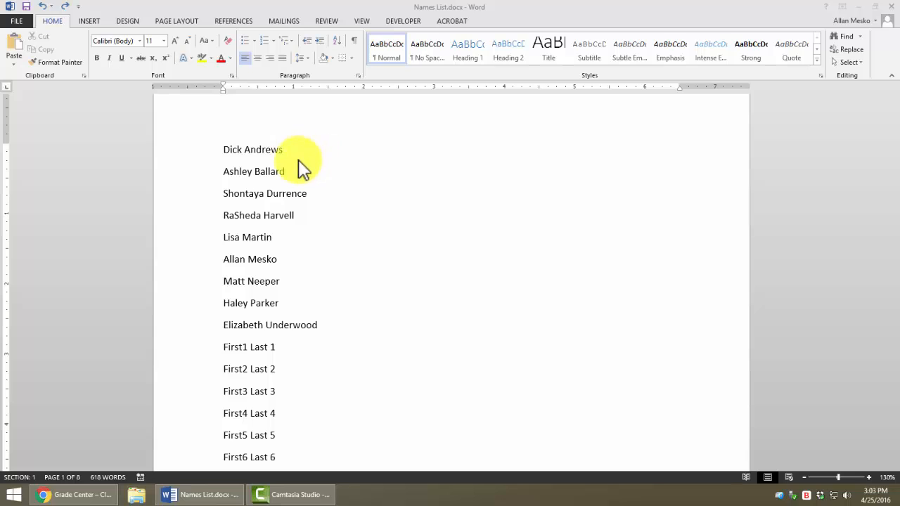
pyautogui.moveTo(236, 155)
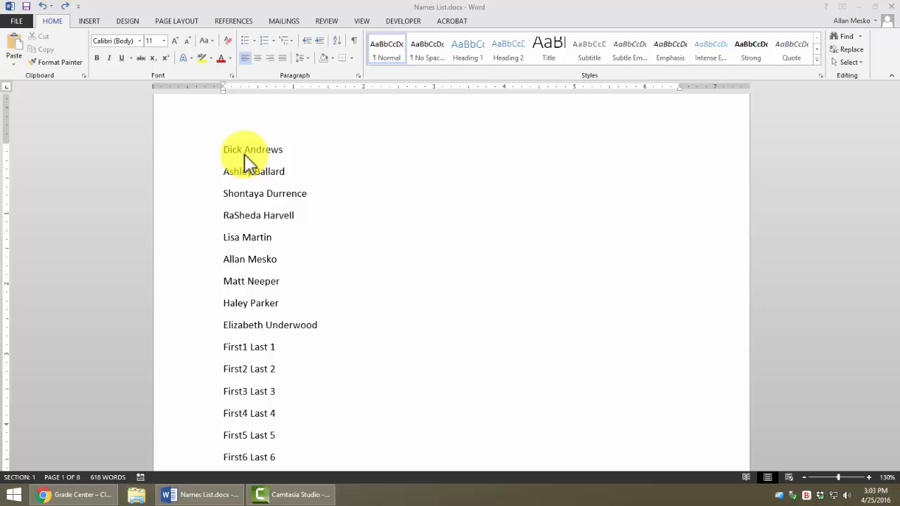
pyautogui.moveTo(295, 149)
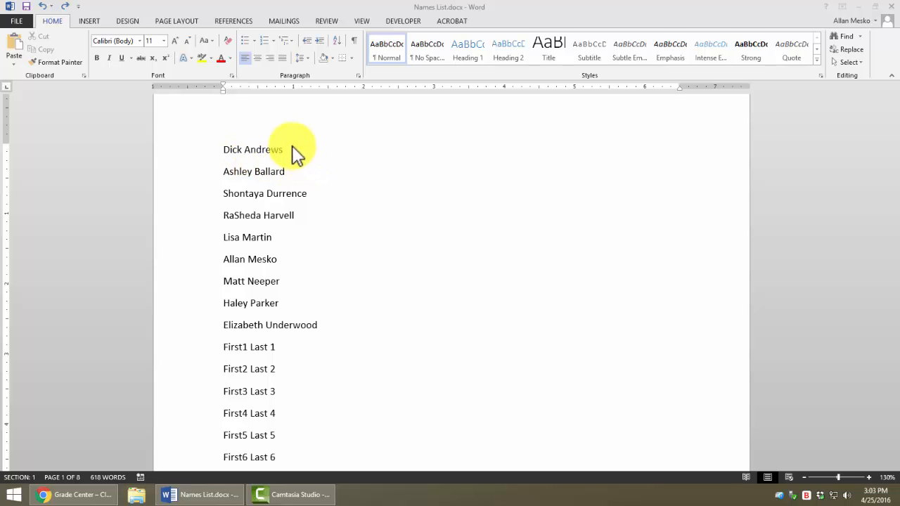
pyautogui.moveTo(224, 146)
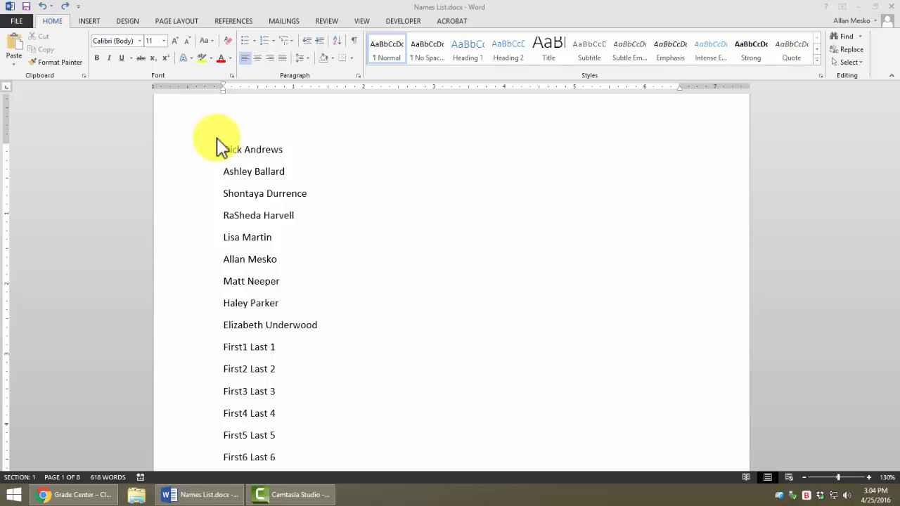
pyautogui.moveTo(225, 149)
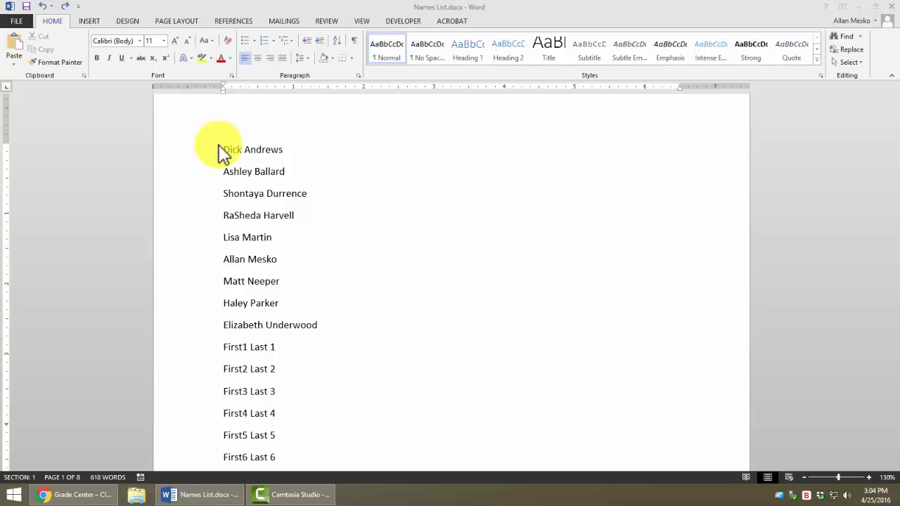
pyautogui.moveTo(246, 133)
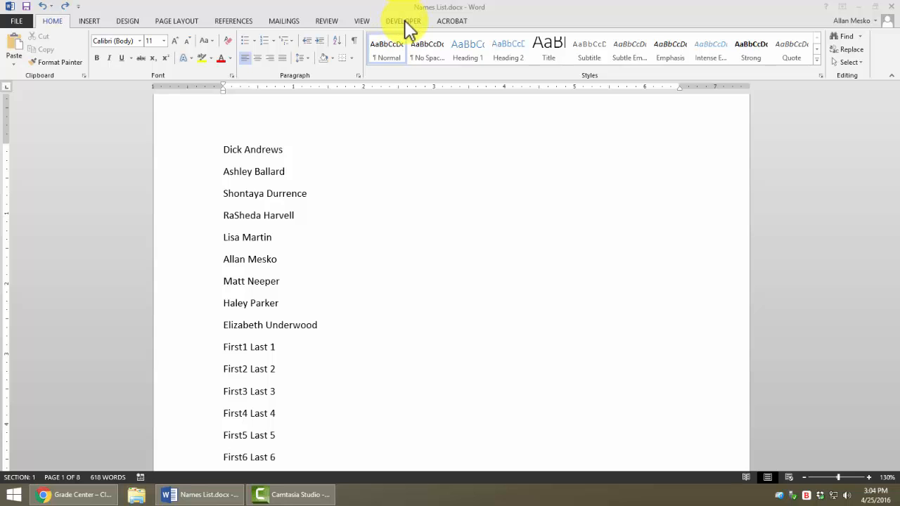
pyautogui.moveTo(415, 24)
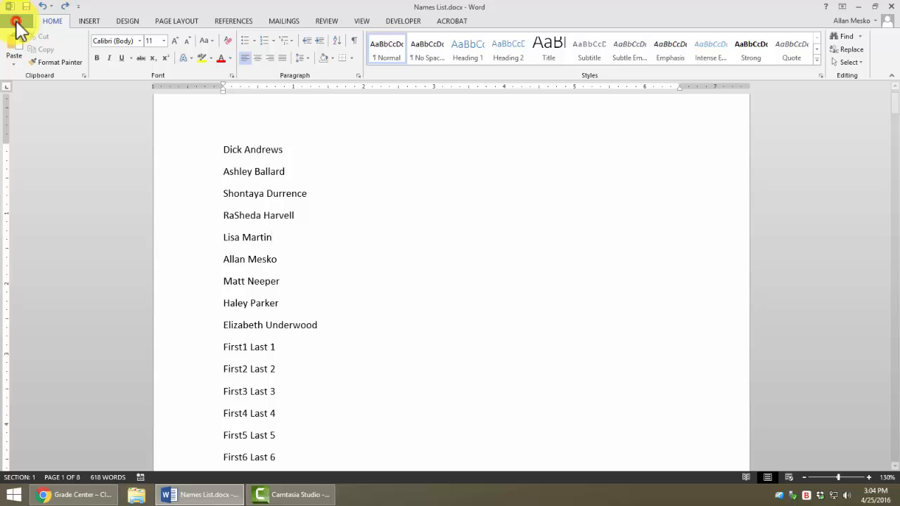
pyautogui.moveTo(25, 74)
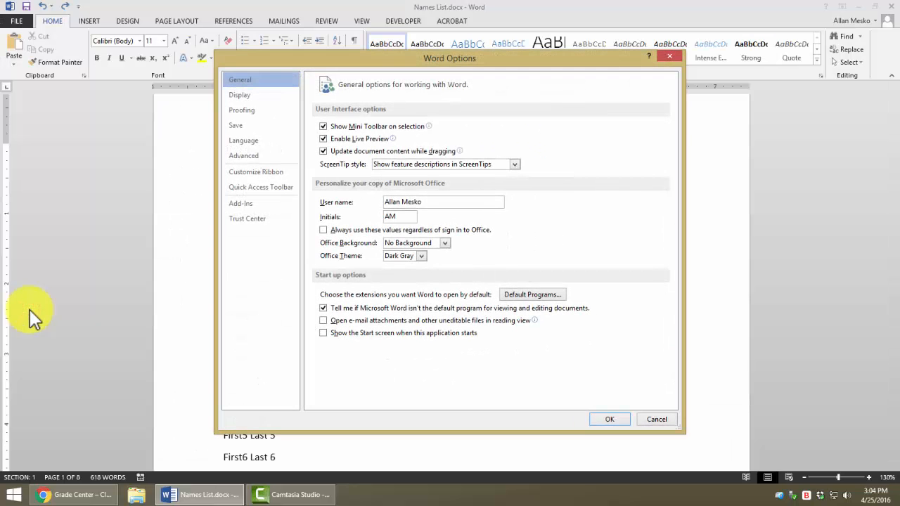
# Enable the Developer tab in Word's ribbon customization settings.
pyautogui.click(256, 172)
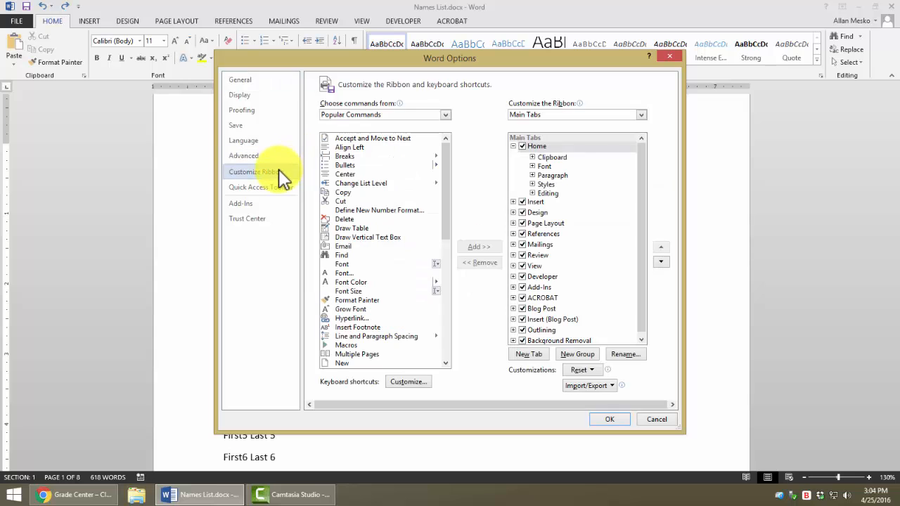
pyautogui.moveTo(577, 115)
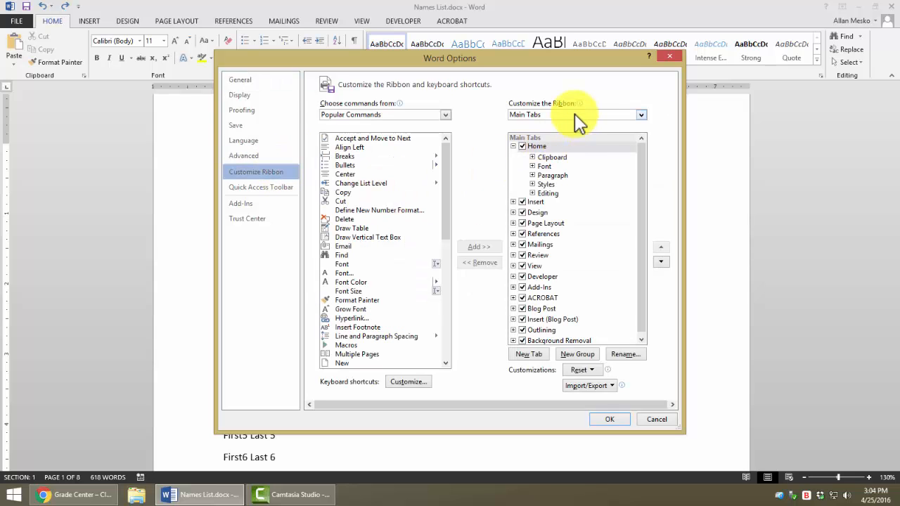
pyautogui.moveTo(531, 228)
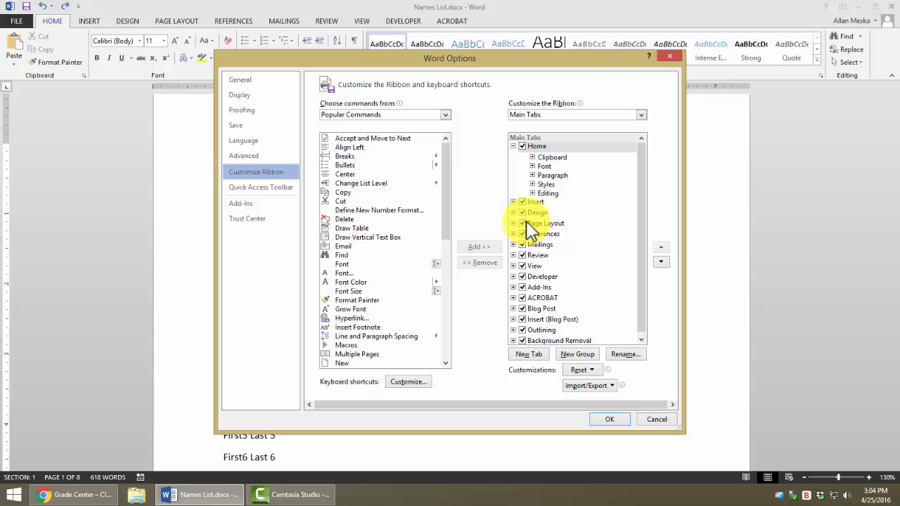
pyautogui.click(542, 277)
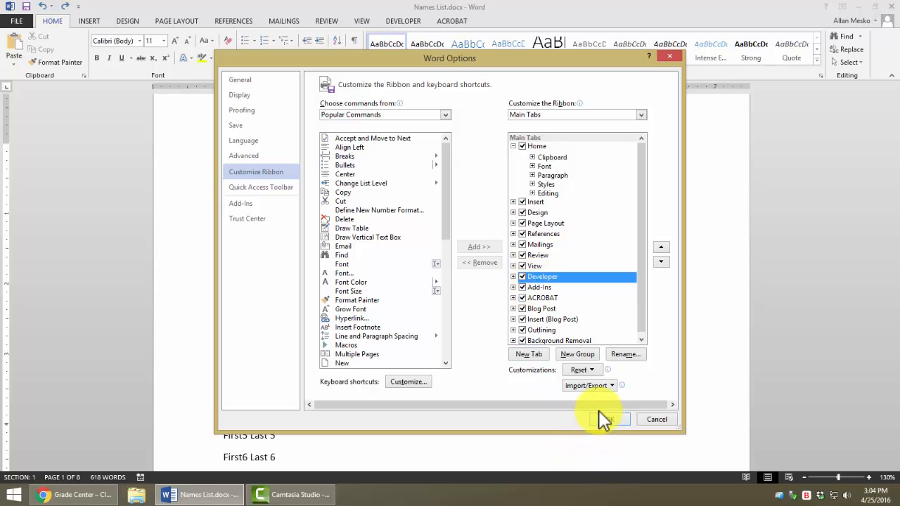
pyautogui.click(606, 419)
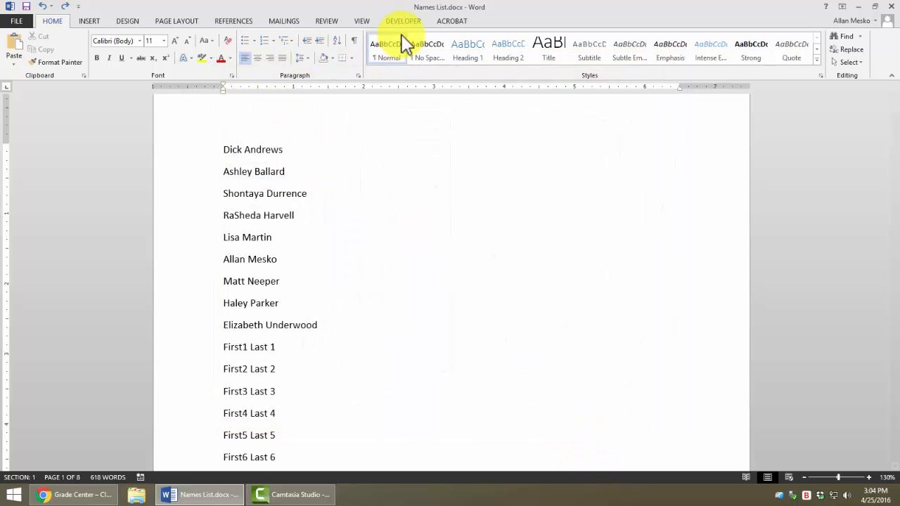
pyautogui.moveTo(411, 28)
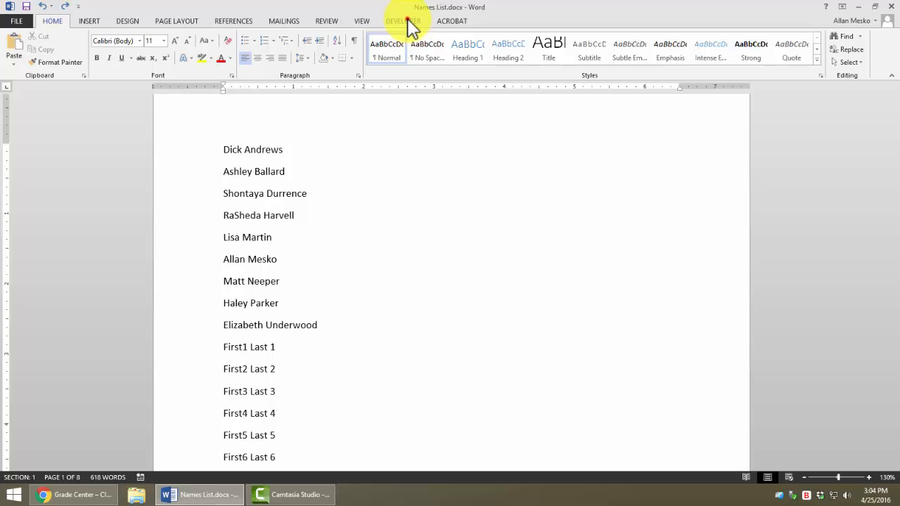
# Show the Developer tab's macro tools and place the cursor in the names list.
pyautogui.click(403, 20)
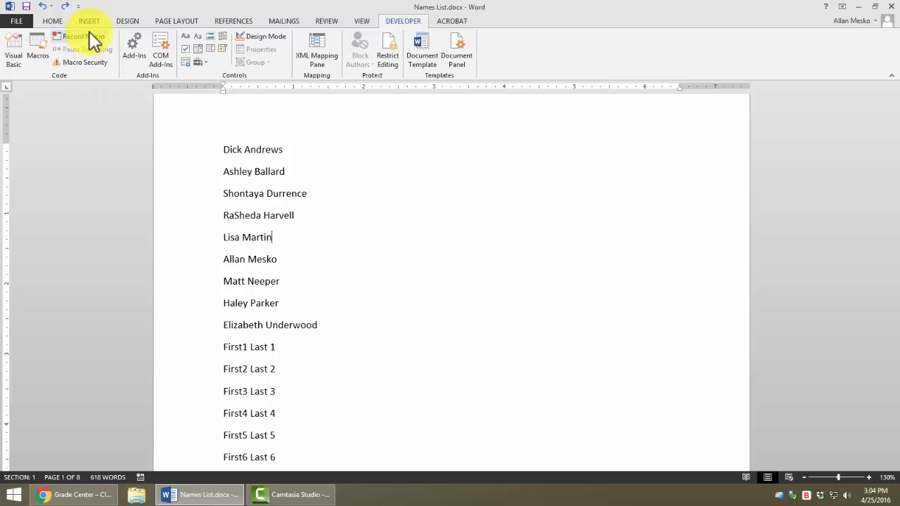
pyautogui.moveTo(77, 37)
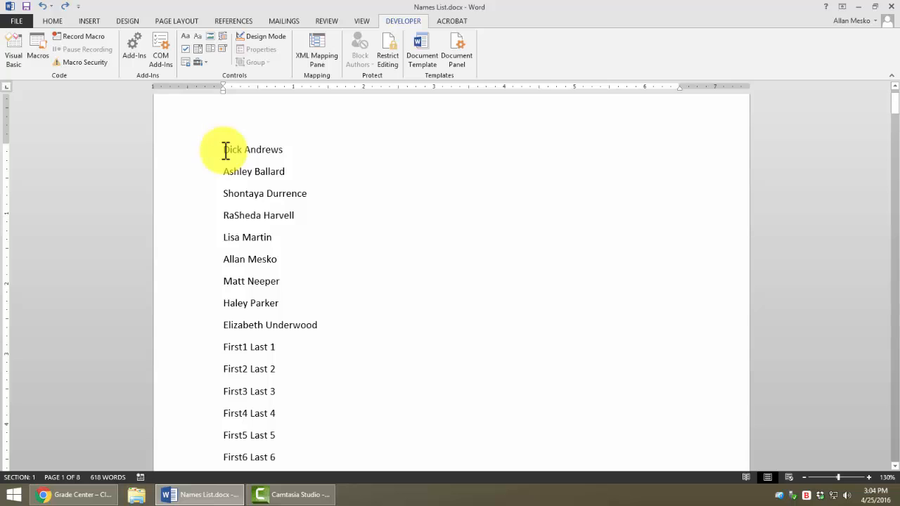
pyautogui.moveTo(294, 188)
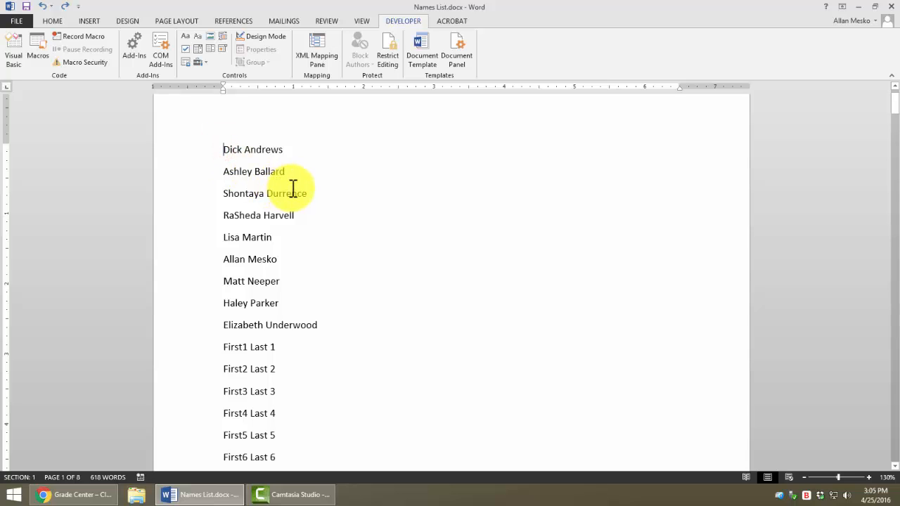
pyautogui.moveTo(323, 150)
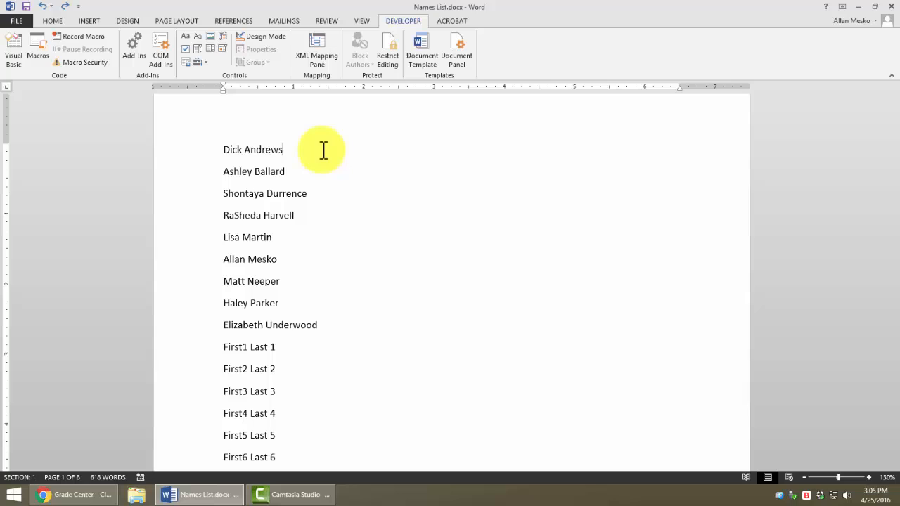
pyautogui.click(287, 171)
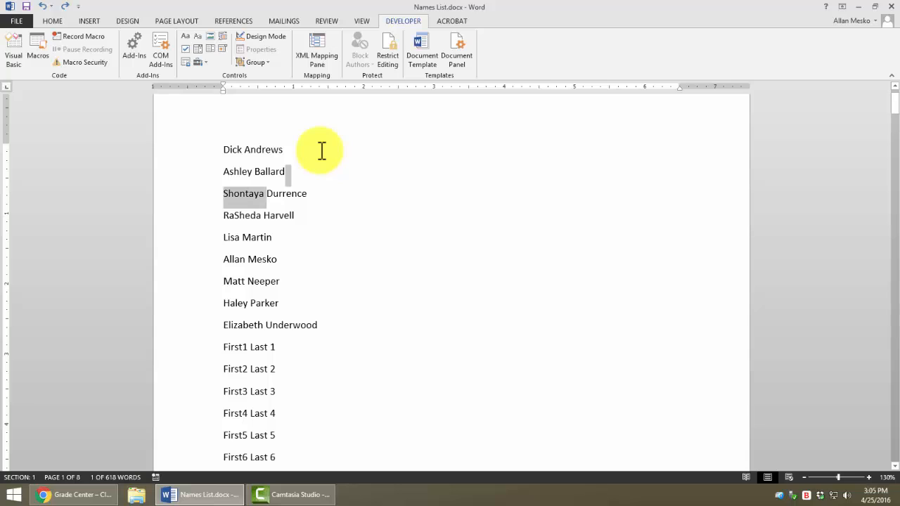
pyautogui.moveTo(222, 193); pyautogui.dragTo(295, 215)
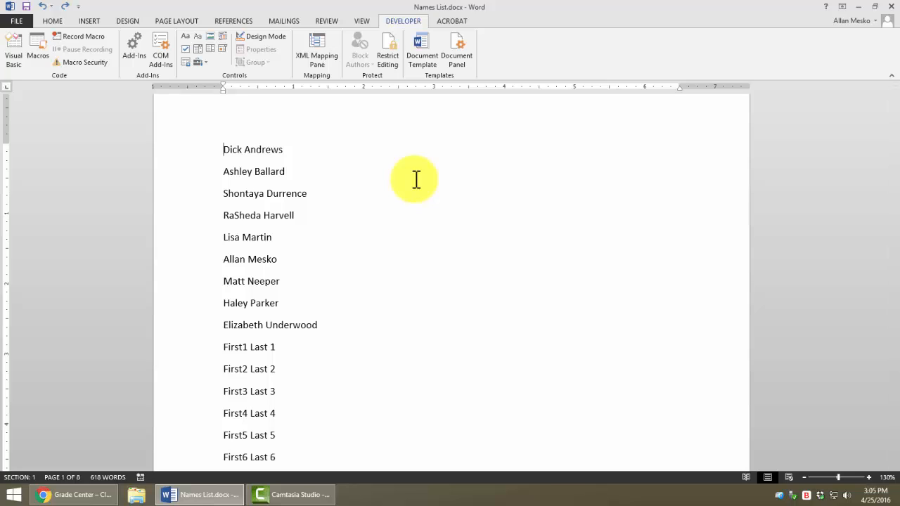
pyautogui.click(244, 150)
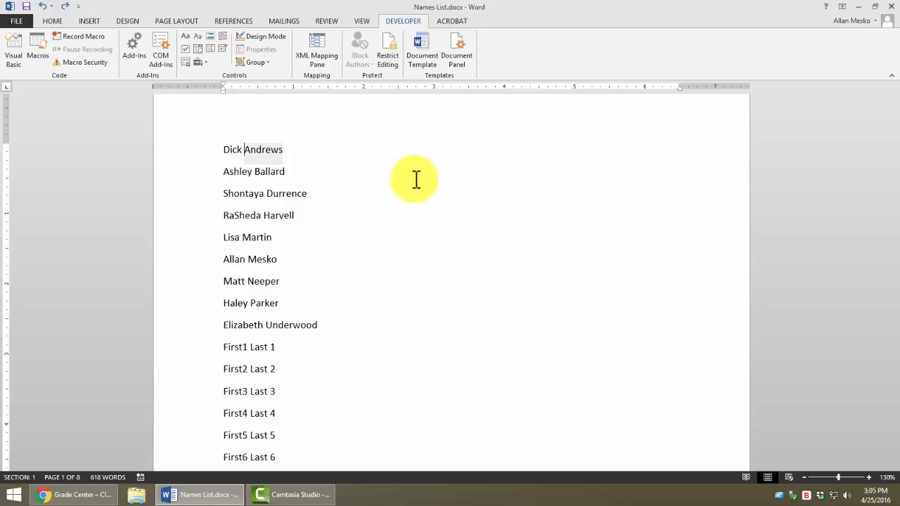
pyautogui.doubleClick(263, 149)
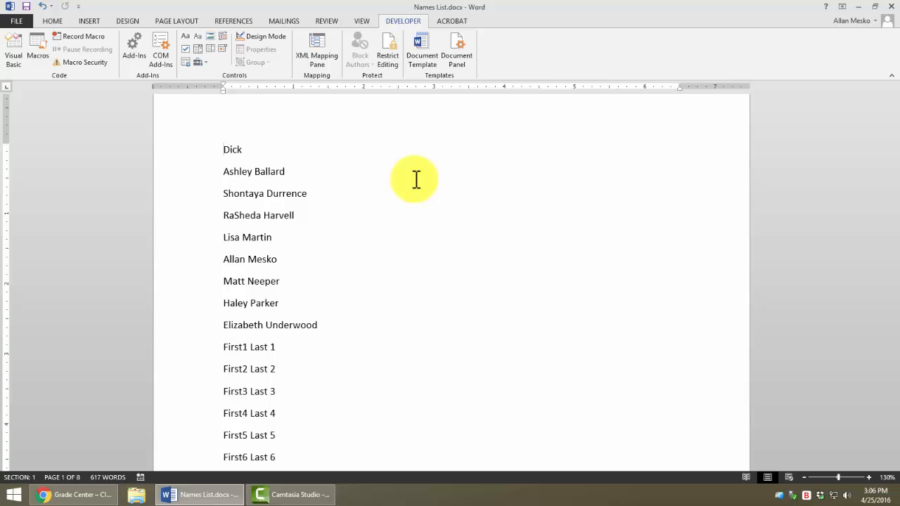
pyautogui.click(223, 149)
pyautogui.write('Andrews, ')
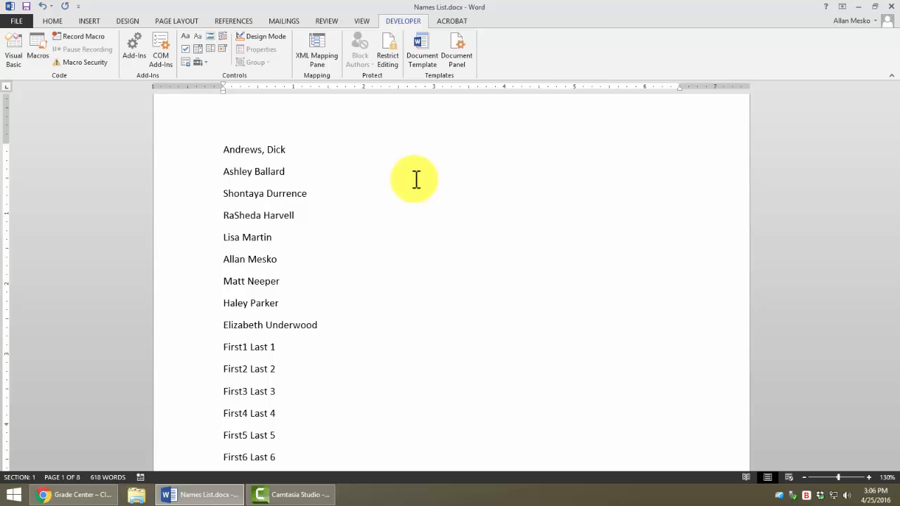
pyautogui.click(265, 149)
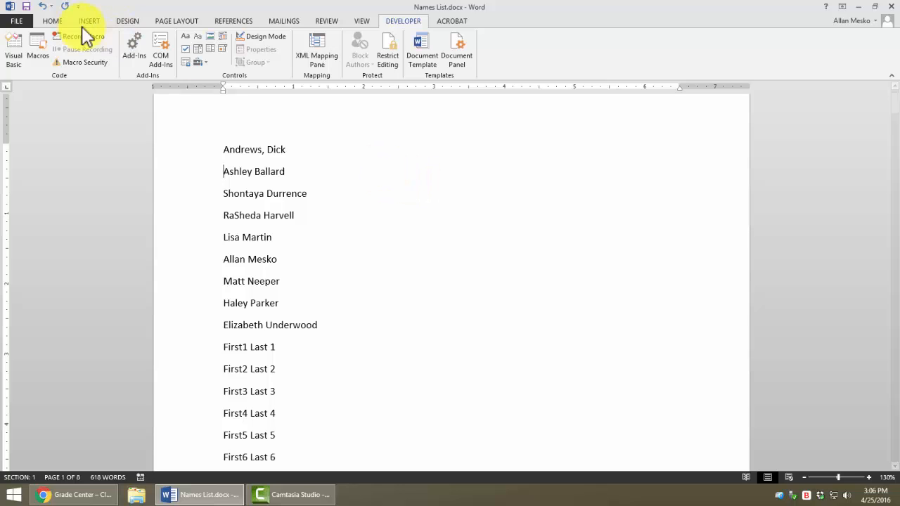
# Name the macro LastNameFirst, store it in Names List.docx, and describe it 'This is a macro'.
pyautogui.click(73, 36)
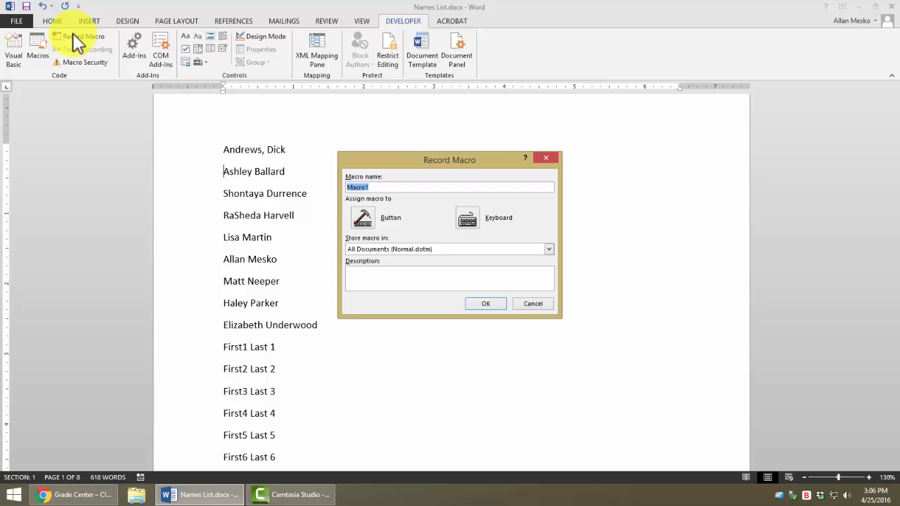
pyautogui.write('LastName')
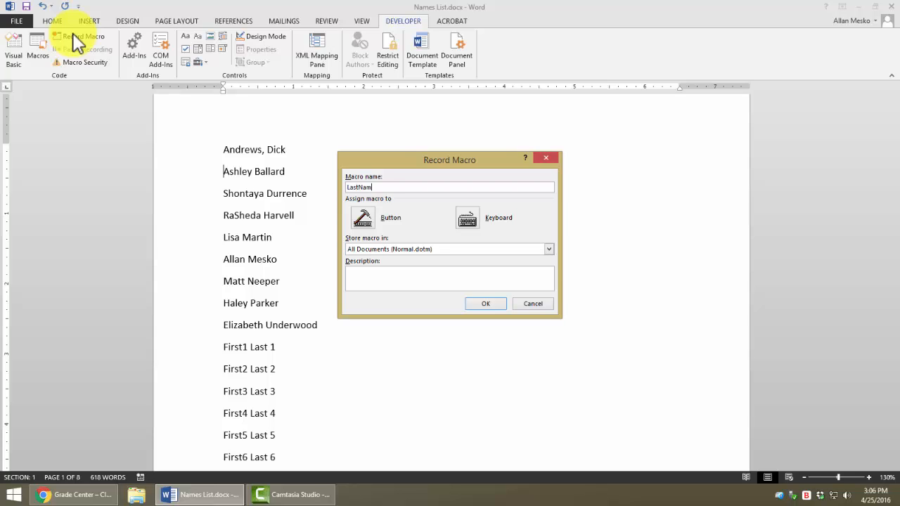
pyautogui.write('eFirst')
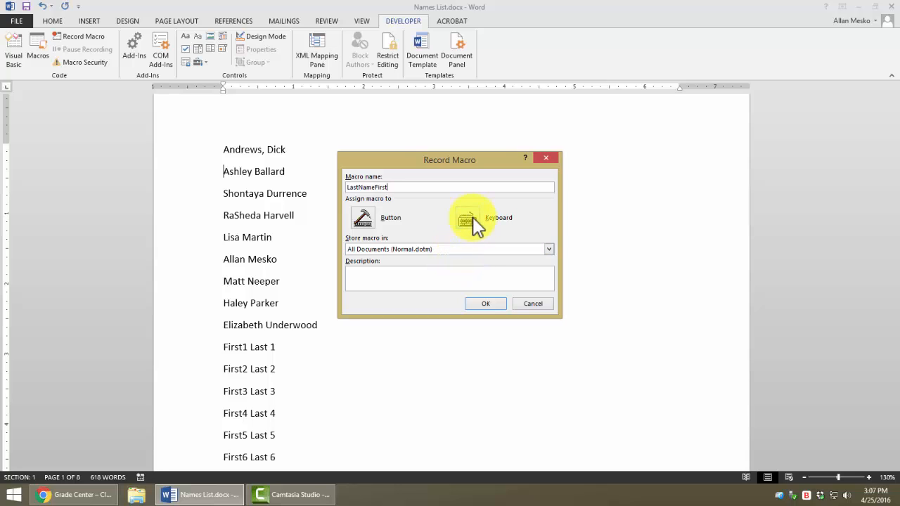
pyautogui.moveTo(362, 218)
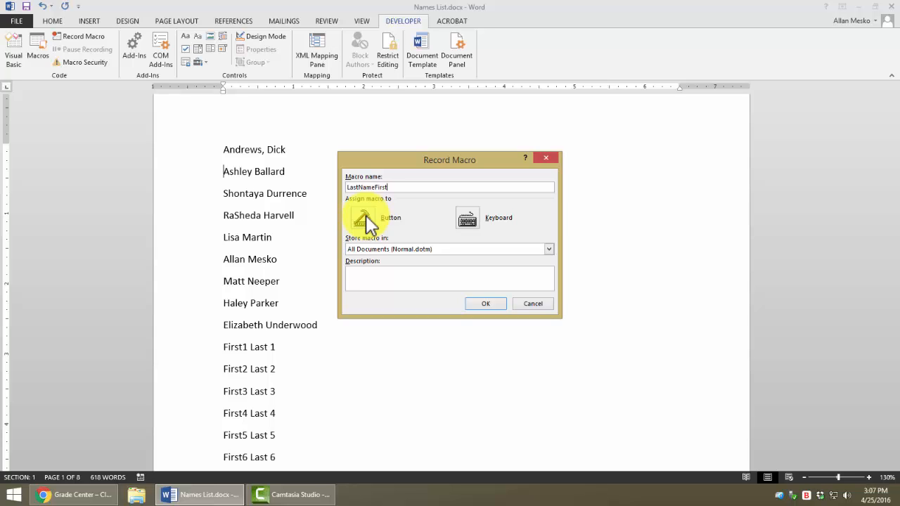
pyautogui.moveTo(446, 257)
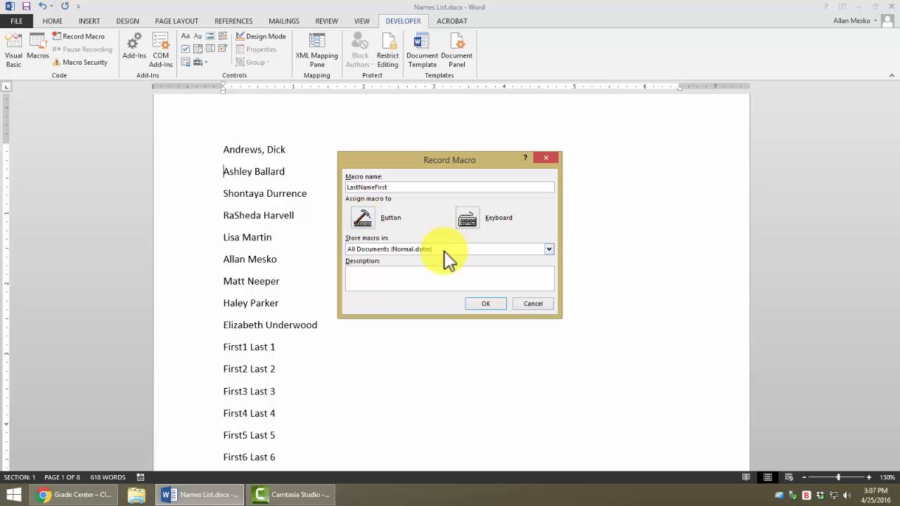
pyautogui.moveTo(387, 249)
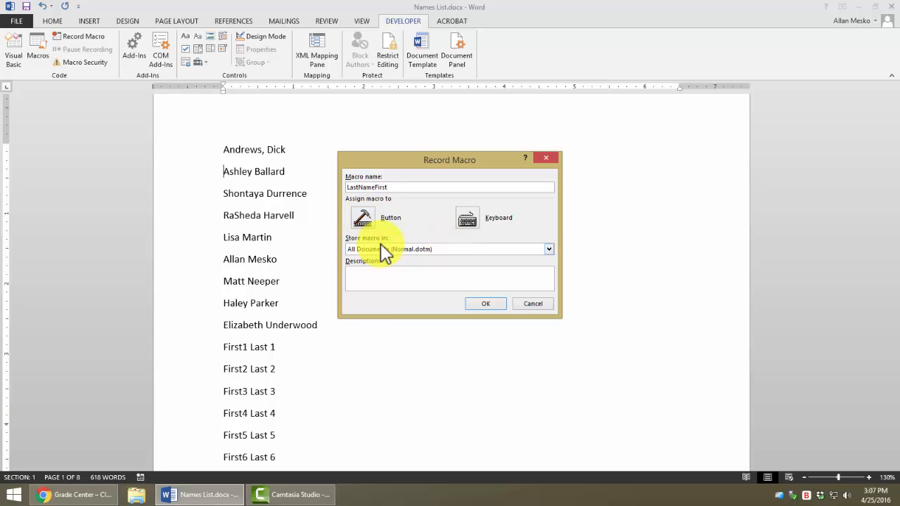
pyautogui.moveTo(408, 271)
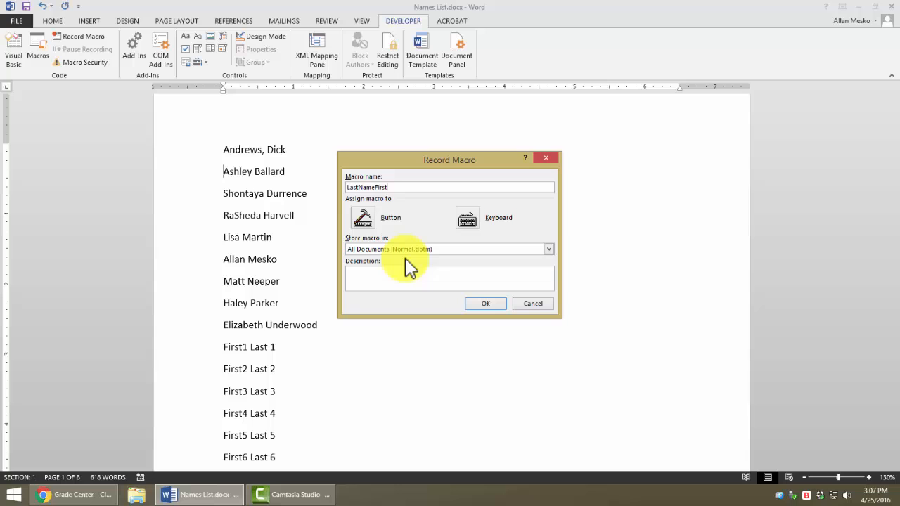
pyautogui.moveTo(450, 256)
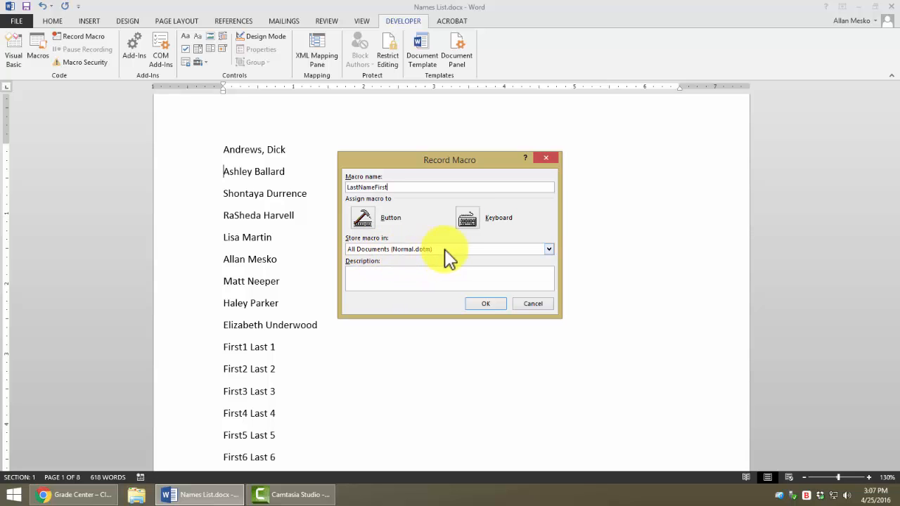
pyautogui.moveTo(373, 264)
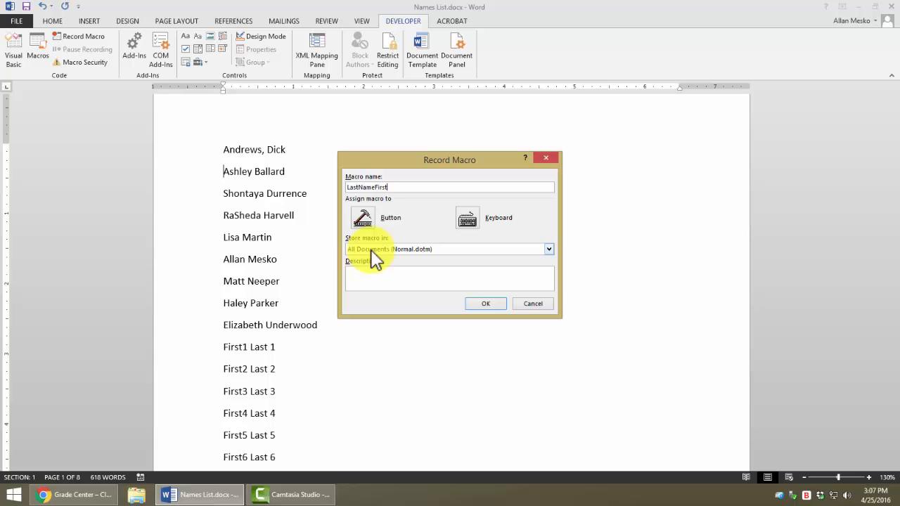
pyautogui.moveTo(598, 270)
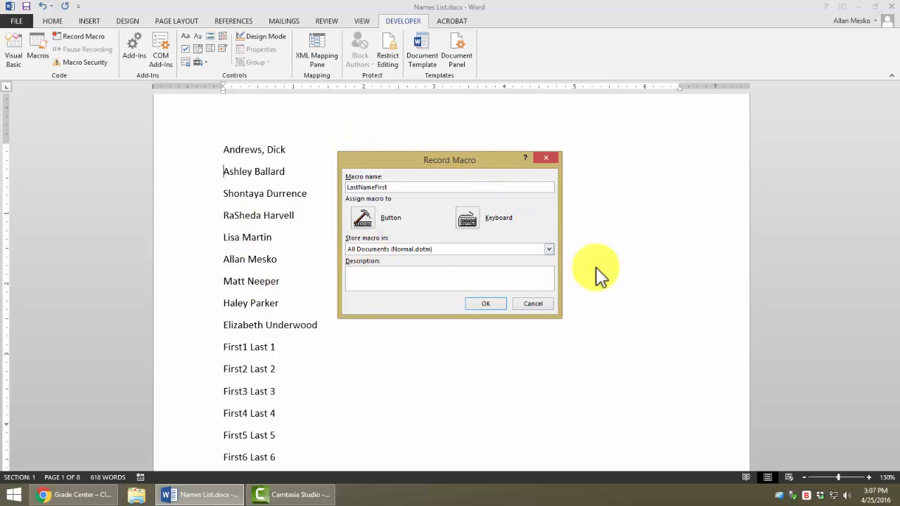
pyautogui.moveTo(513, 176)
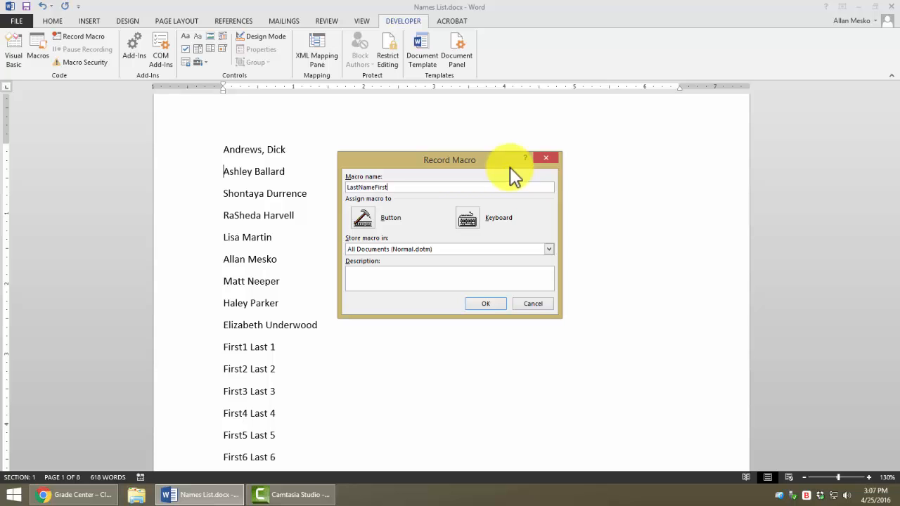
pyautogui.moveTo(587, 189)
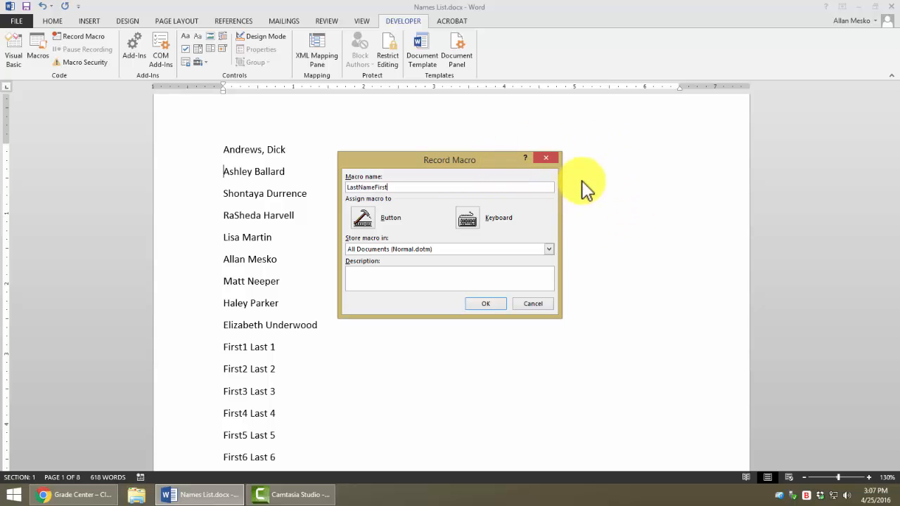
pyautogui.moveTo(538, 264)
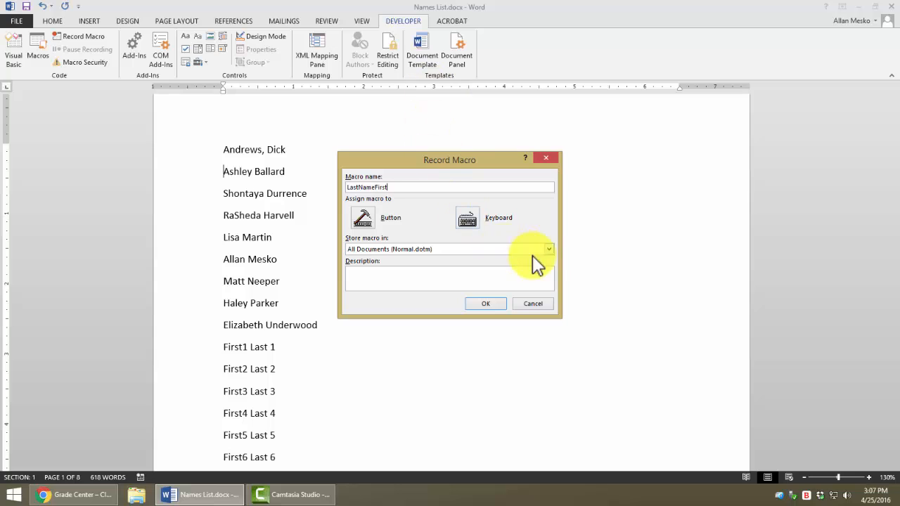
pyautogui.click(549, 249)
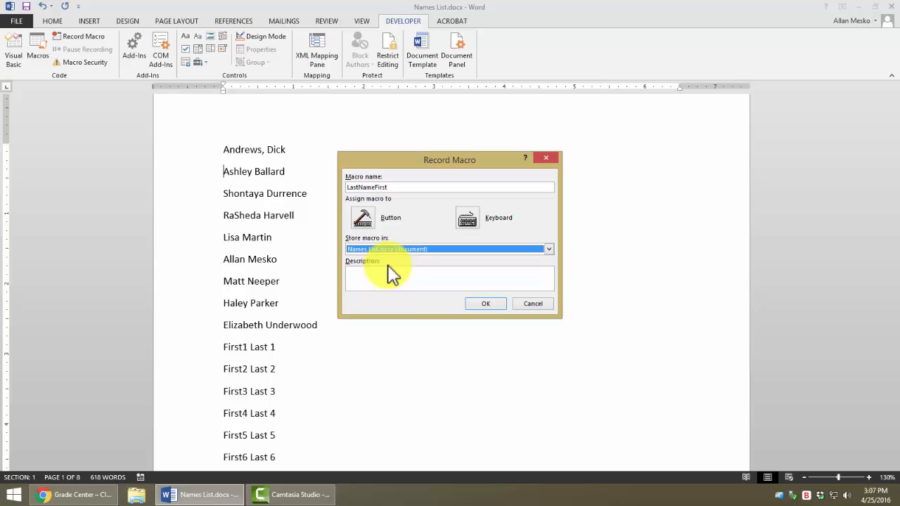
pyautogui.moveTo(379, 279)
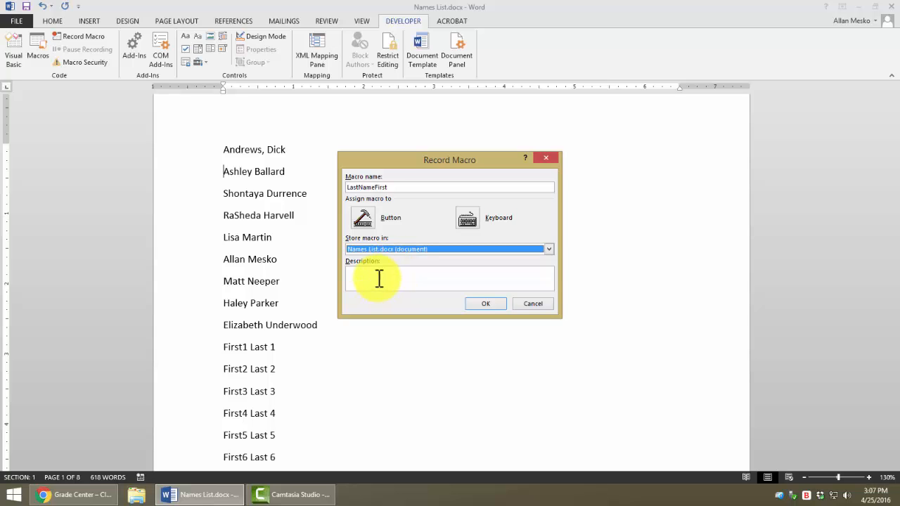
pyautogui.moveTo(847, 321)
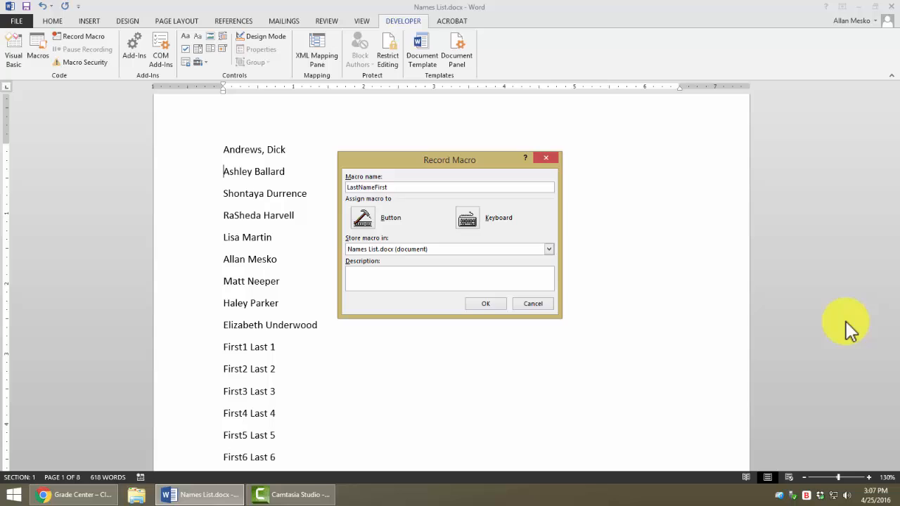
pyautogui.write('This is a macros')
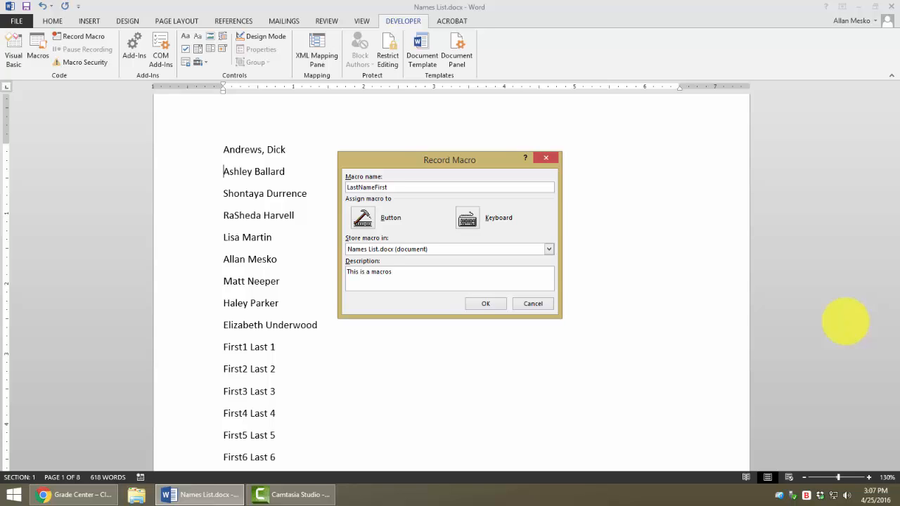
pyautogui.press('BackSpace')
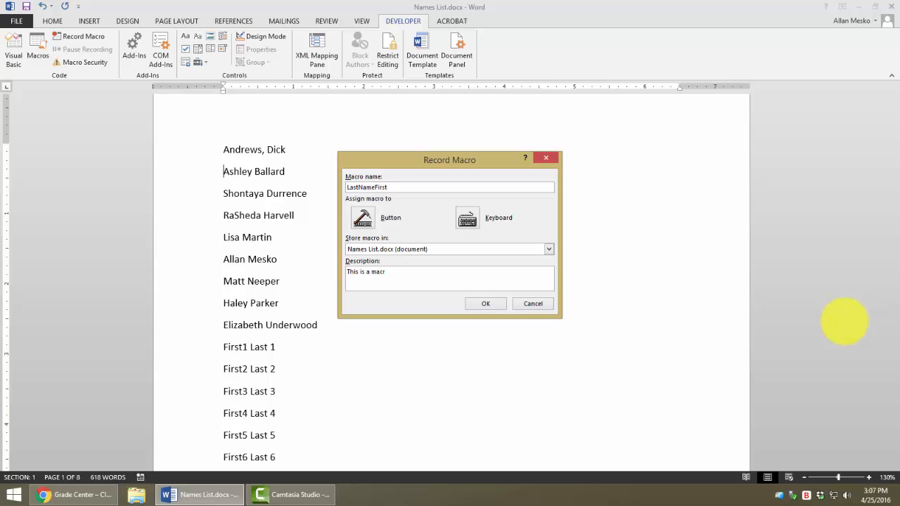
pyautogui.write('o')
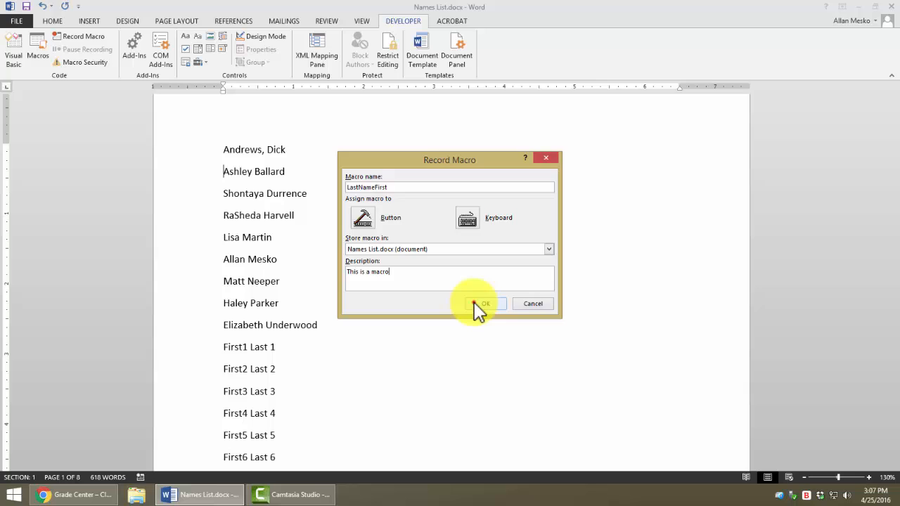
pyautogui.click(484, 303)
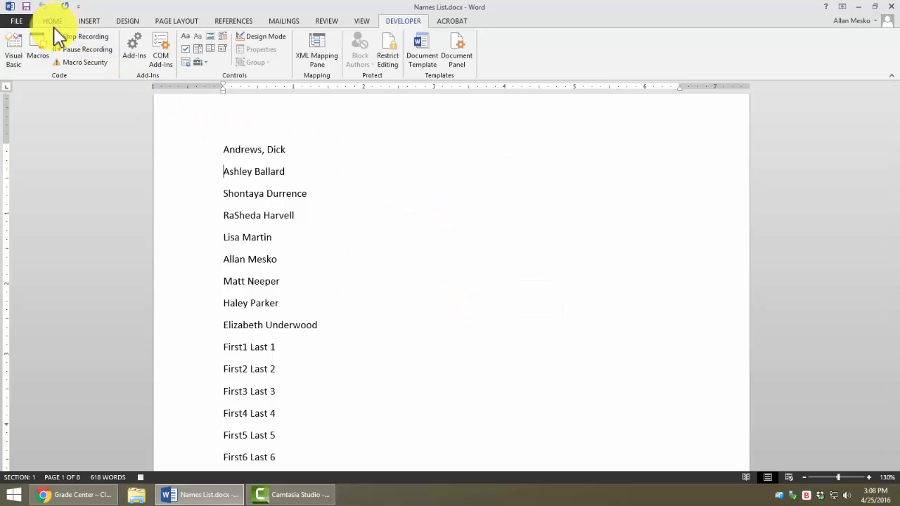
pyautogui.moveTo(83, 36)
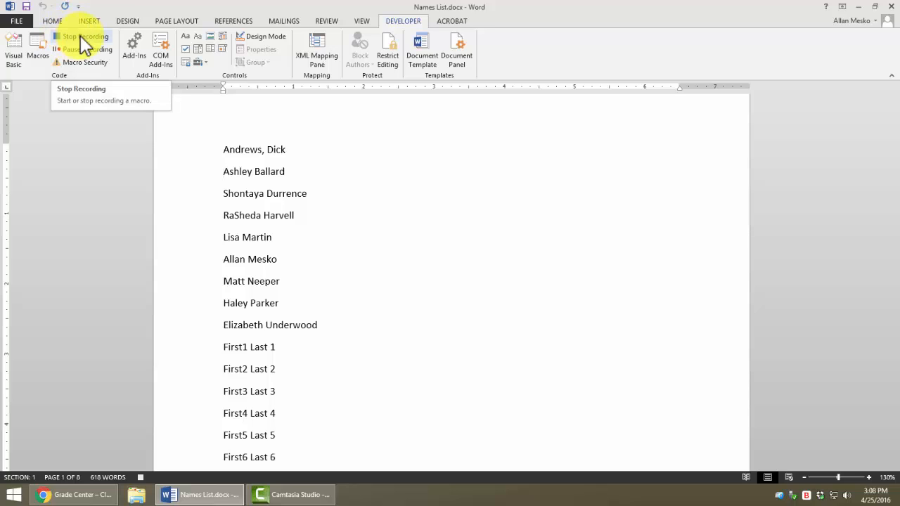
pyautogui.moveTo(82, 49)
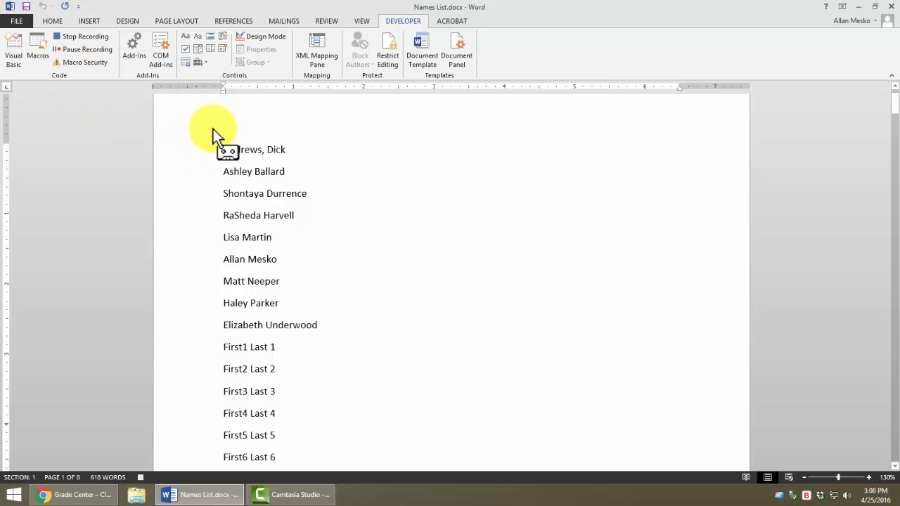
pyautogui.moveTo(401, 197)
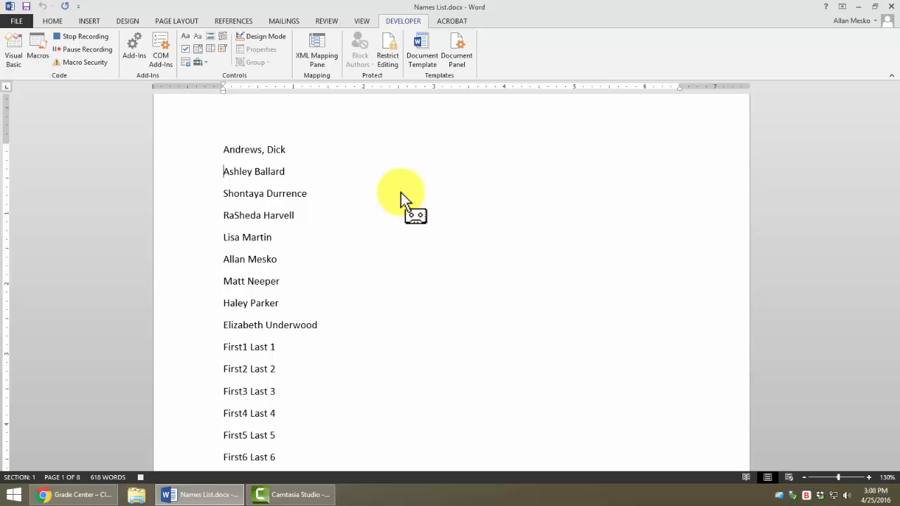
pyautogui.moveTo(388, 180)
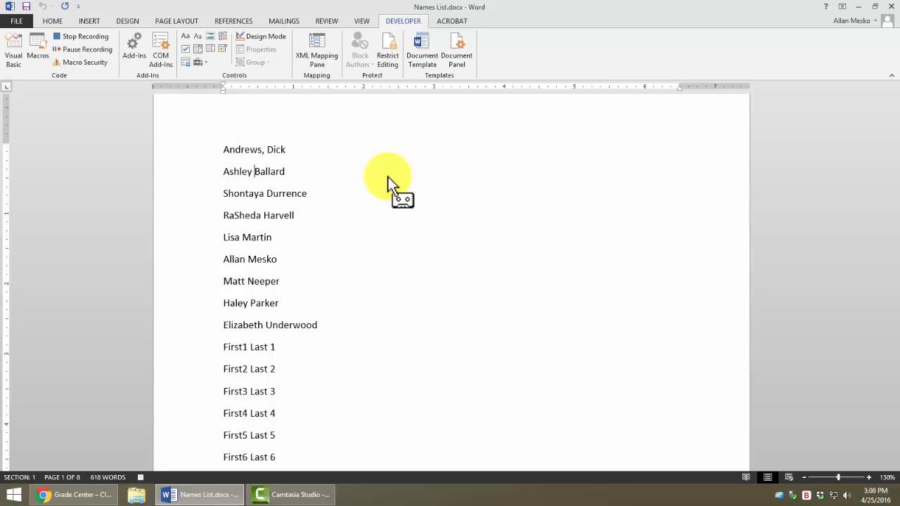
pyautogui.doubleClick(270, 171)
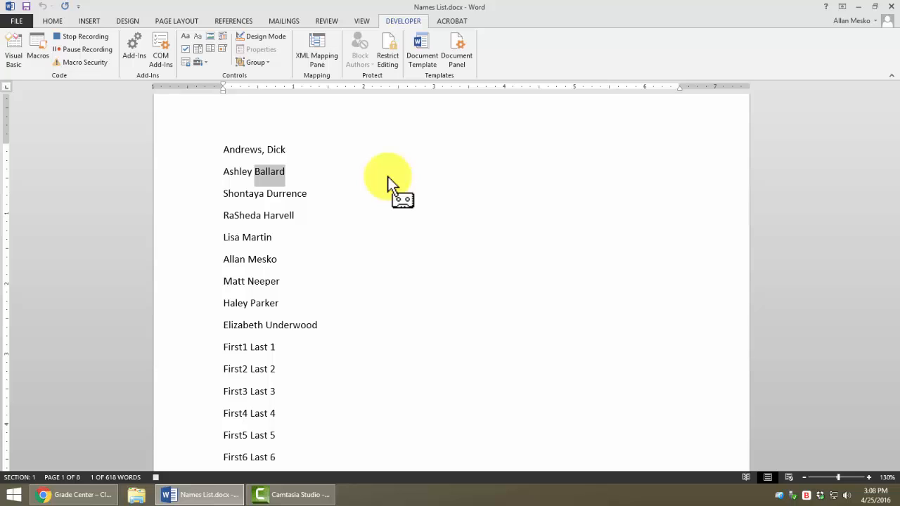
pyautogui.press('Delete')
pyautogui.write(', Ashley')
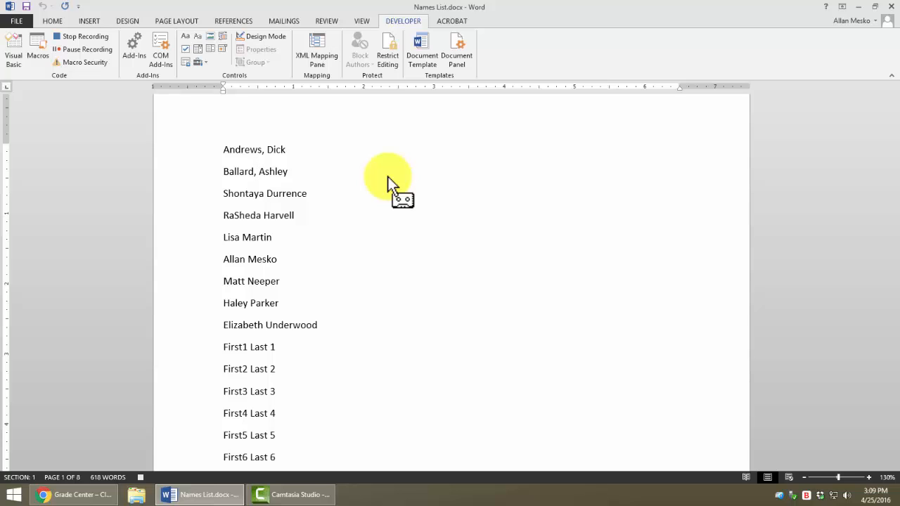
pyautogui.moveTo(387, 176)
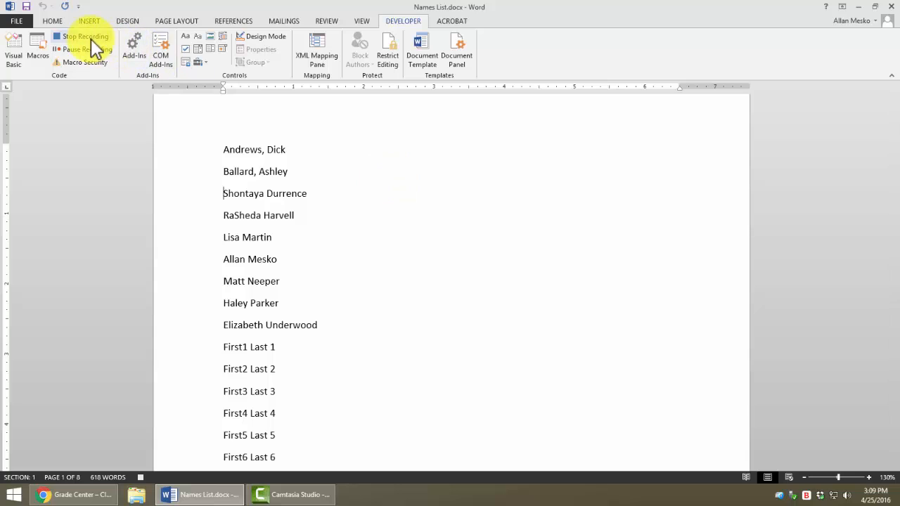
pyautogui.click(83, 36)
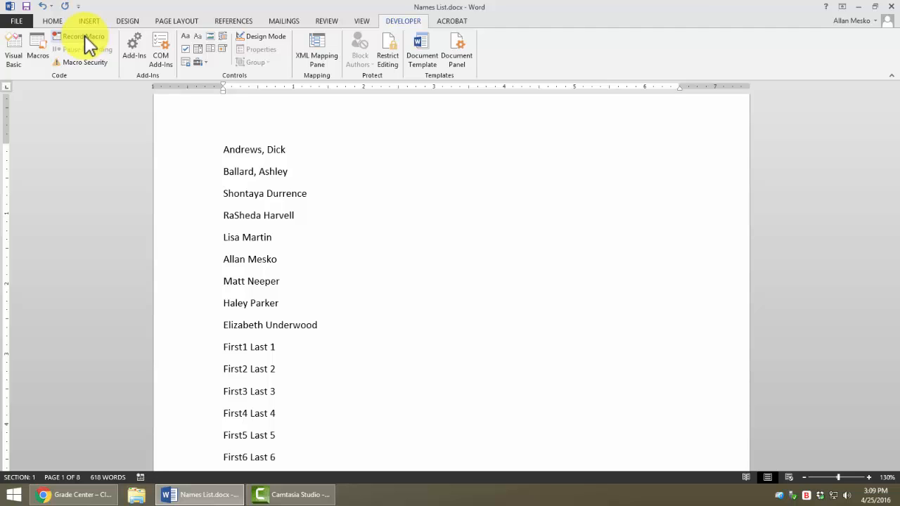
pyautogui.click(36, 51)
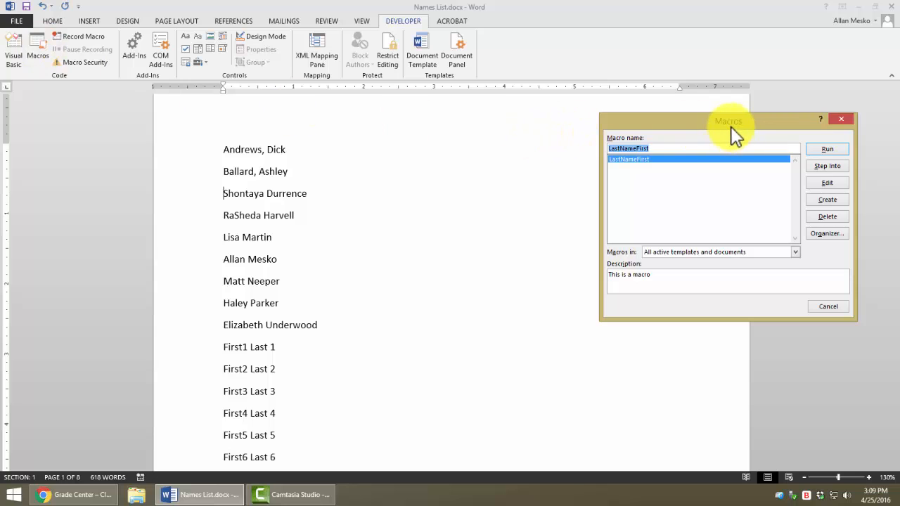
pyautogui.moveTo(729, 120); pyautogui.dragTo(511, 149)
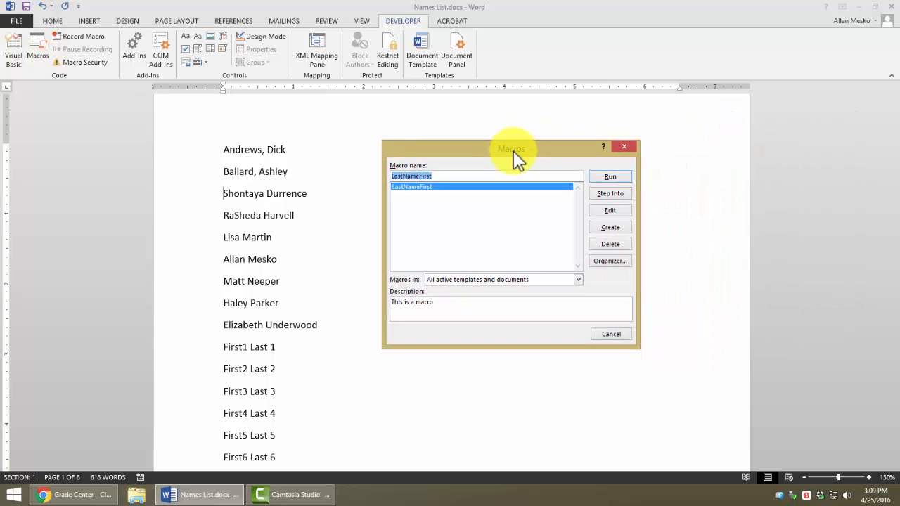
pyautogui.moveTo(559, 292)
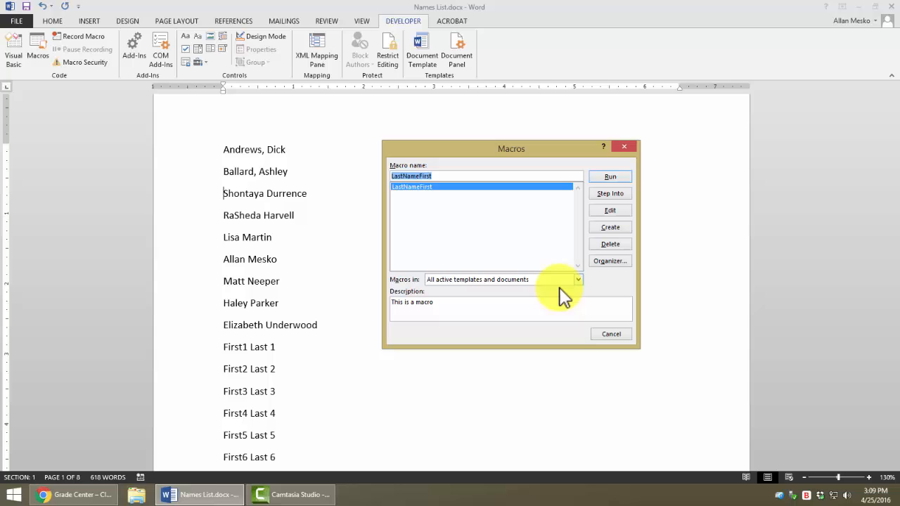
pyautogui.click(577, 279)
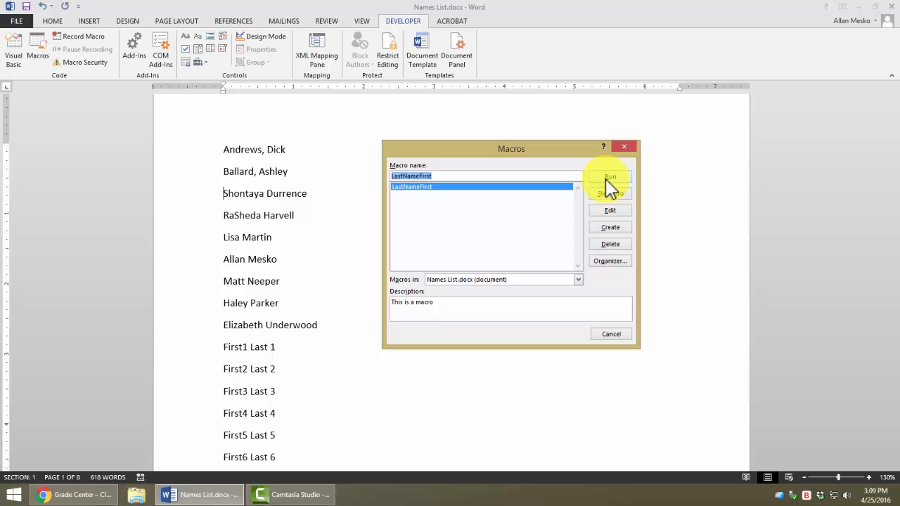
pyautogui.moveTo(341, 180)
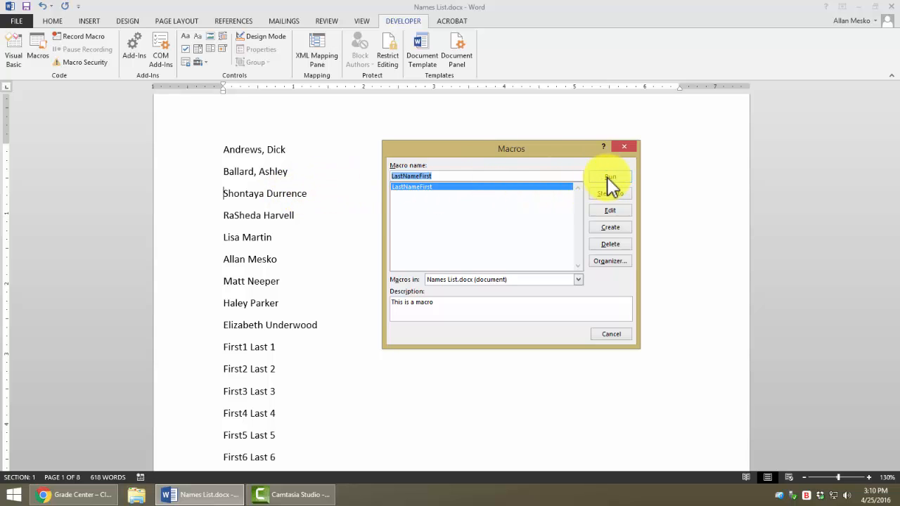
pyautogui.click(609, 176)
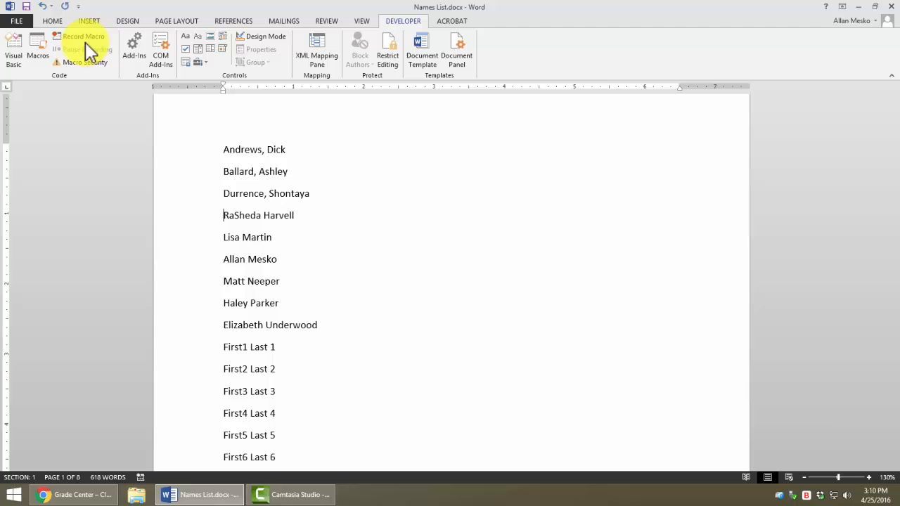
pyautogui.click(37, 49)
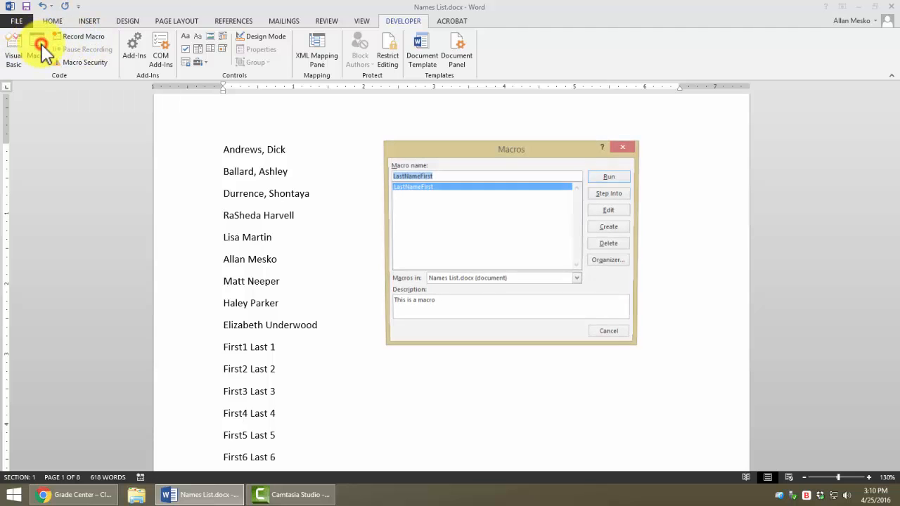
pyautogui.click(609, 177)
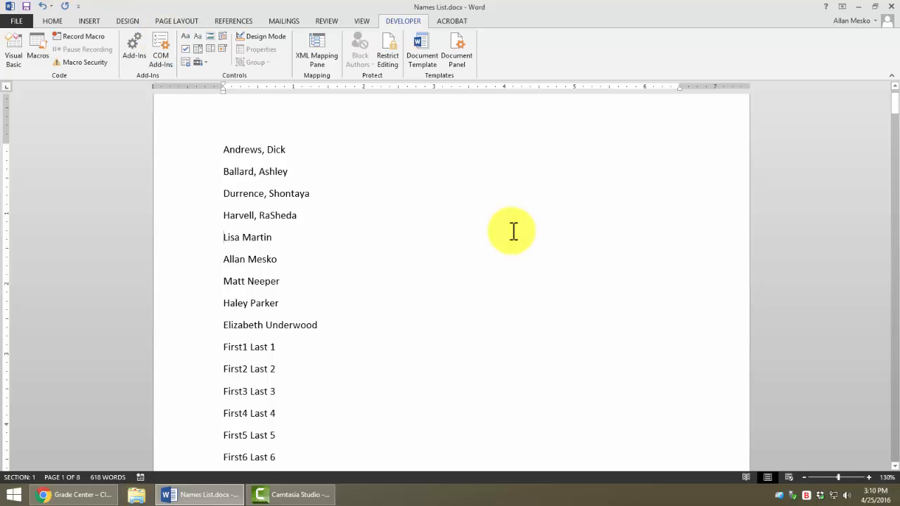
pyautogui.moveTo(83, 14)
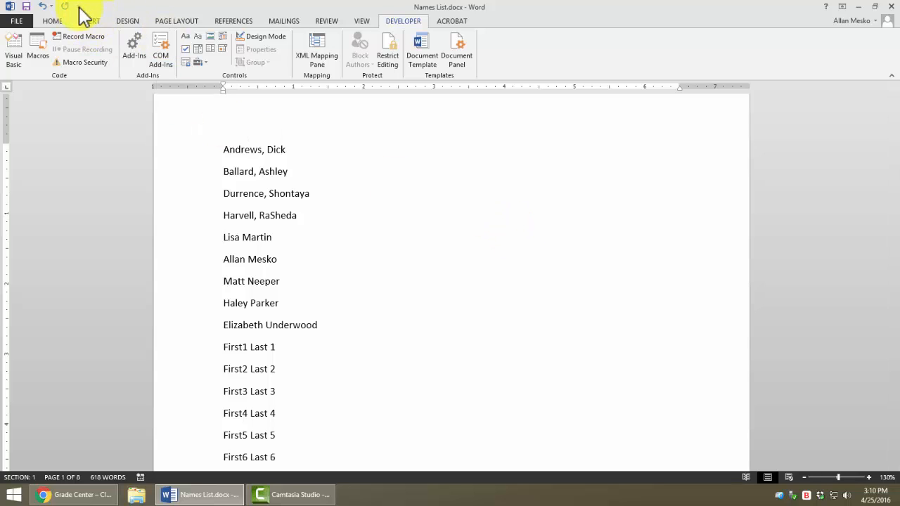
pyautogui.moveTo(83, 14)
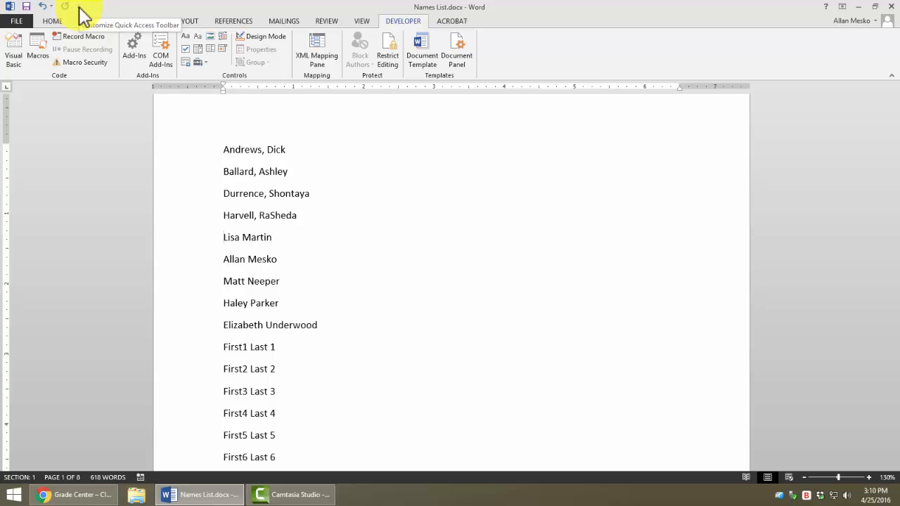
# Add Project.NewMacros.LastNameFirst from the Macros category to the Quick Access Toolbar.
pyautogui.click(78, 8)
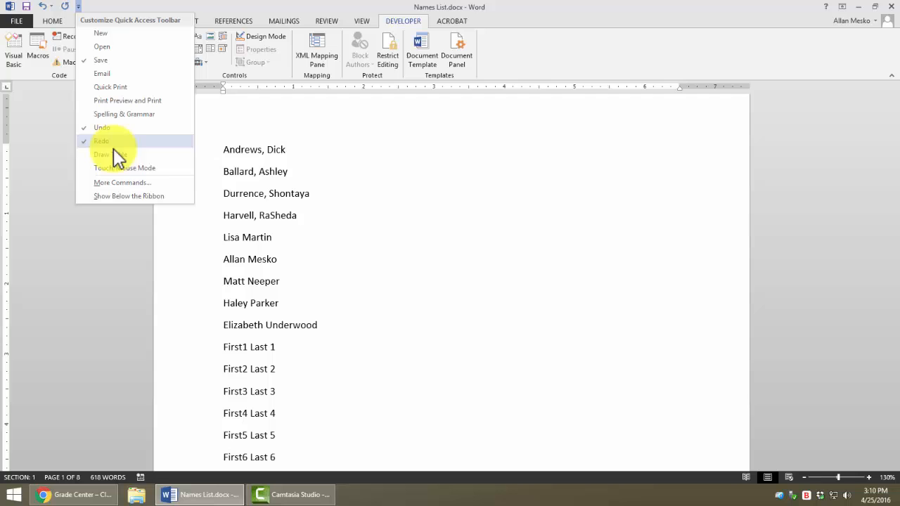
pyautogui.click(123, 182)
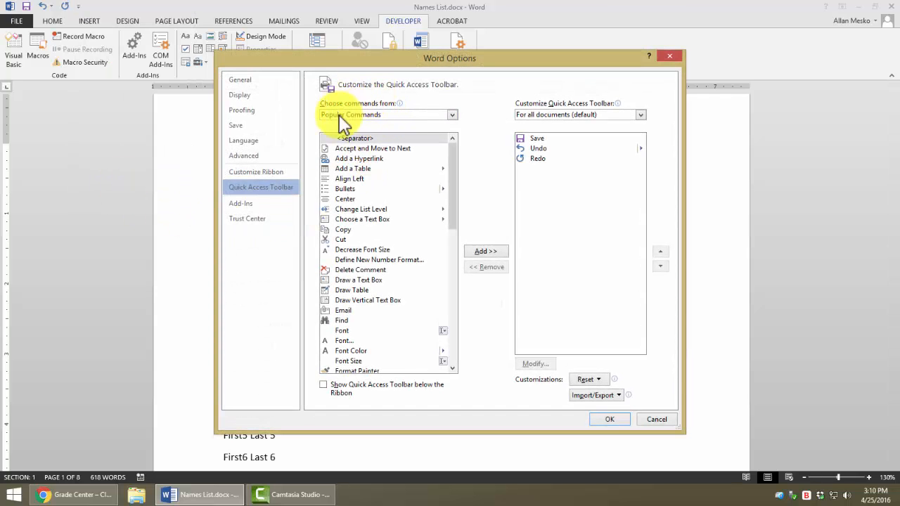
pyautogui.moveTo(391, 105)
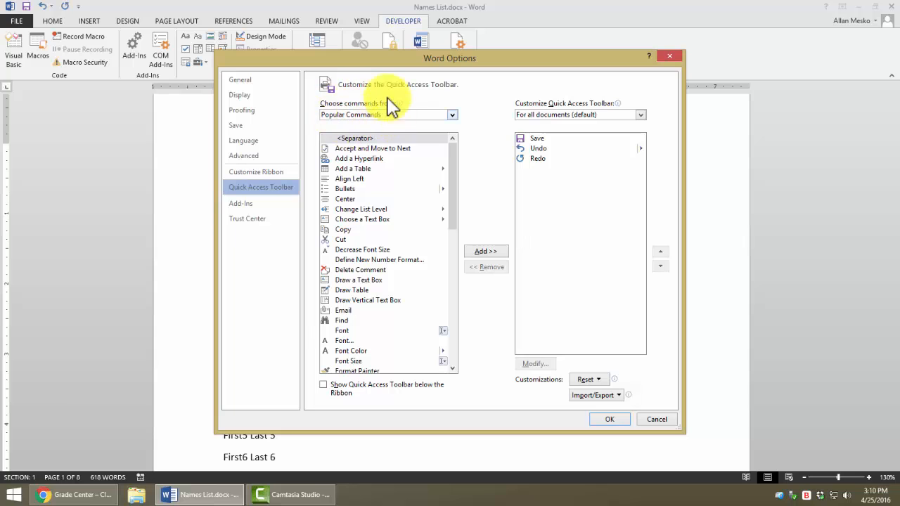
pyautogui.click(452, 114)
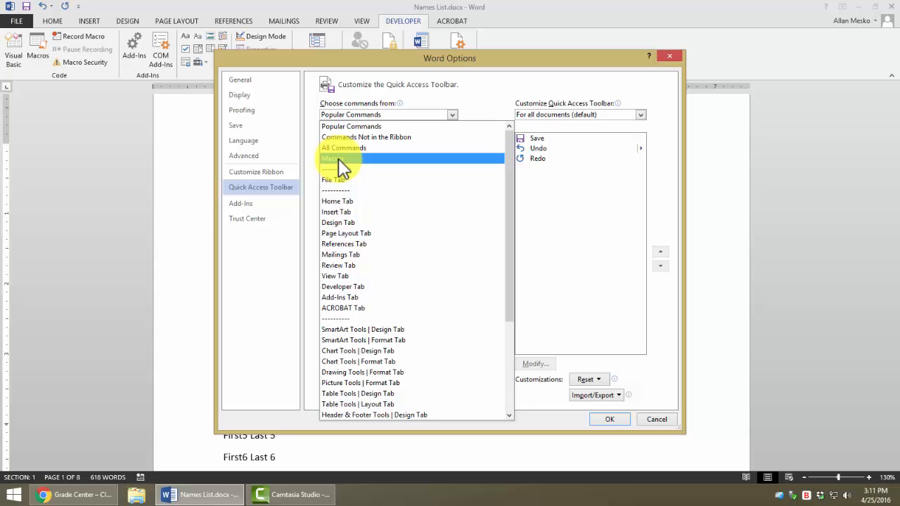
pyautogui.click(330, 159)
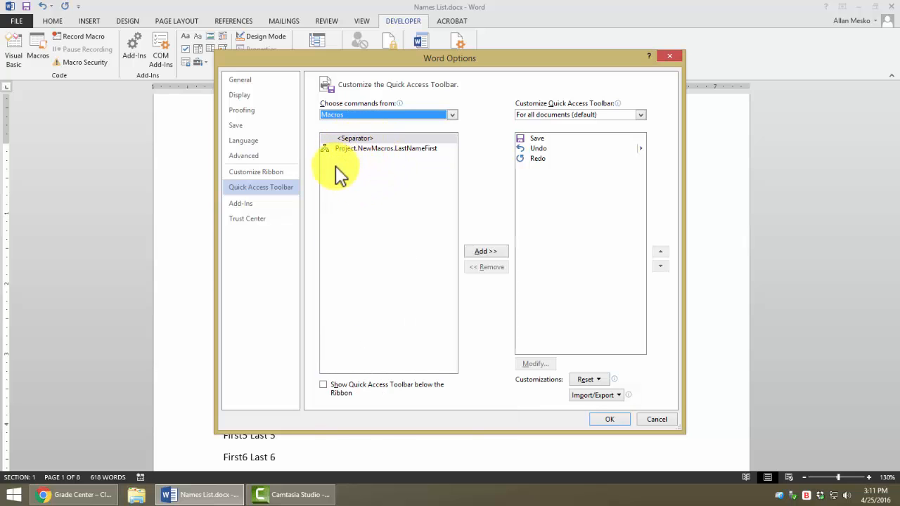
pyautogui.click(386, 148)
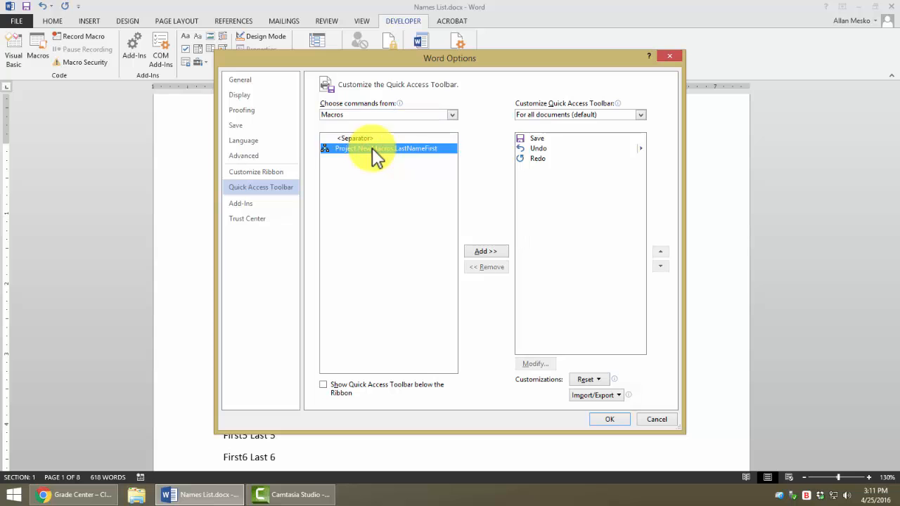
pyautogui.moveTo(485, 251)
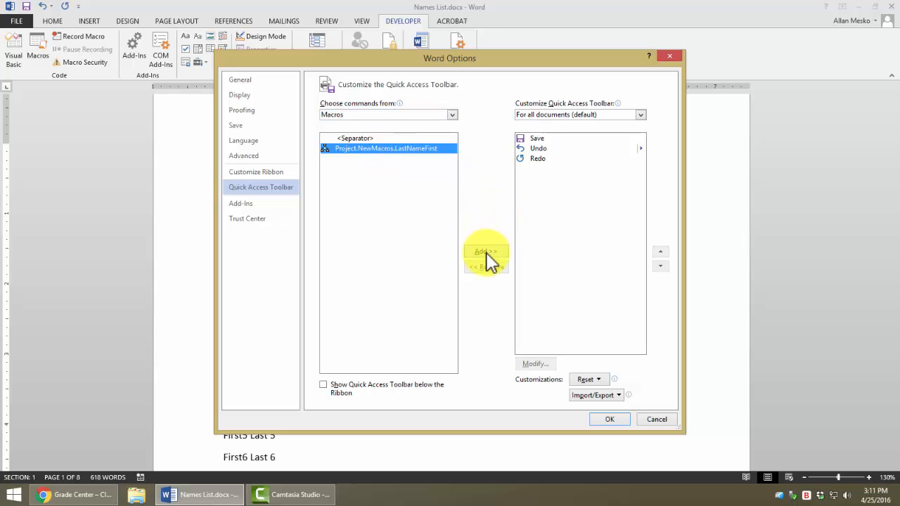
pyautogui.moveTo(570, 144)
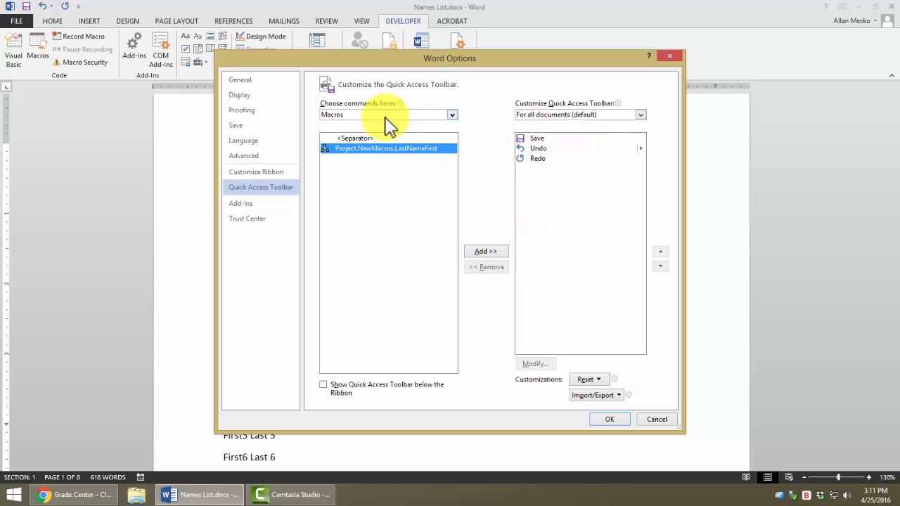
pyautogui.moveTo(492, 264)
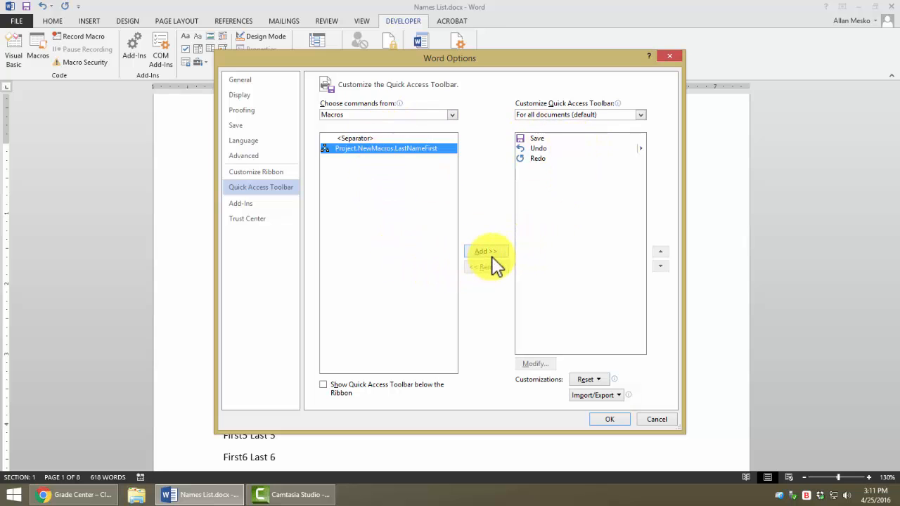
pyautogui.click(485, 251)
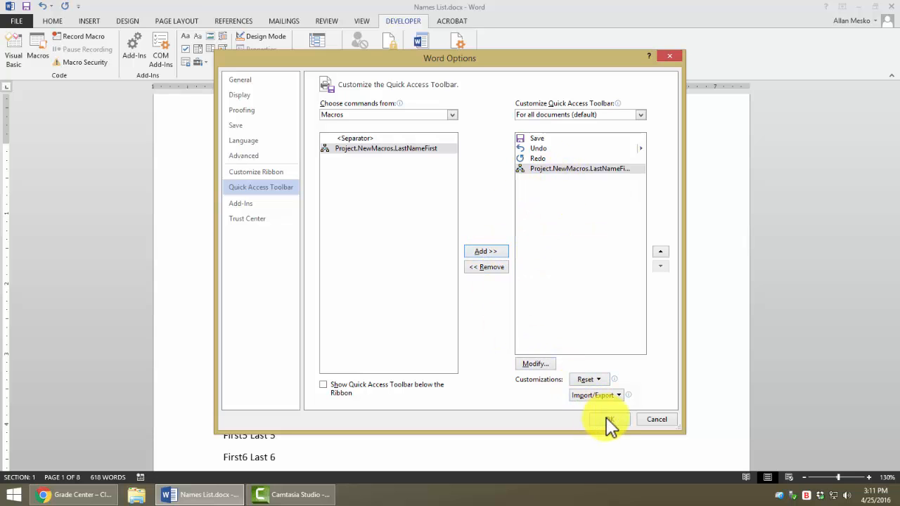
pyautogui.click(609, 419)
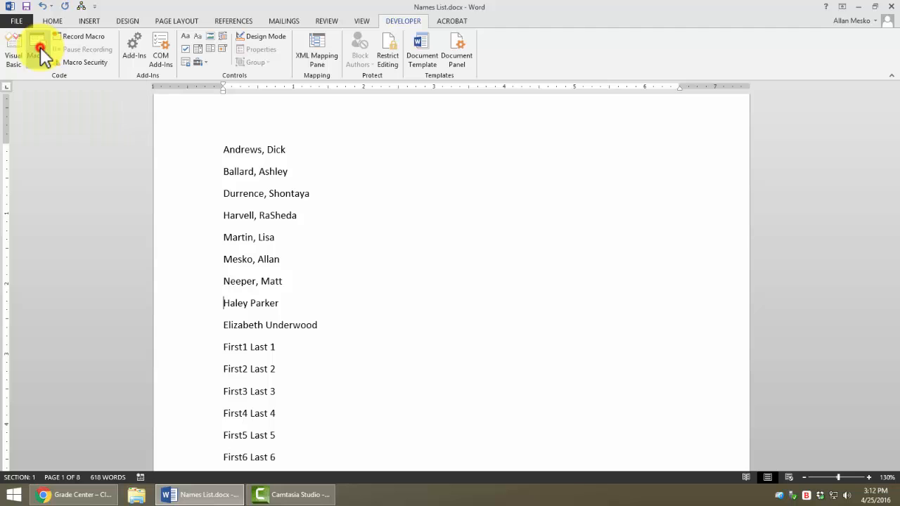
# Open the LastNameFirst macro's code from the Macros list for editing.
pyautogui.click(37, 49)
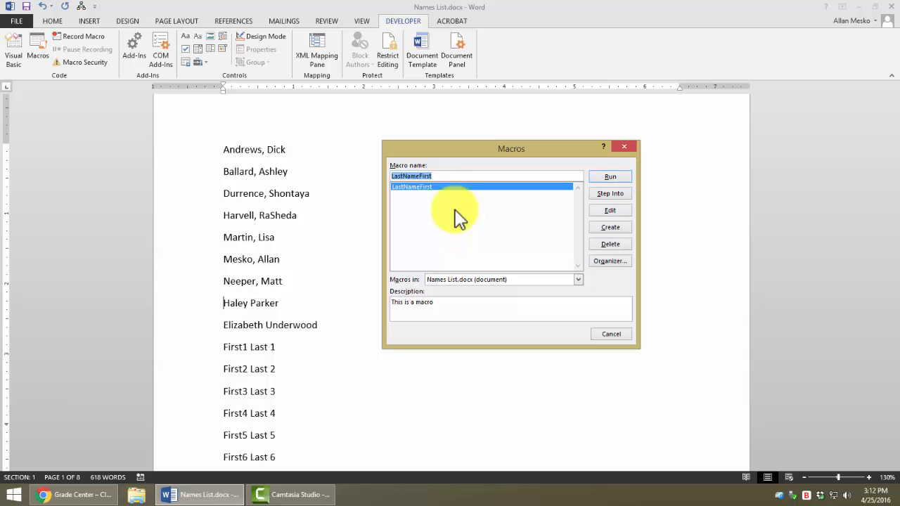
pyautogui.moveTo(610, 177)
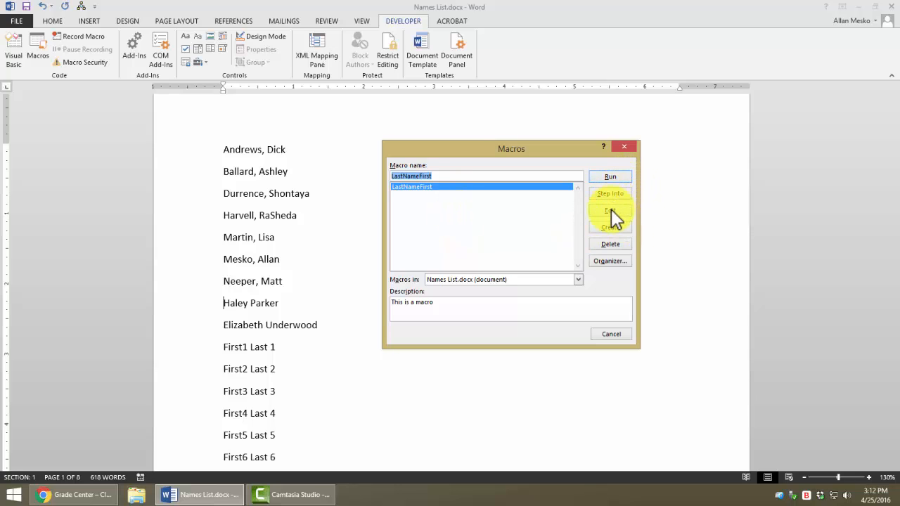
pyautogui.click(609, 210)
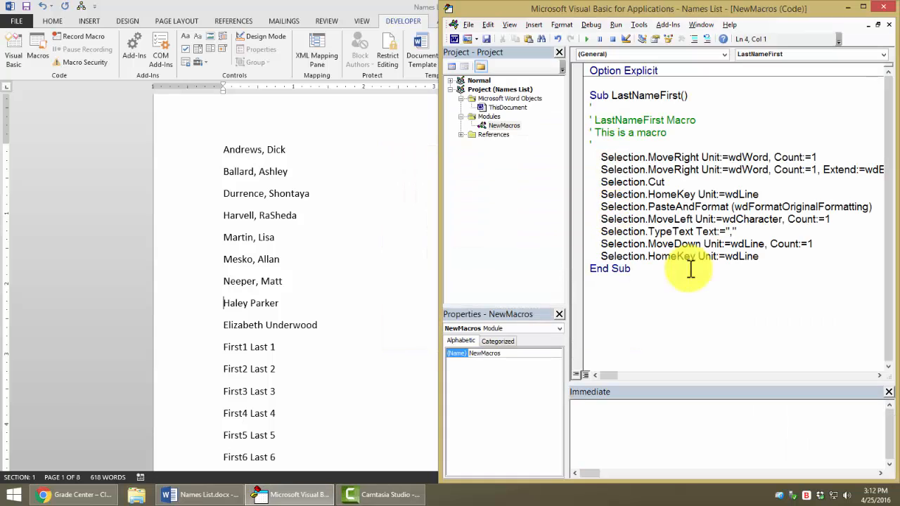
pyautogui.moveTo(693, 172)
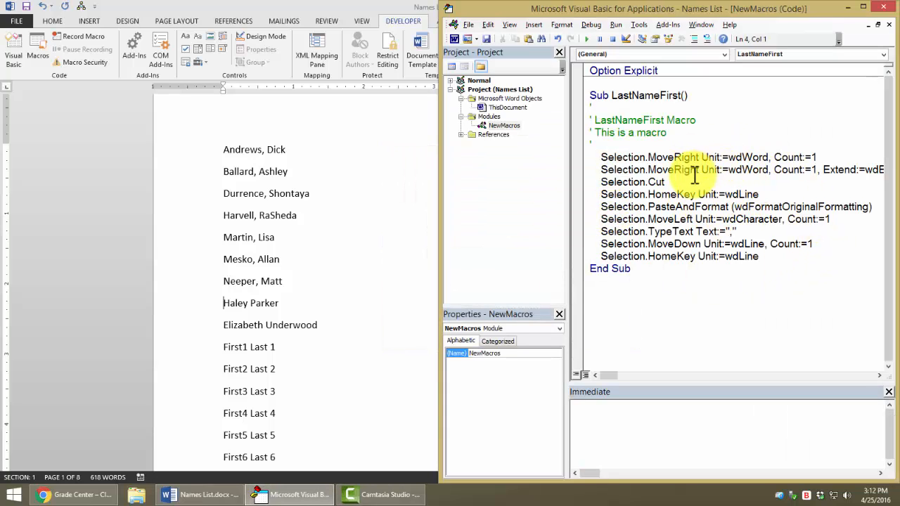
pyautogui.moveTo(709, 176)
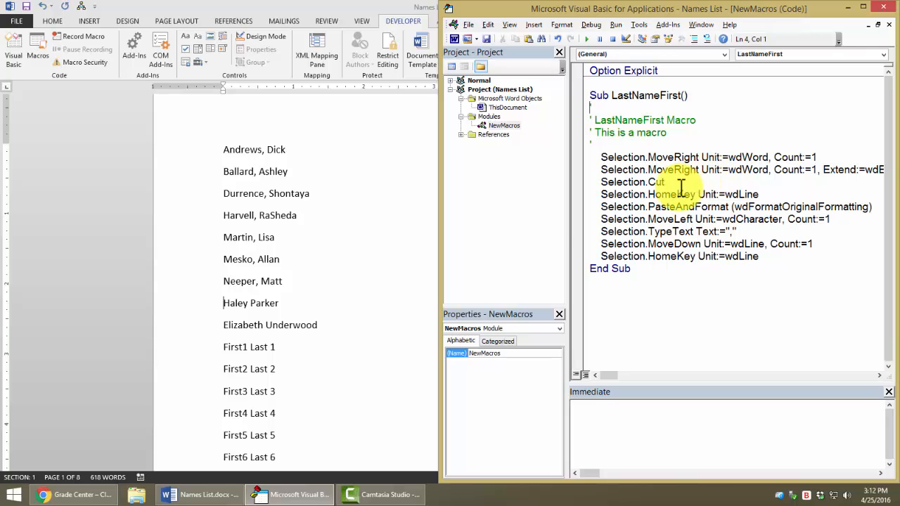
# Widen the NewMacros code window to read the full LastNameFirst code lines.
pyautogui.moveTo(568, 202); pyautogui.dragTo(512, 202)
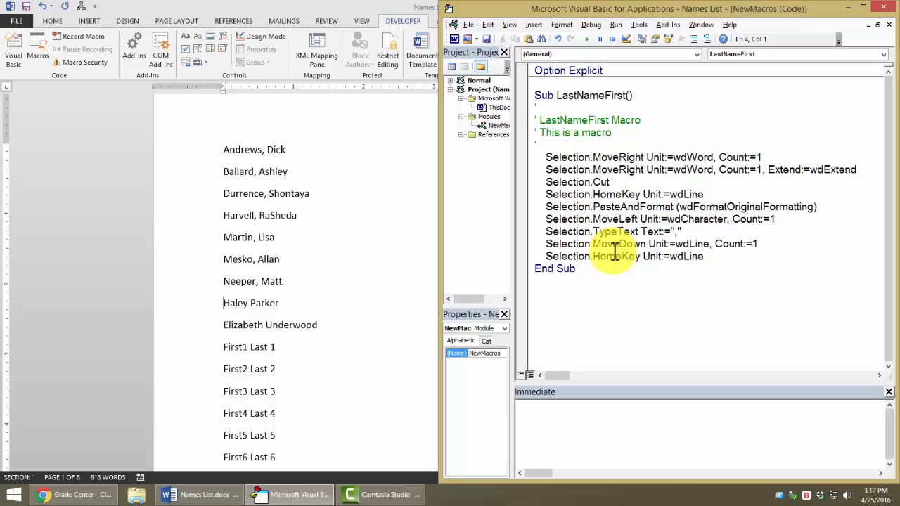
pyautogui.moveTo(630, 160)
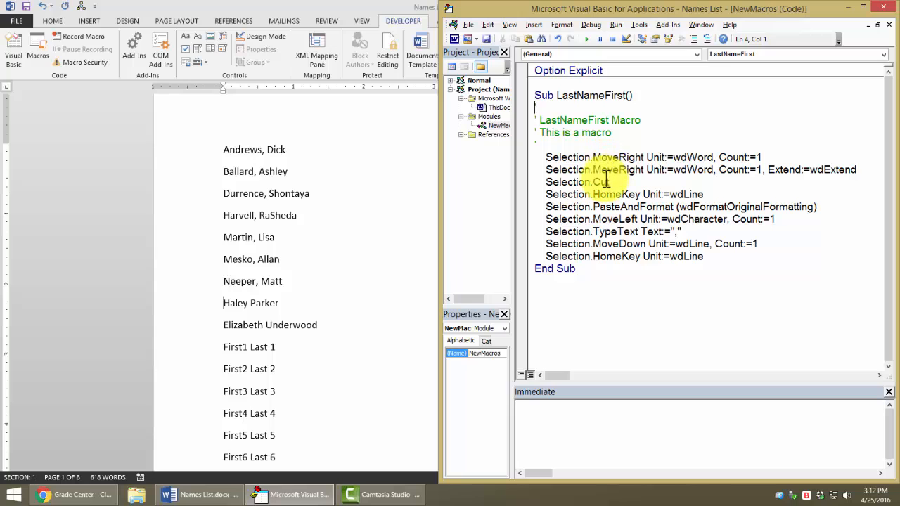
pyautogui.click(580, 157)
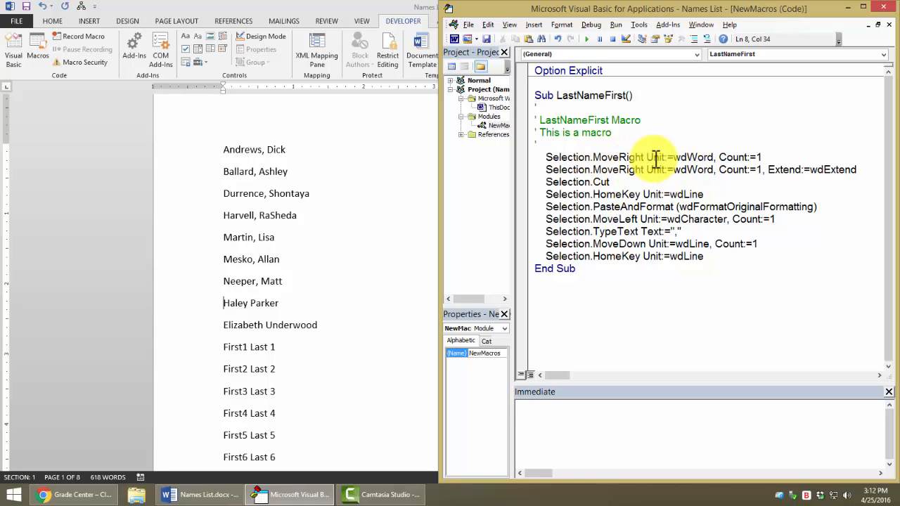
pyautogui.moveTo(731, 148)
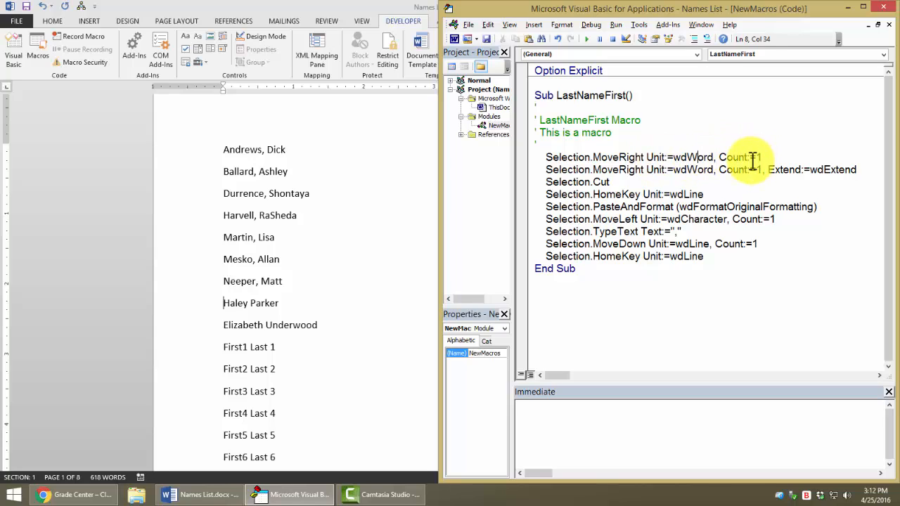
pyautogui.click(618, 170)
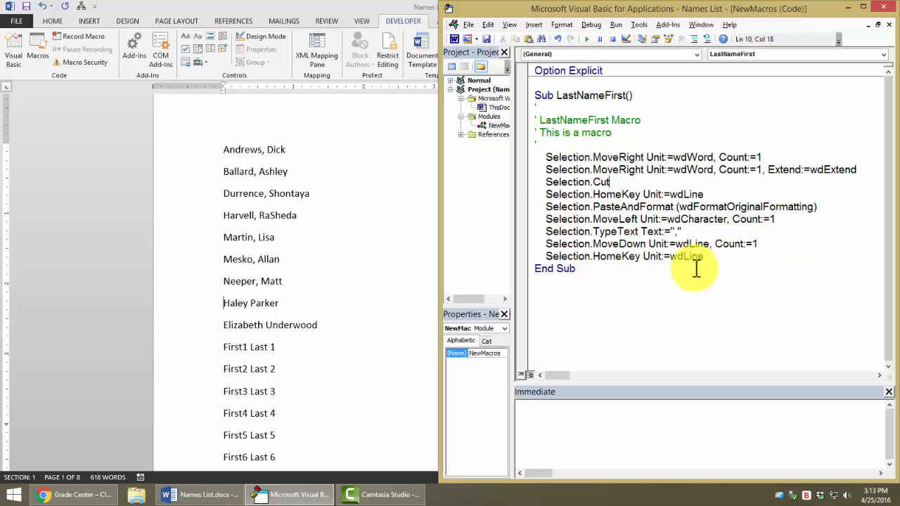
pyautogui.moveTo(526, 241)
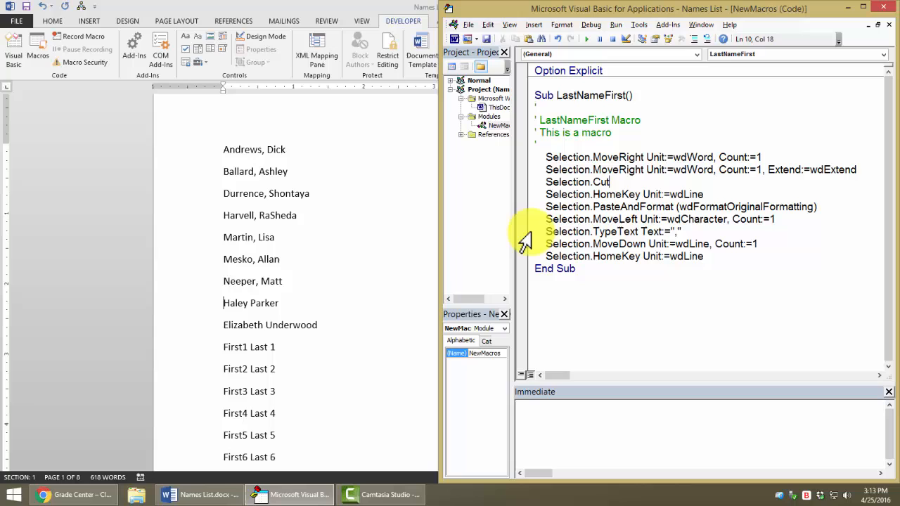
pyautogui.moveTo(828, 170)
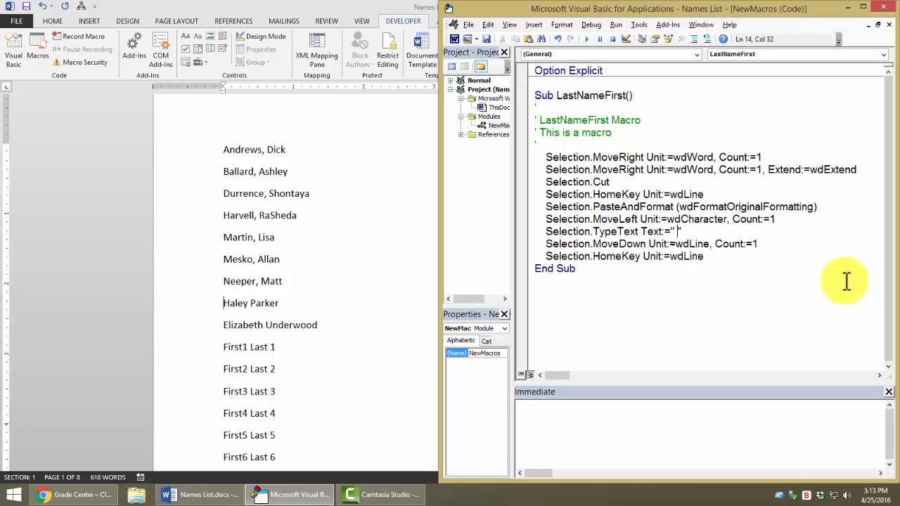
# Type the '-' separator for the Parker - Haley entry.
pyautogui.write('-')
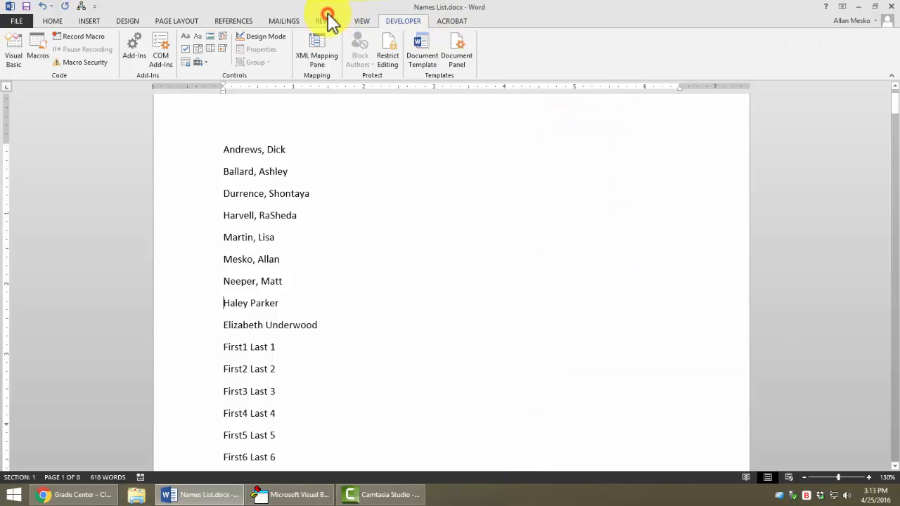
pyautogui.moveTo(261, 313)
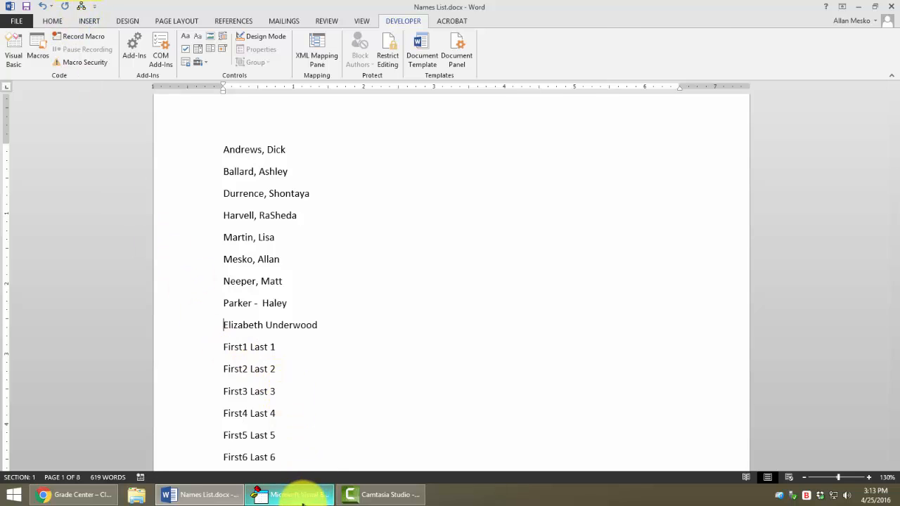
# Return to the macro code and add a 'Today's date' comment under Sub LastNameFirst().
pyautogui.click(13, 50)
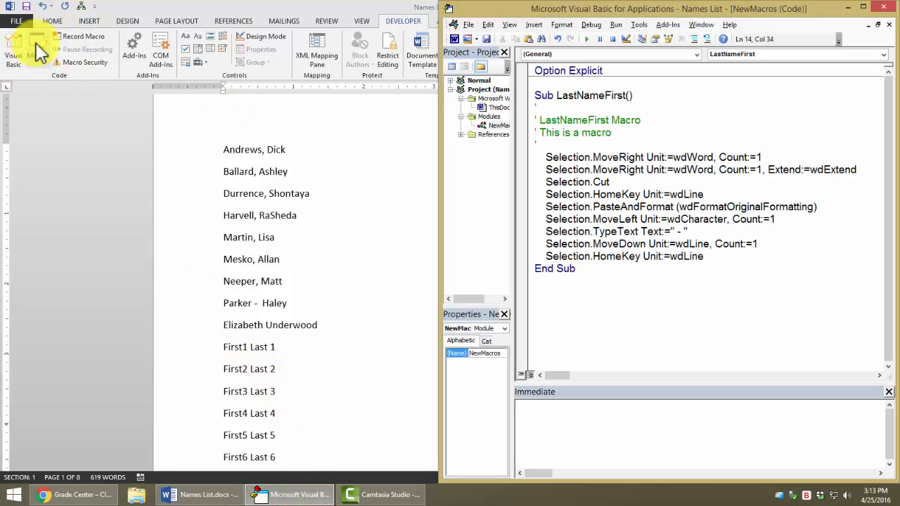
pyautogui.moveTo(739, 211)
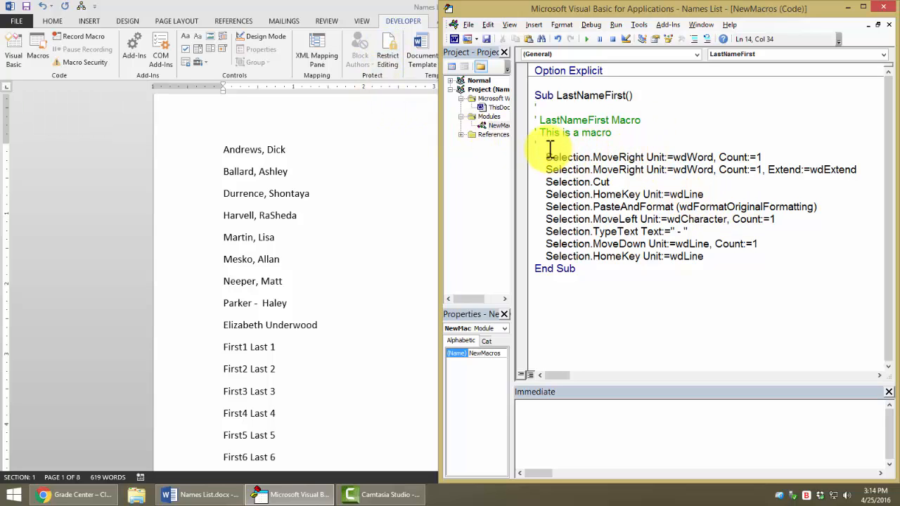
pyautogui.click(540, 133)
pyautogui.write(' Today')
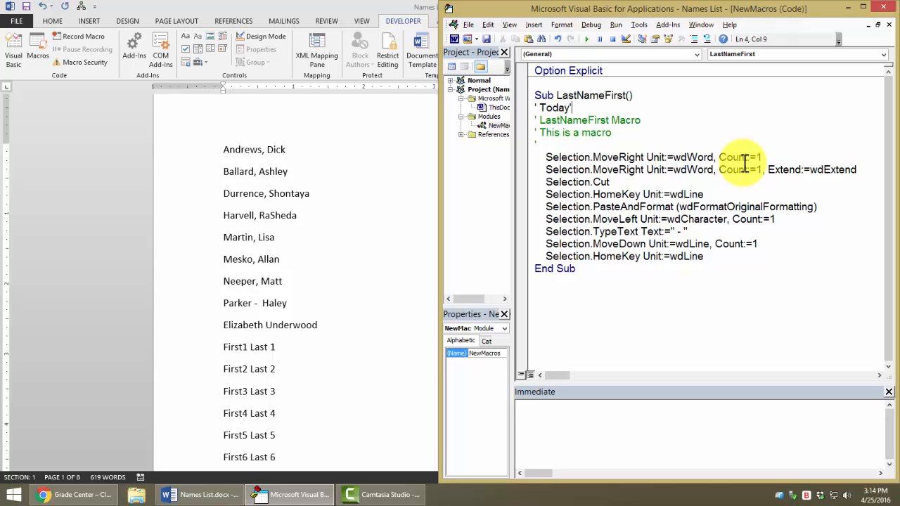
pyautogui.write('s date')
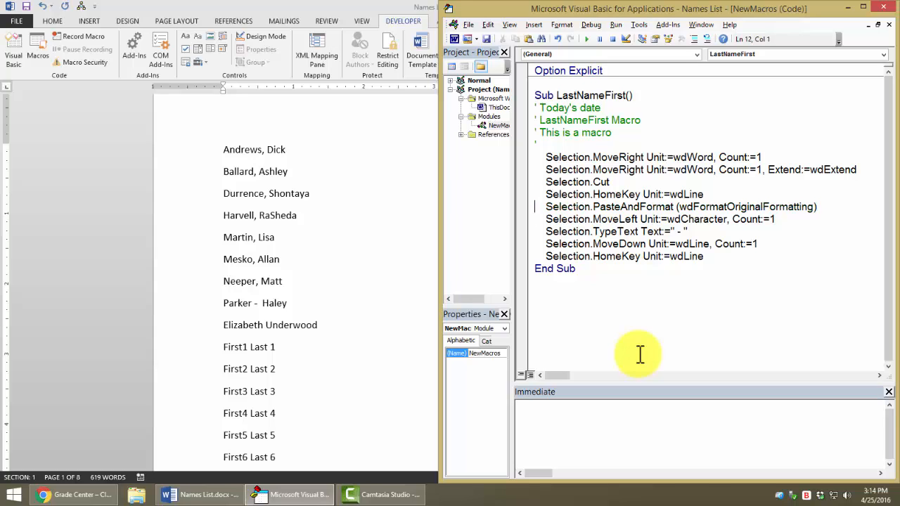
pyautogui.moveTo(678, 155)
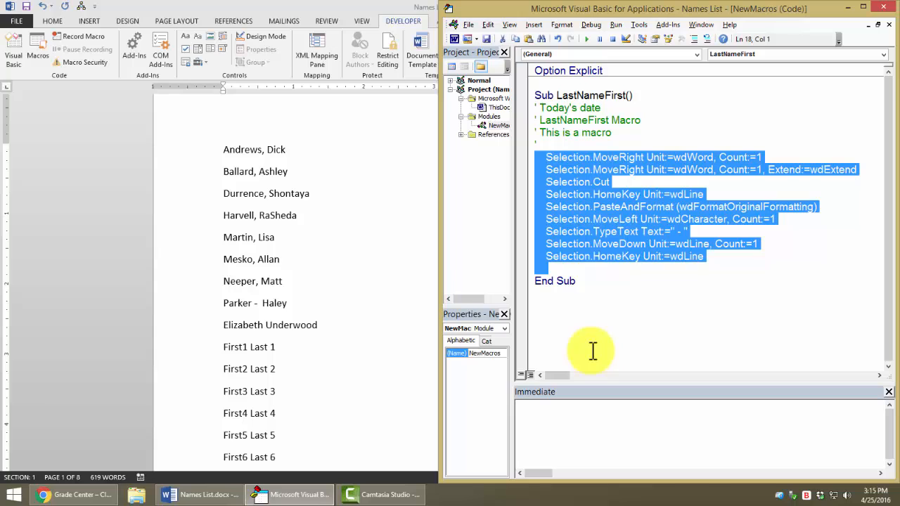
pyautogui.moveTo(689, 239)
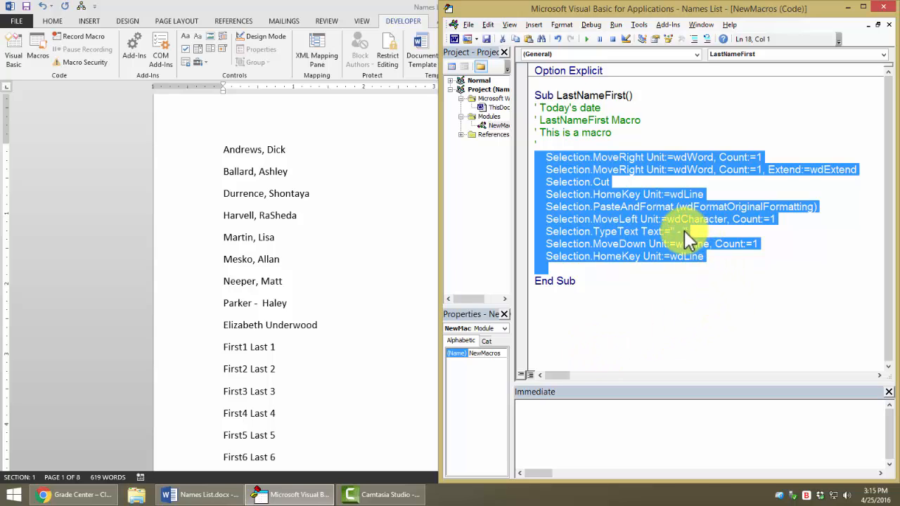
pyautogui.click(753, 275)
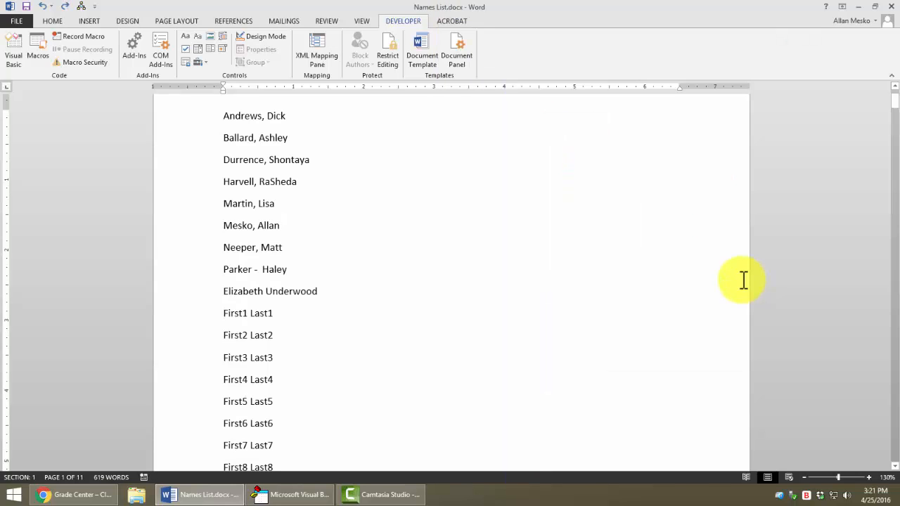
# Move Last1 to the line start and add a comma, making 'Last1, First1'.
pyautogui.click(224, 313)
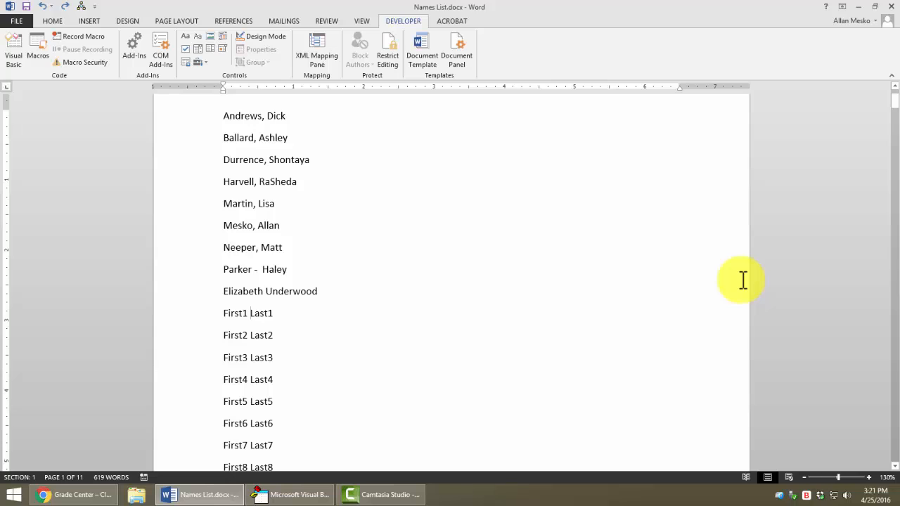
pyautogui.doubleClick(261, 313)
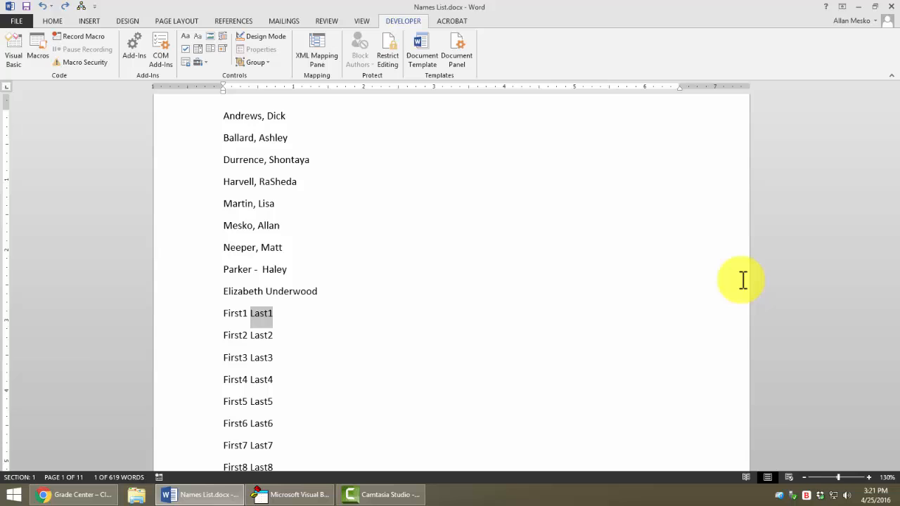
pyautogui.press('Delete')
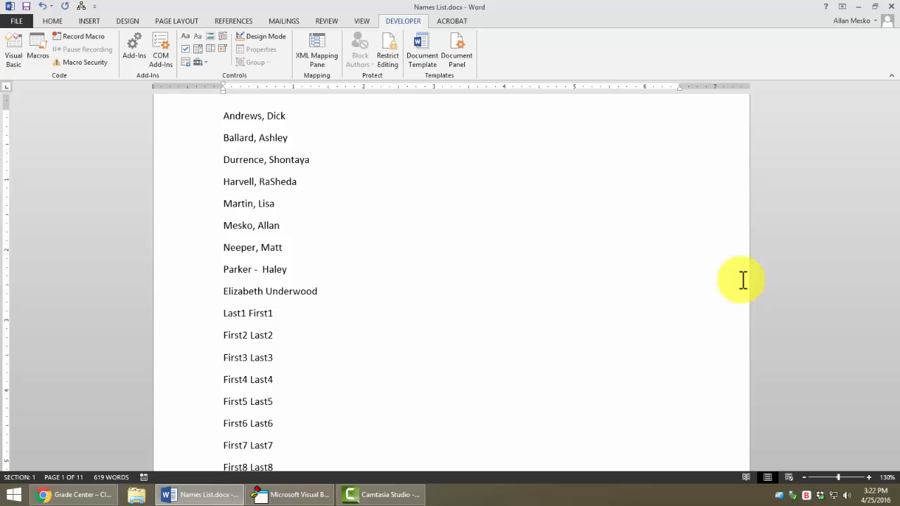
pyautogui.click(245, 313)
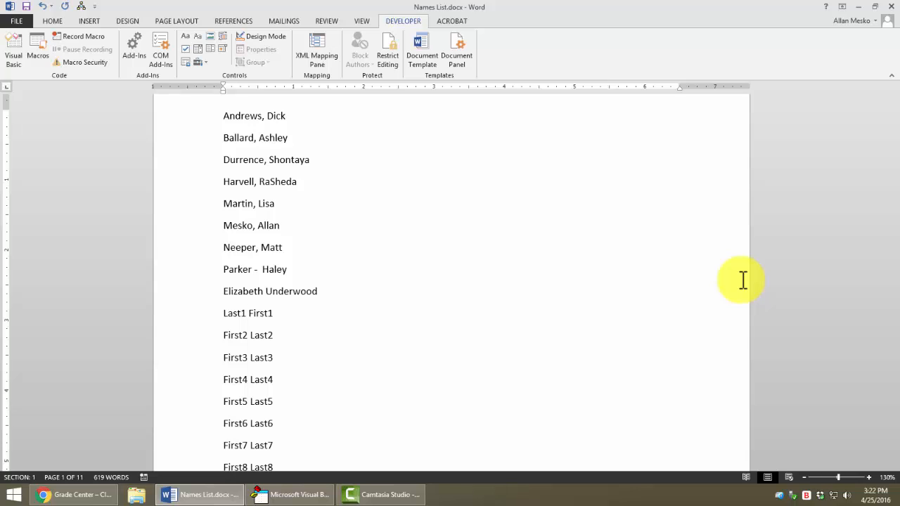
pyautogui.write(',')
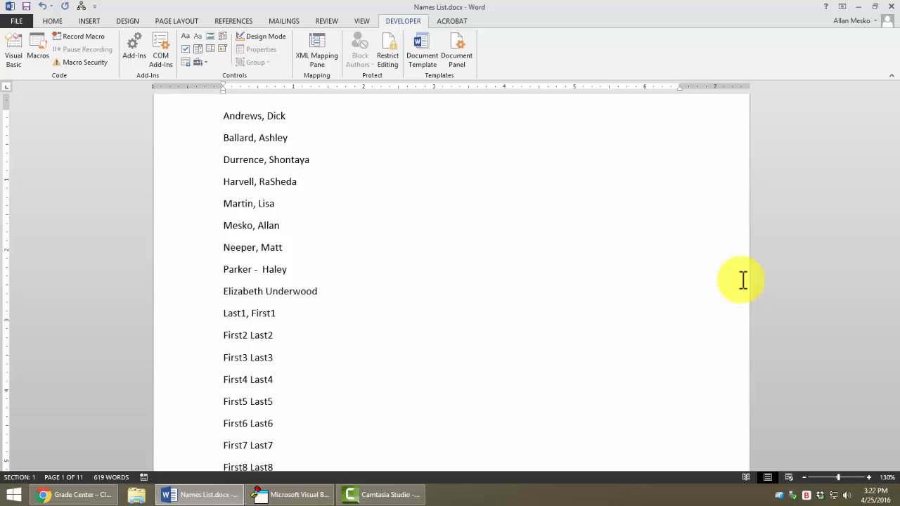
pyautogui.click(224, 334)
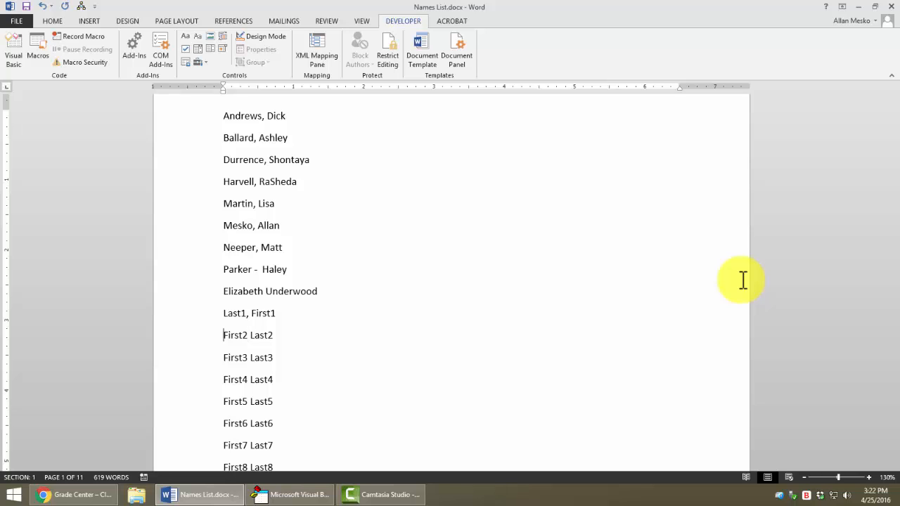
pyautogui.moveTo(292, 494)
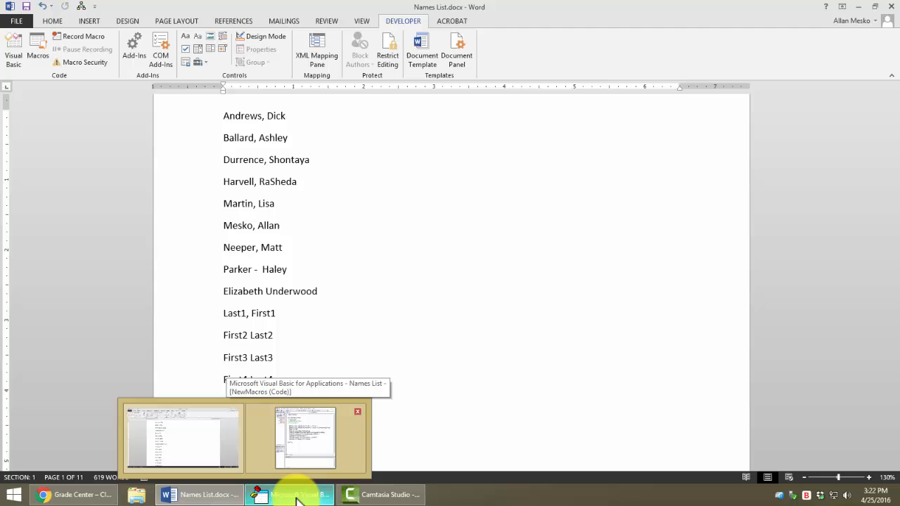
# In the macro code, comment out the MoveLeft line and make TypeText insert ', '.
pyautogui.click(305, 436)
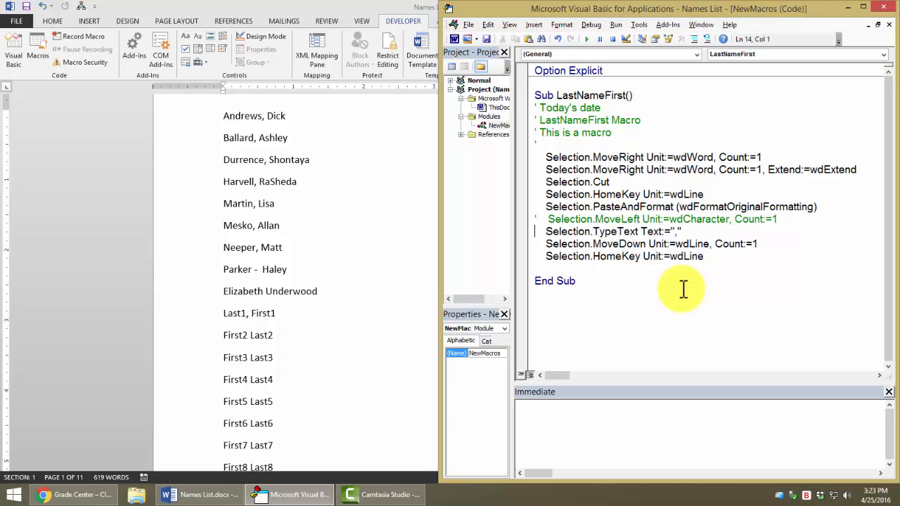
pyautogui.moveTo(728, 264)
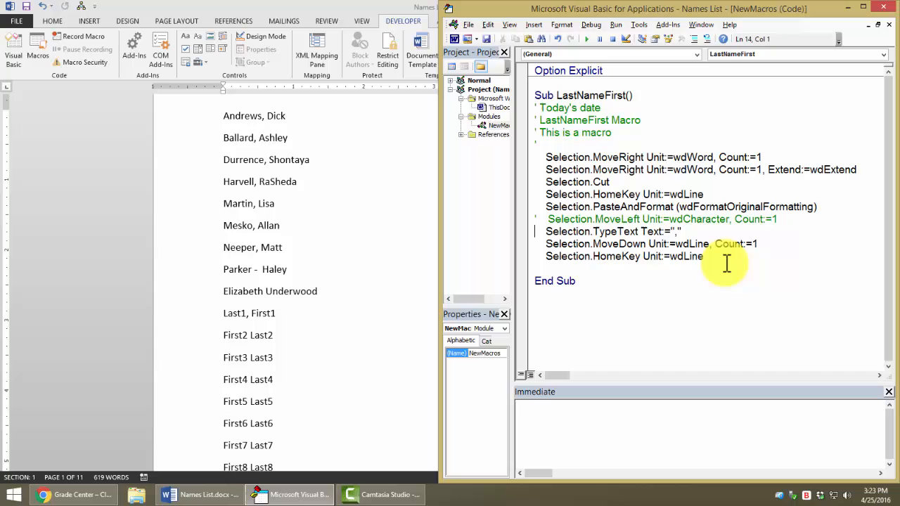
pyautogui.click(676, 231)
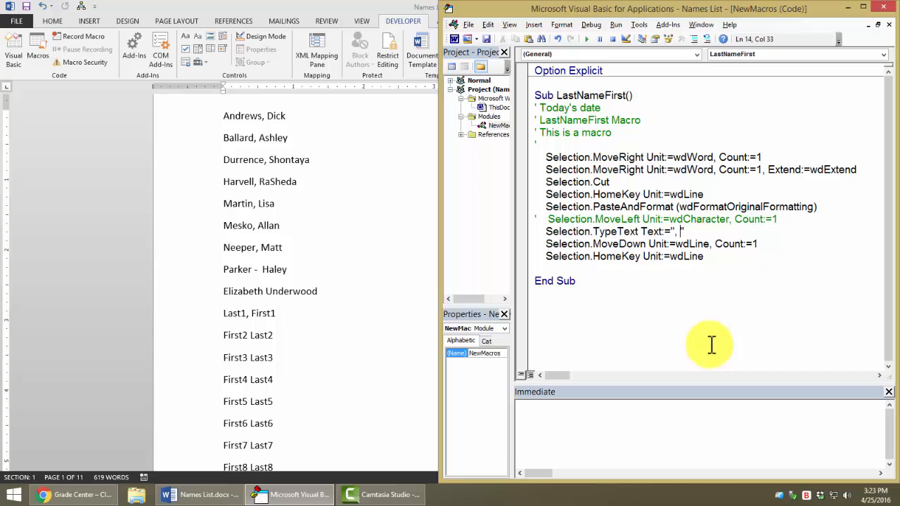
pyautogui.moveTo(426, 333)
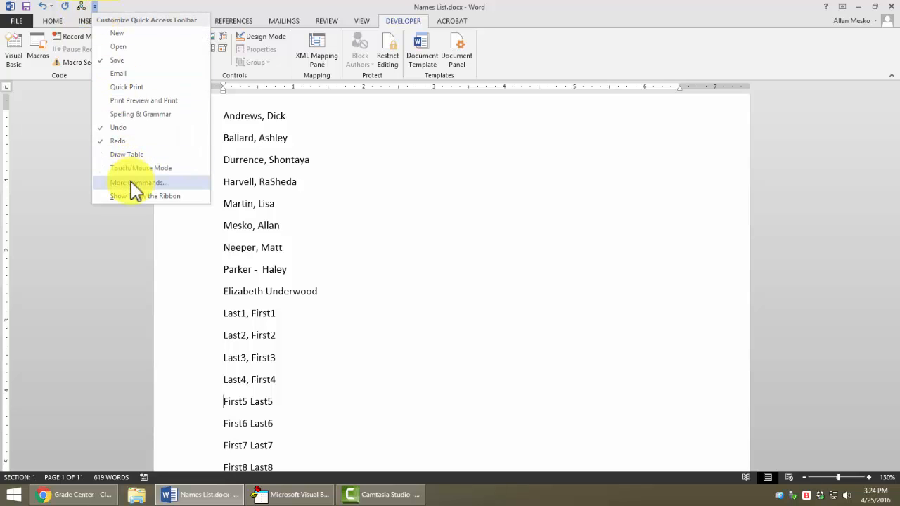
# Modify the LastNameFirst toolbar command: display name 'Last Name First' plus an icon.
pyautogui.click(138, 182)
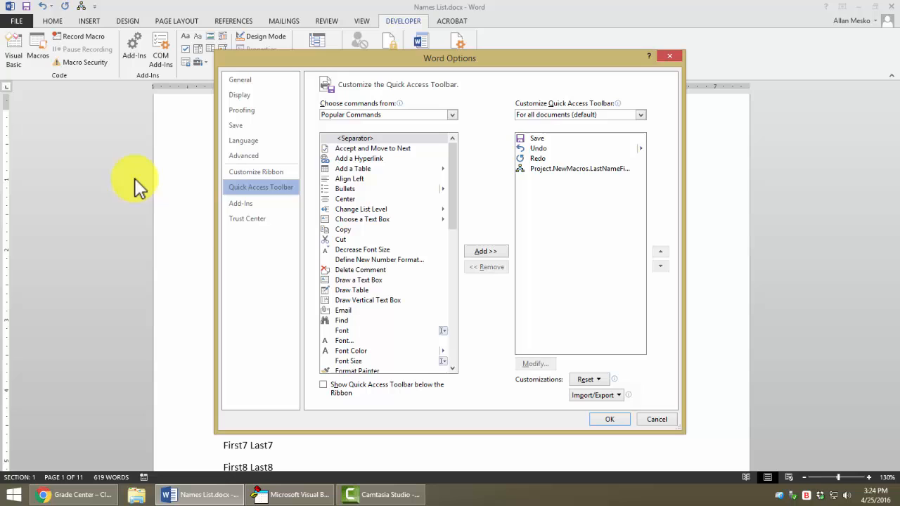
pyautogui.moveTo(559, 172)
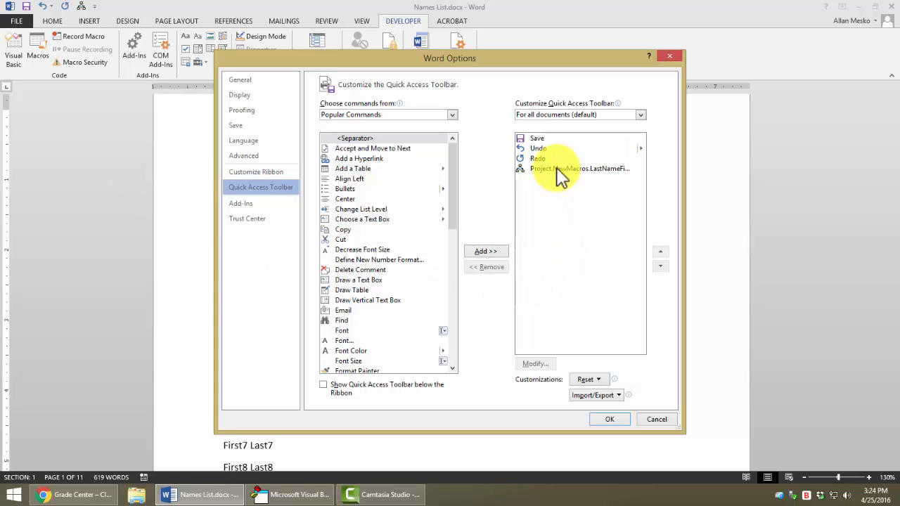
pyautogui.click(579, 168)
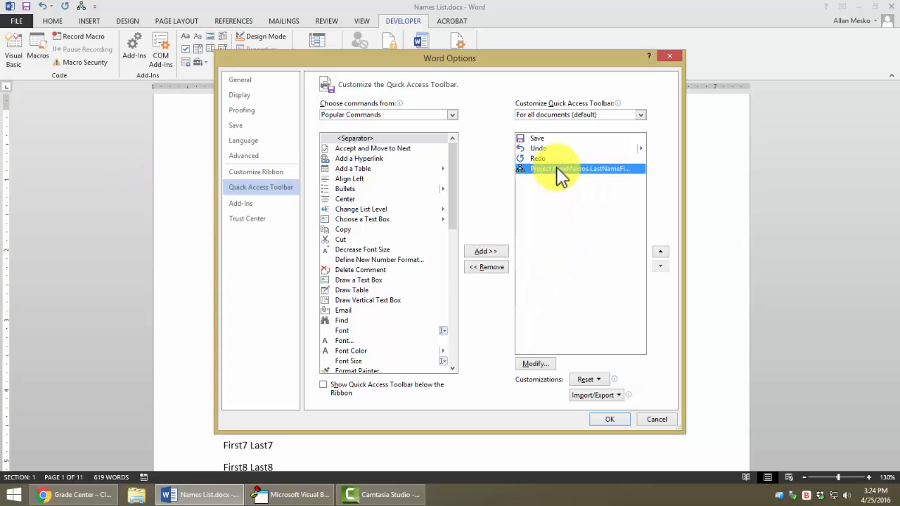
pyautogui.click(535, 364)
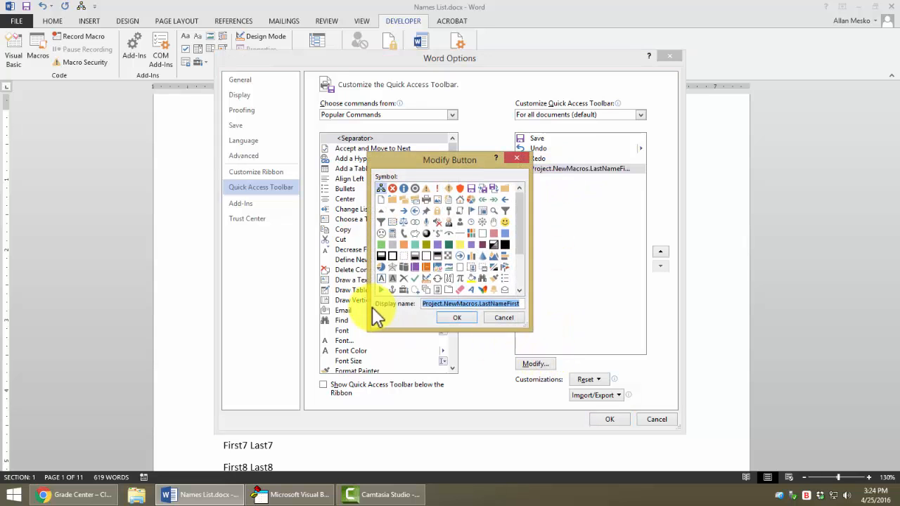
pyautogui.moveTo(520, 393)
pyautogui.write('Last')
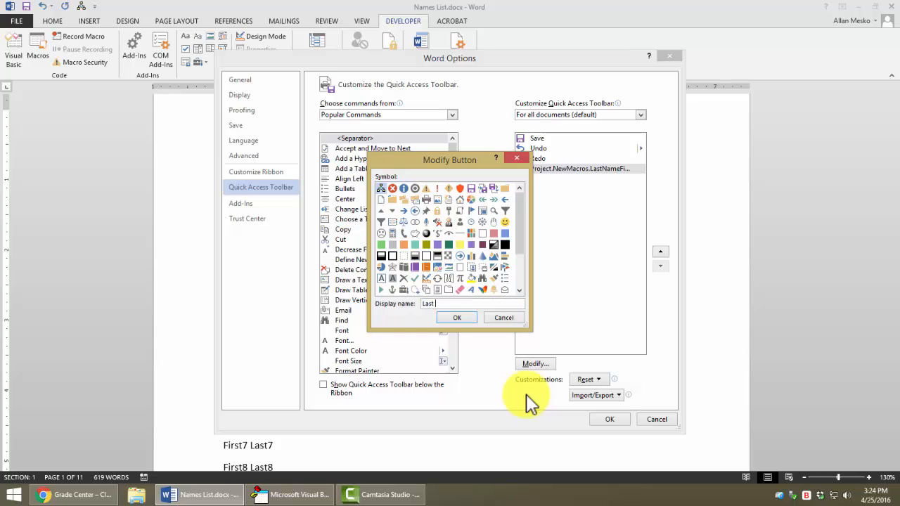
pyautogui.write('Name First')
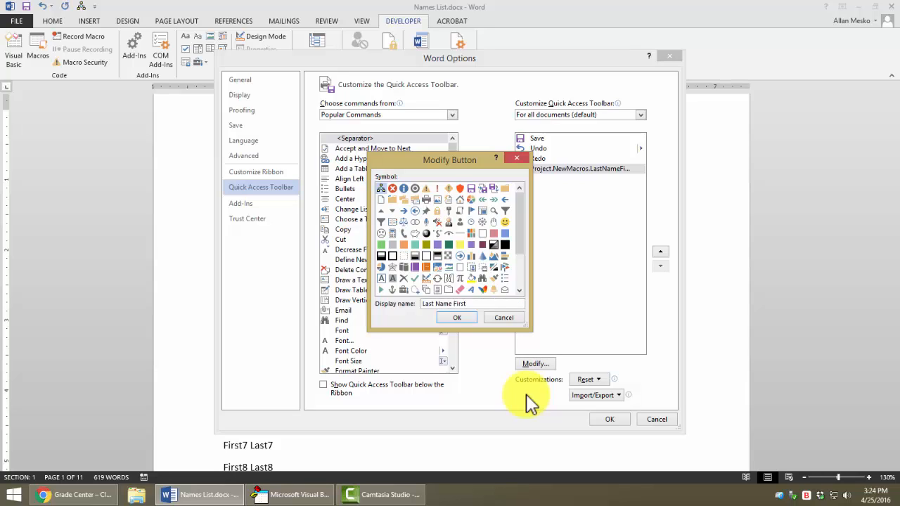
pyautogui.click(472, 303)
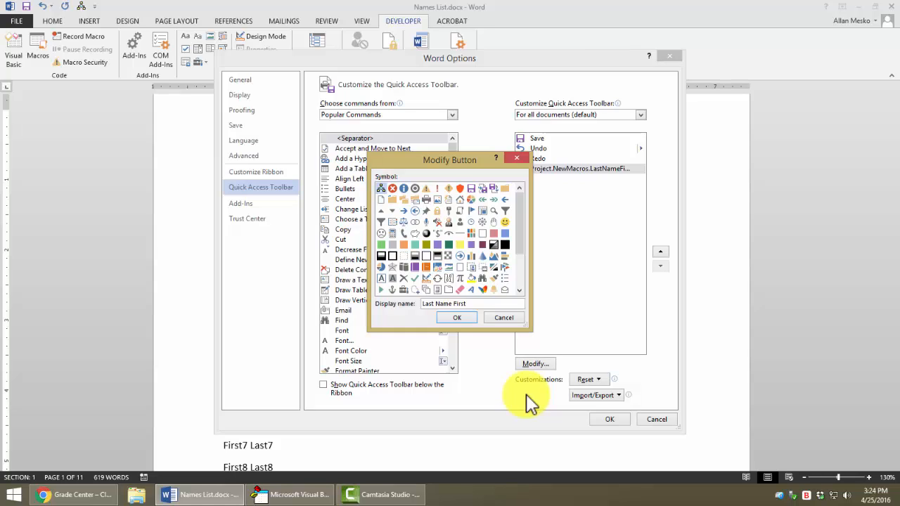
pyautogui.click(473, 303)
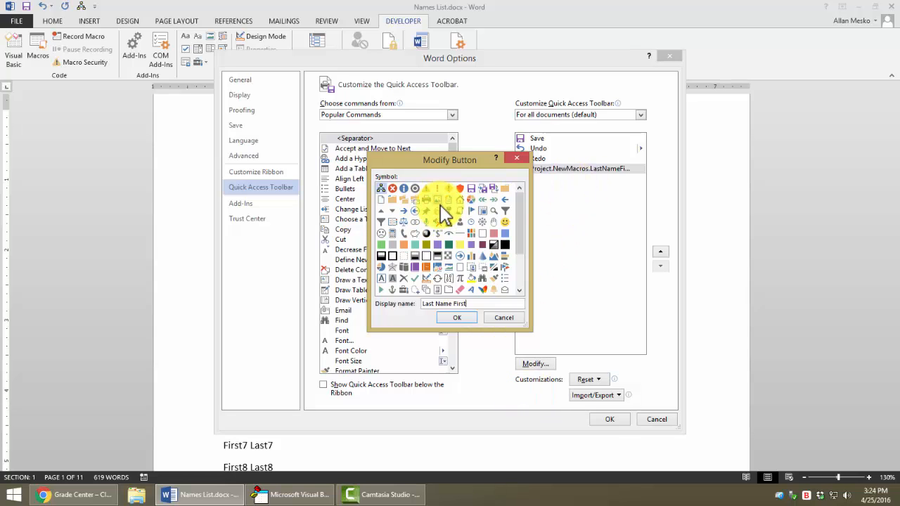
pyautogui.moveTo(478, 288)
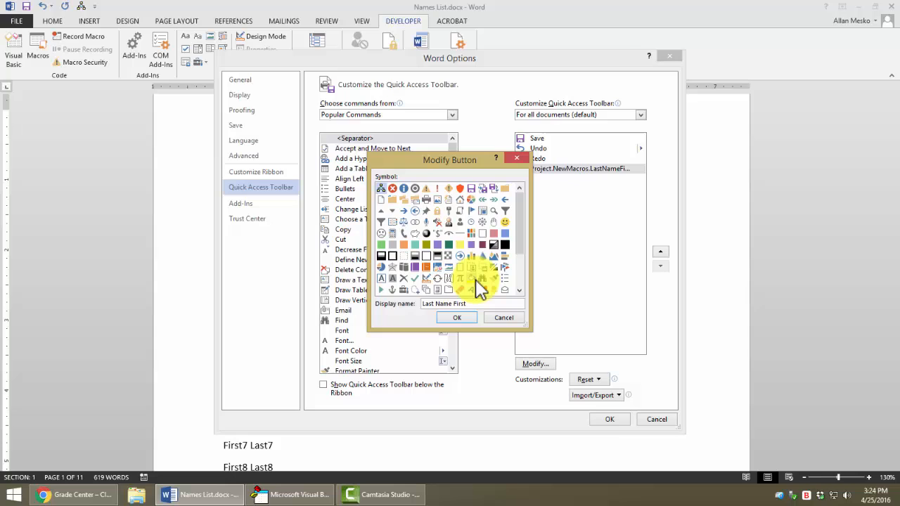
pyautogui.moveTo(513, 229)
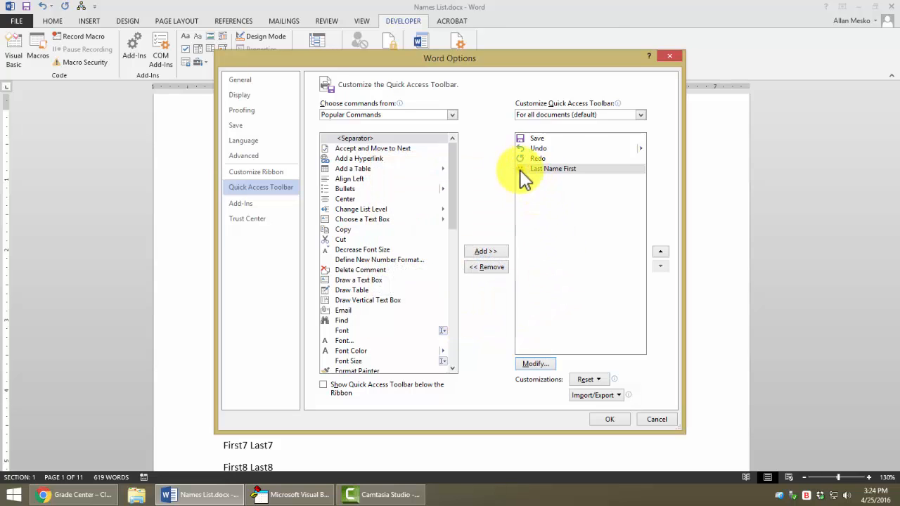
pyautogui.moveTo(549, 173)
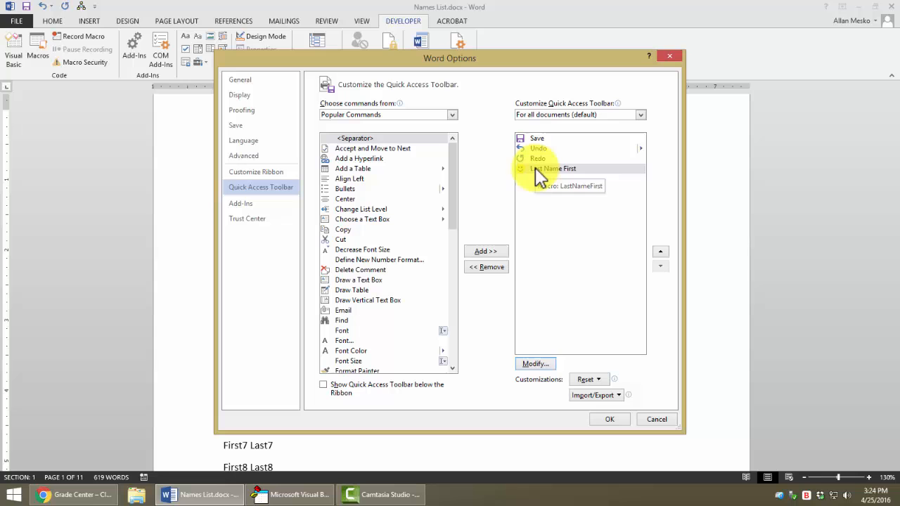
# Close Word Options to apply the Last Name First toolbar button, then scroll the document.
pyautogui.click(609, 419)
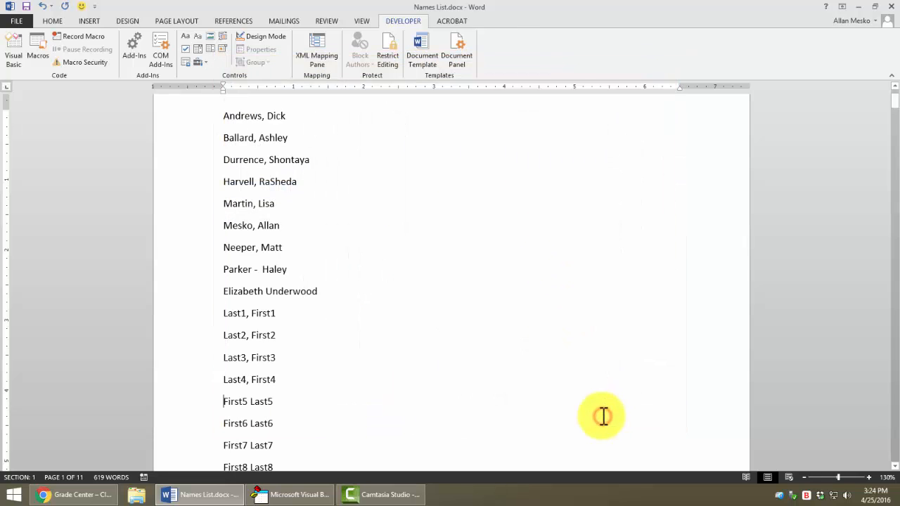
pyautogui.moveTo(88, 11)
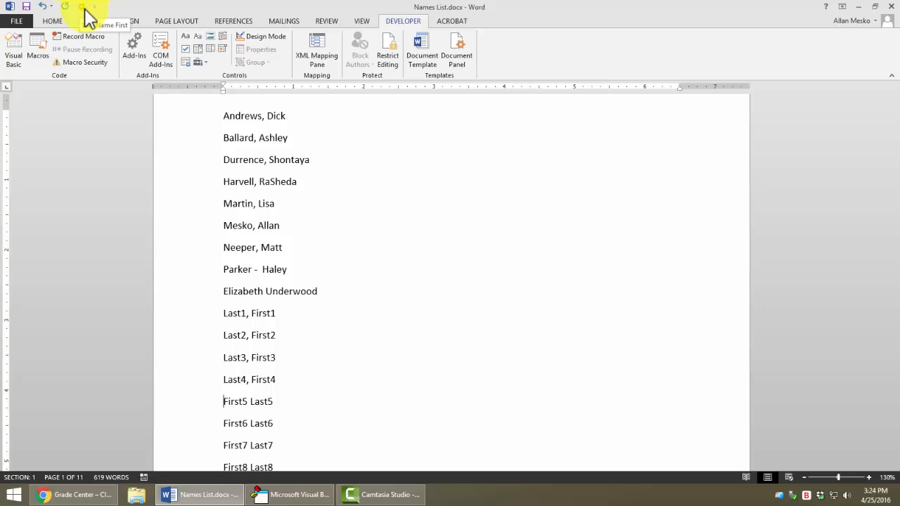
pyautogui.scroll(-3)
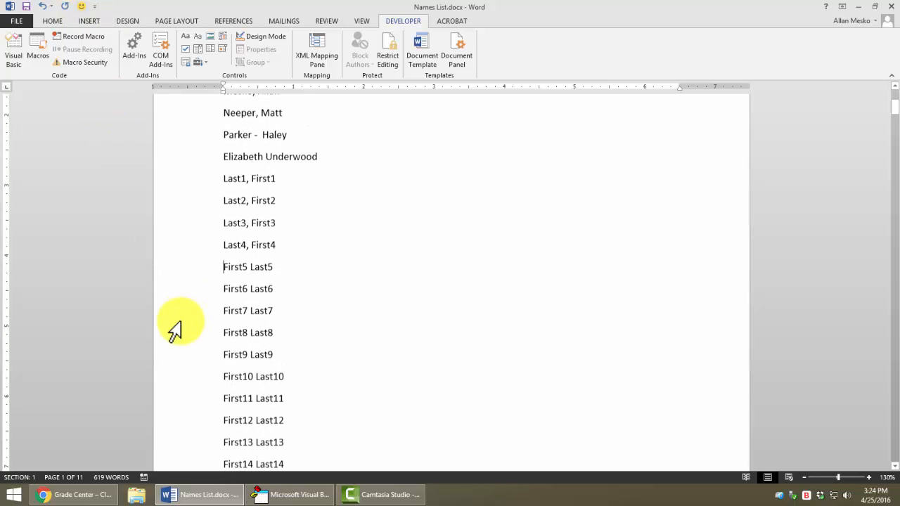
pyautogui.moveTo(229, 257)
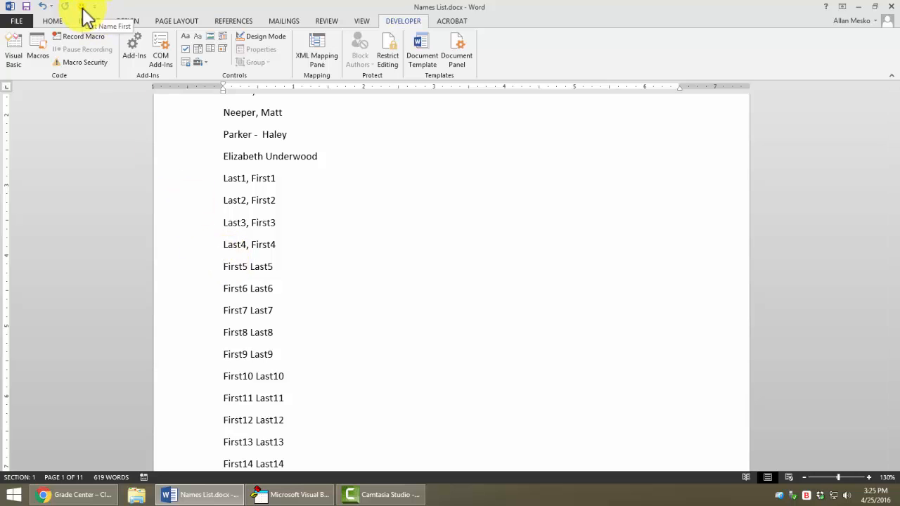
pyautogui.moveTo(207, 377)
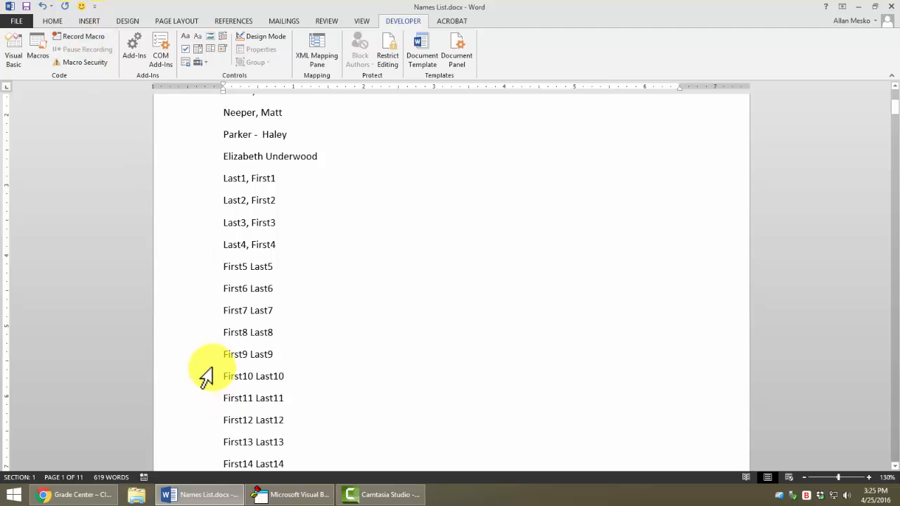
# Copy the LastNameFirst macro body and paste a second copy before End Sub.
pyautogui.click(290, 494)
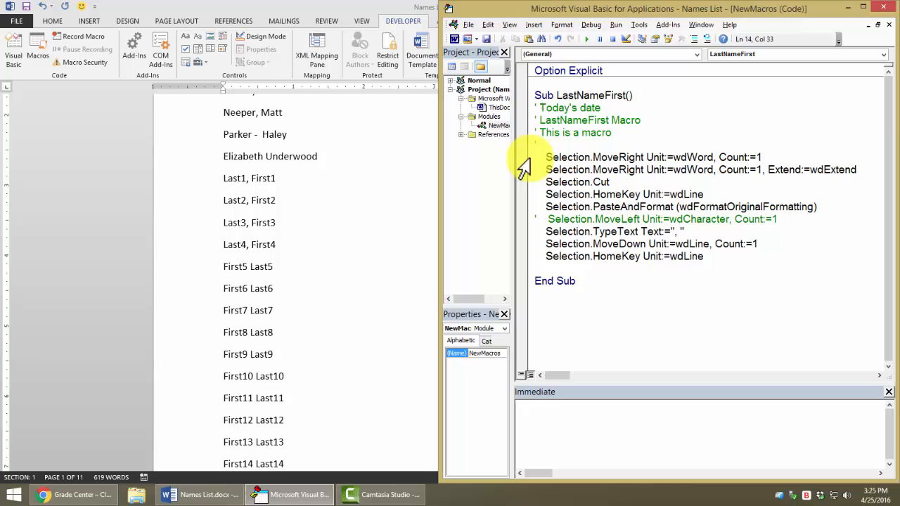
pyautogui.moveTo(547, 157); pyautogui.dragTo(703, 256)
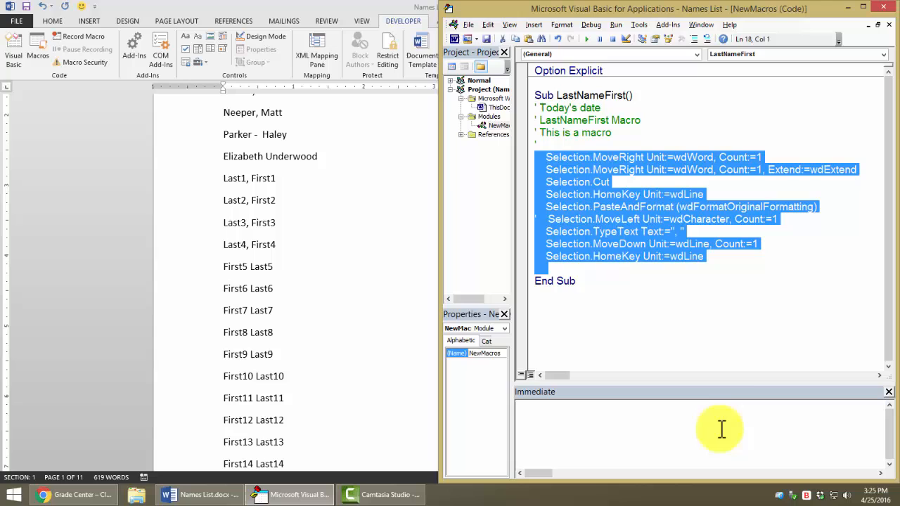
pyautogui.rightClick(576, 239)
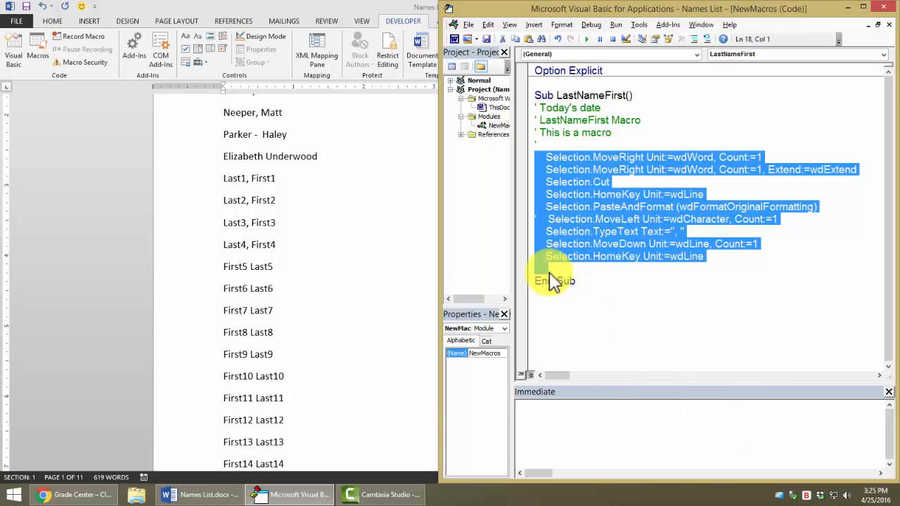
pyautogui.click(575, 310)
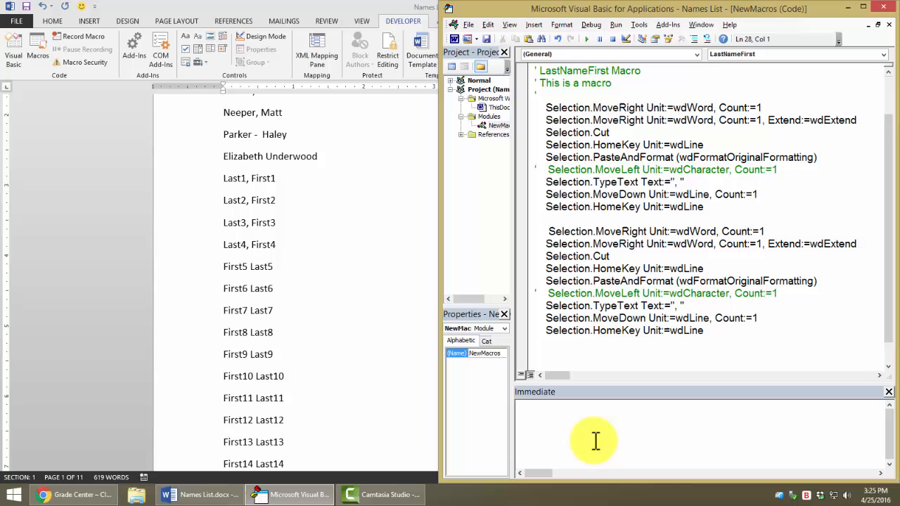
pyautogui.scroll(-3)
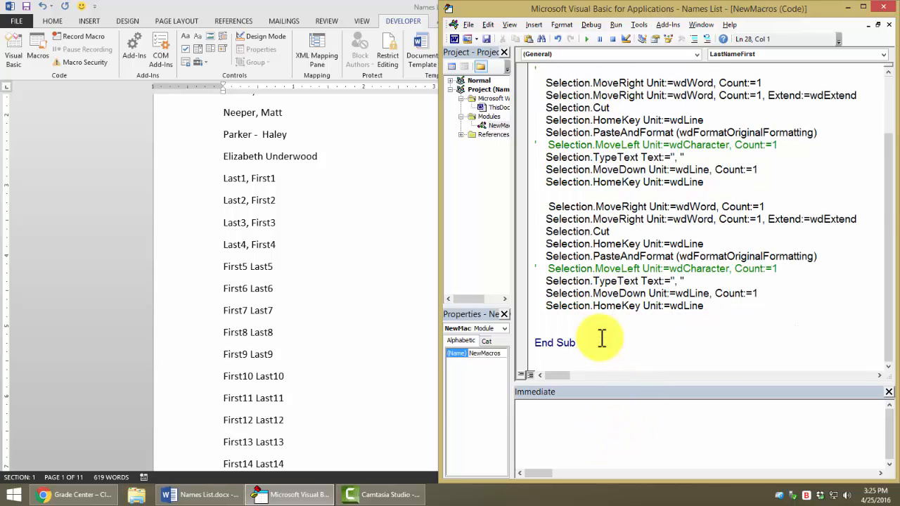
pyautogui.moveTo(310, 305)
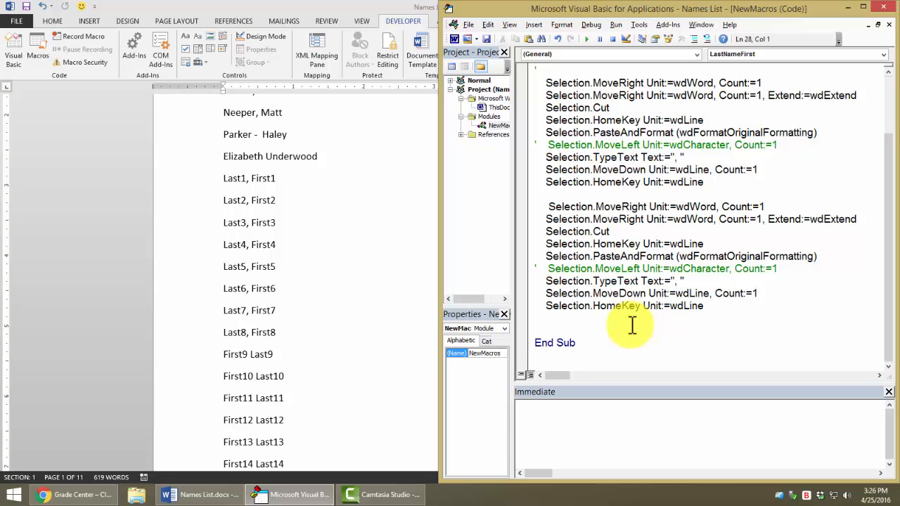
pyautogui.moveTo(426, 7)
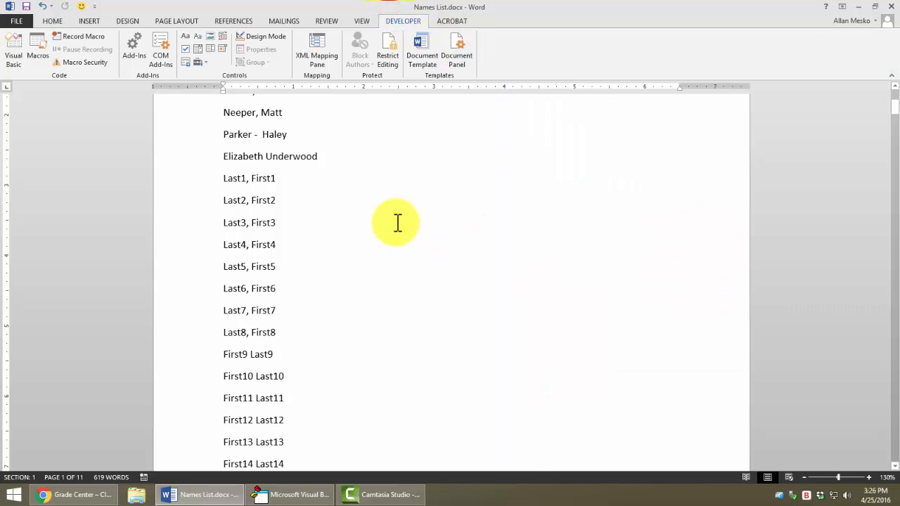
# Run the macro on names 5–8, then save Names List.docx and hit the macro-free warning.
pyautogui.click(278, 222)
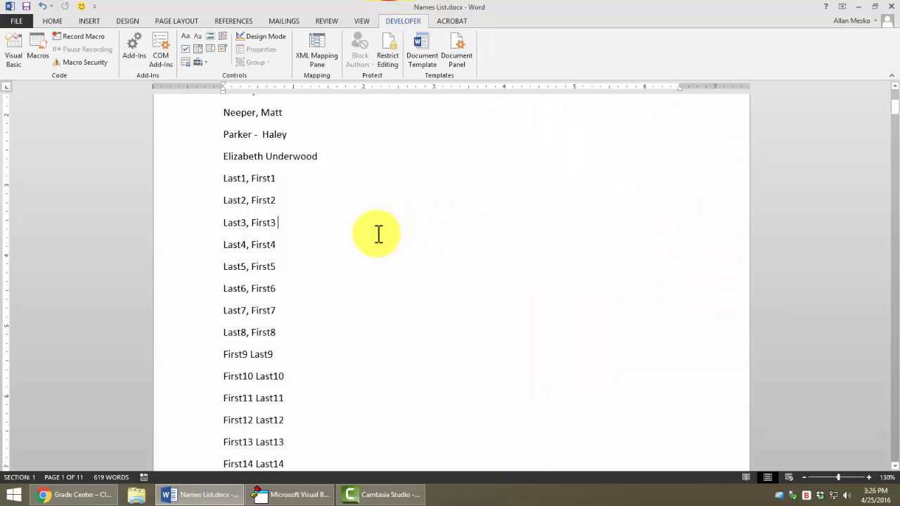
pyautogui.moveTo(445, 152)
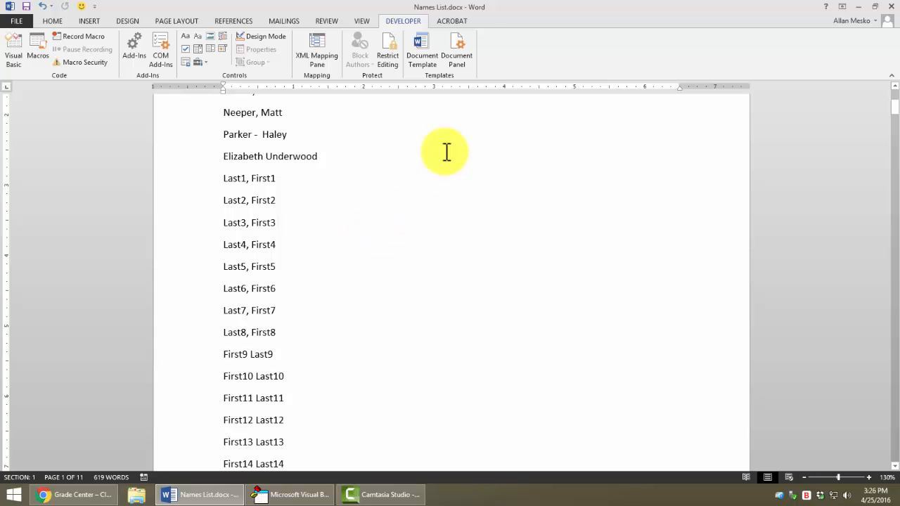
pyautogui.moveTo(451, 15)
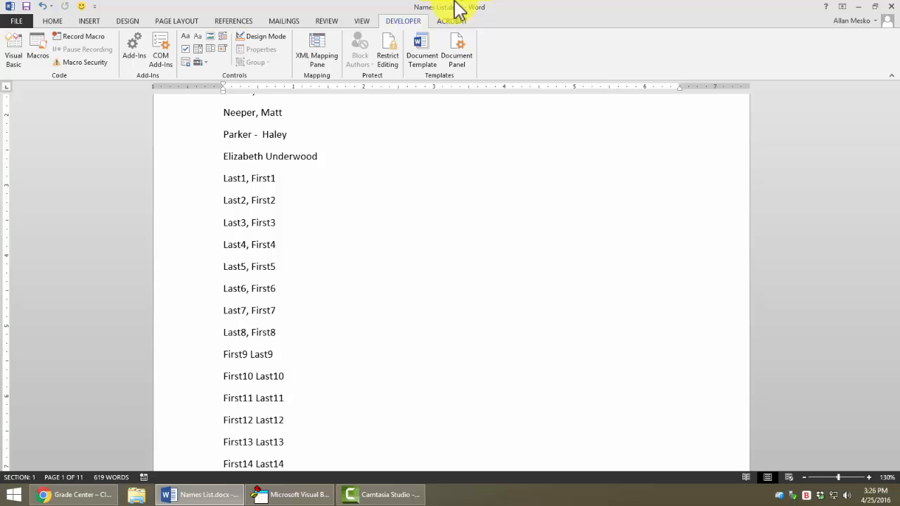
pyautogui.click(278, 223)
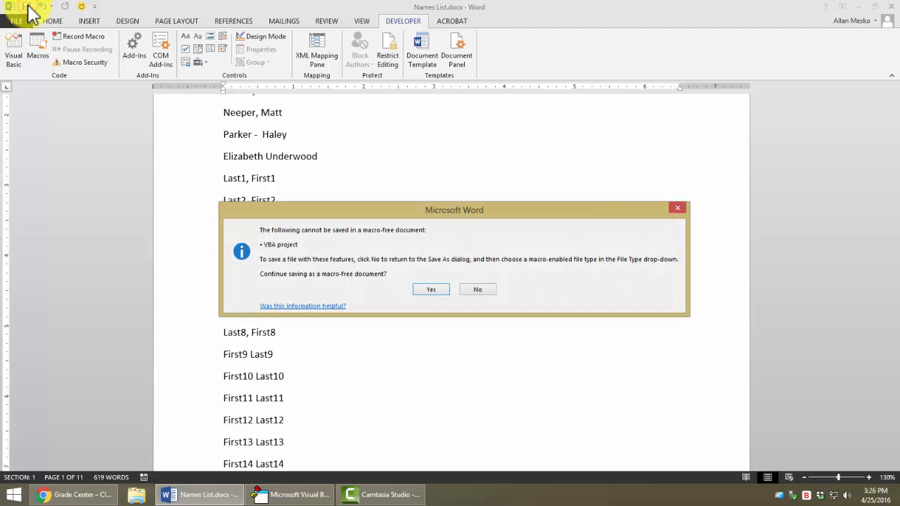
pyautogui.moveTo(330, 240)
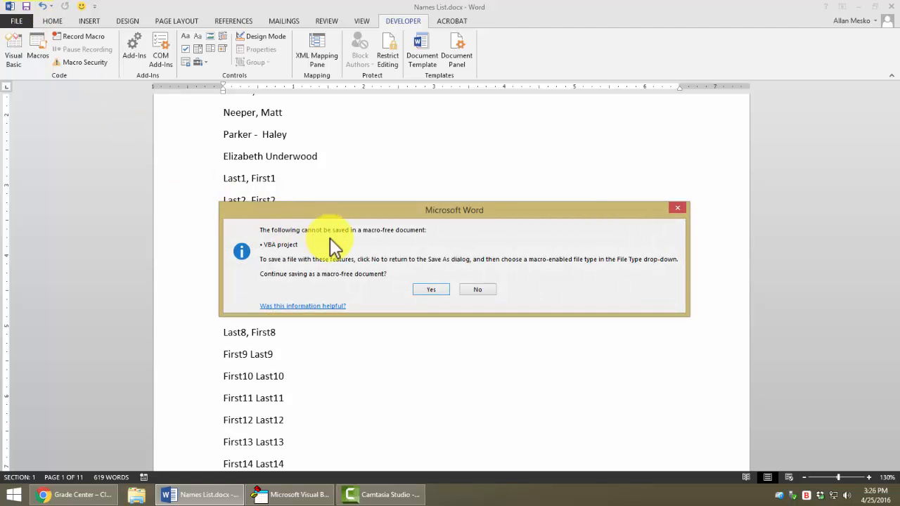
pyautogui.moveTo(385, 240)
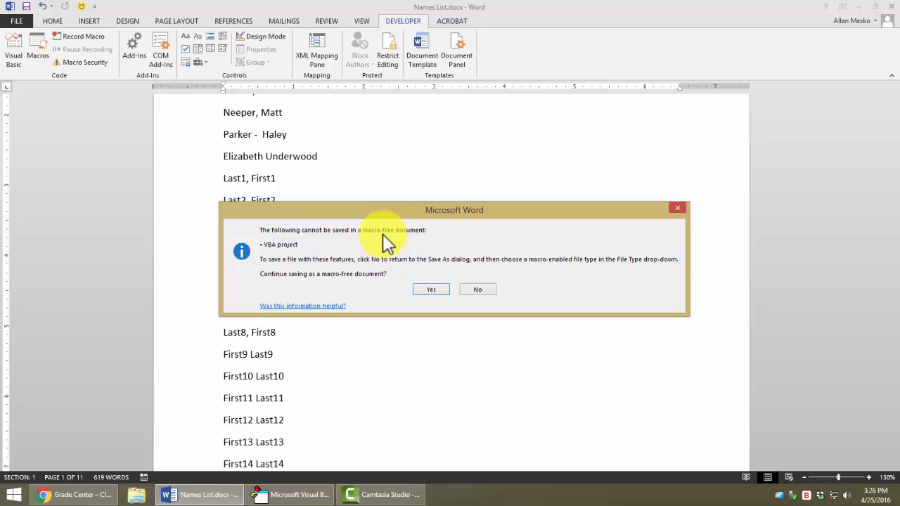
pyautogui.moveTo(439, 10)
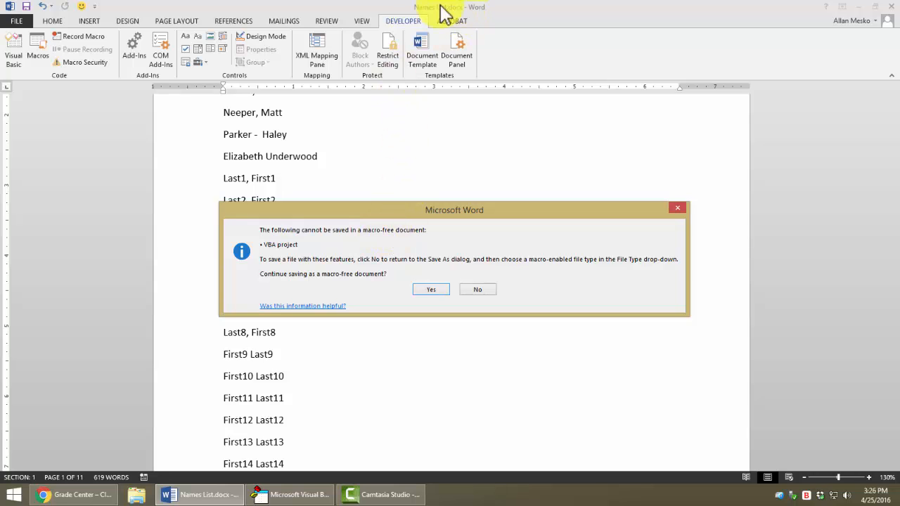
pyautogui.moveTo(270, 257)
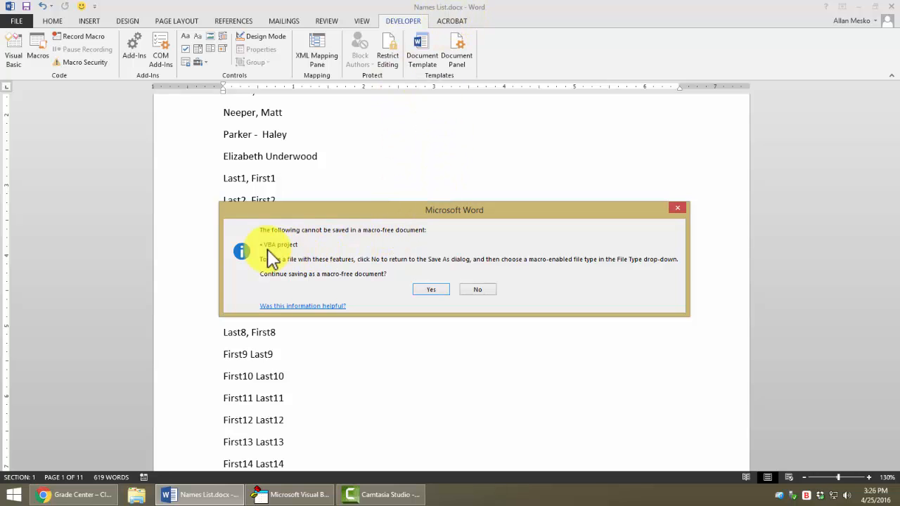
pyautogui.moveTo(285, 252)
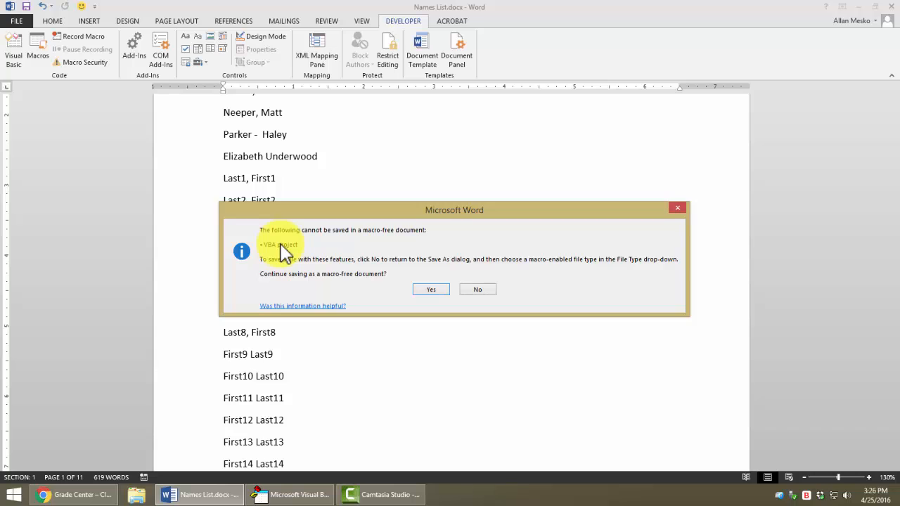
pyautogui.moveTo(278, 281)
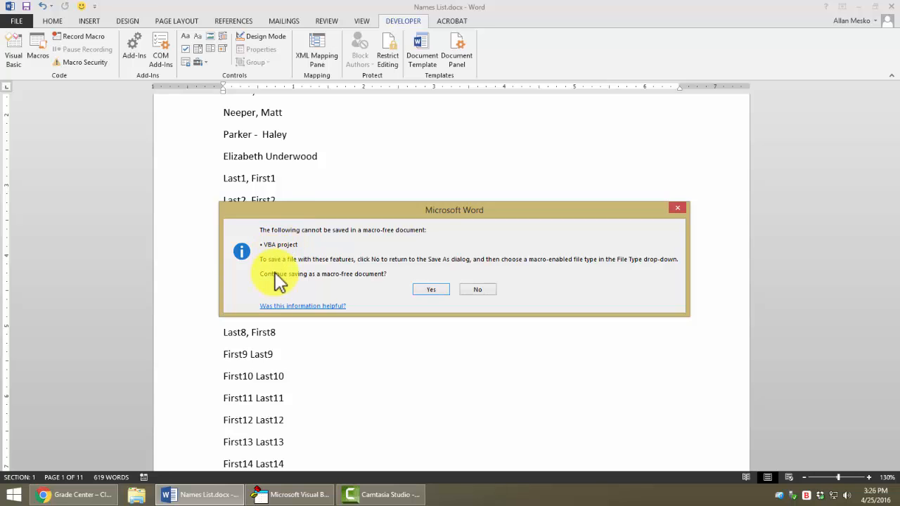
pyautogui.moveTo(355, 271)
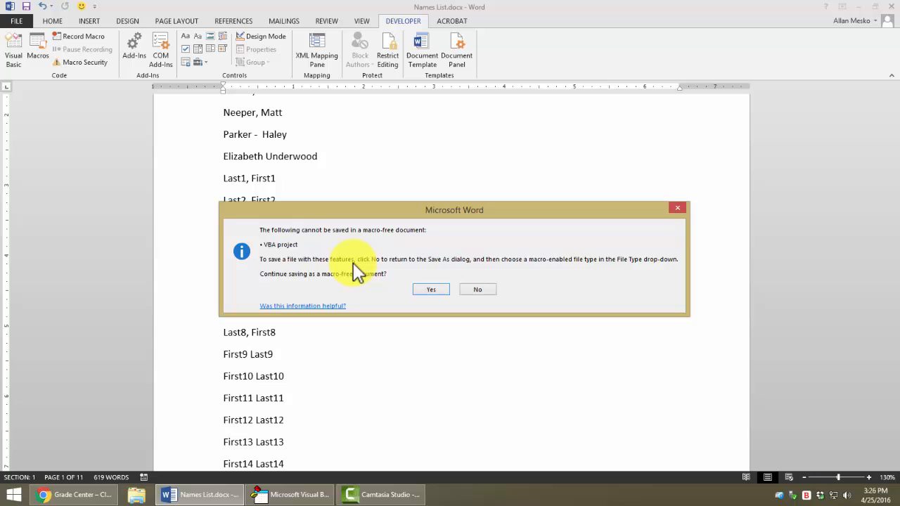
pyautogui.moveTo(290, 252)
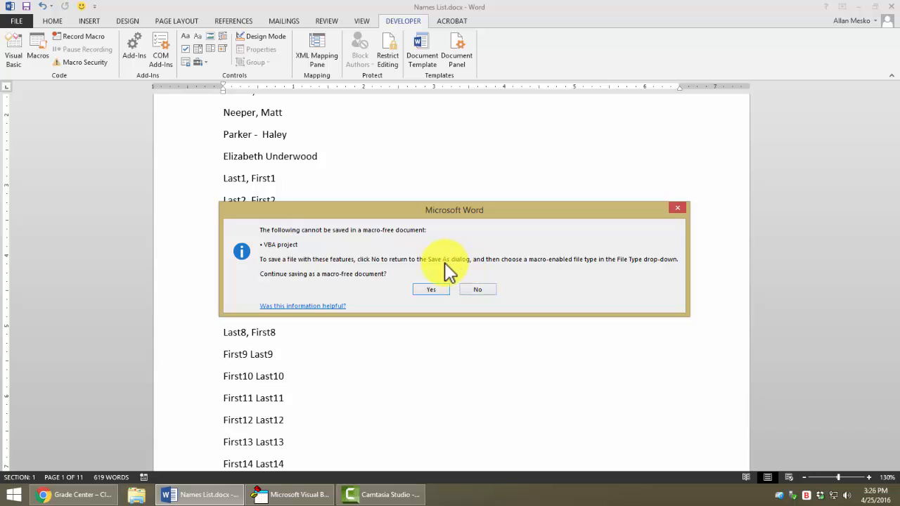
pyautogui.moveTo(633, 271)
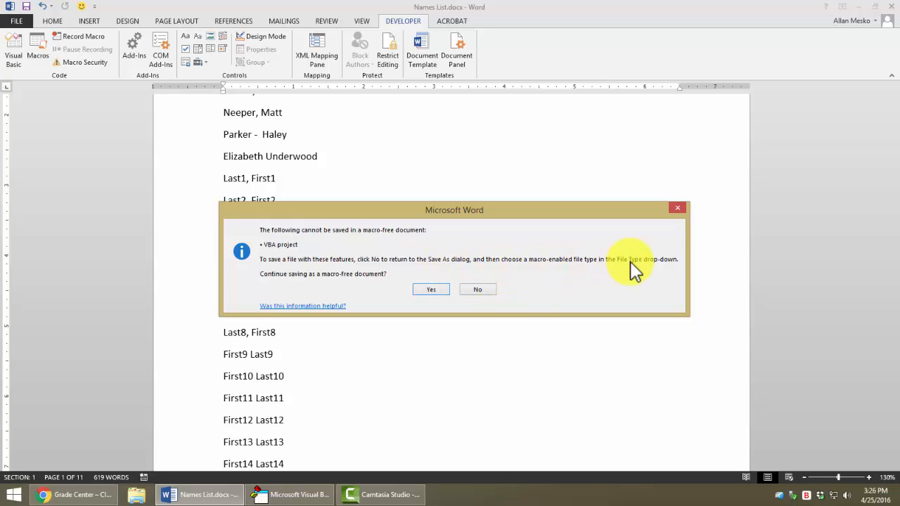
pyautogui.moveTo(431, 289)
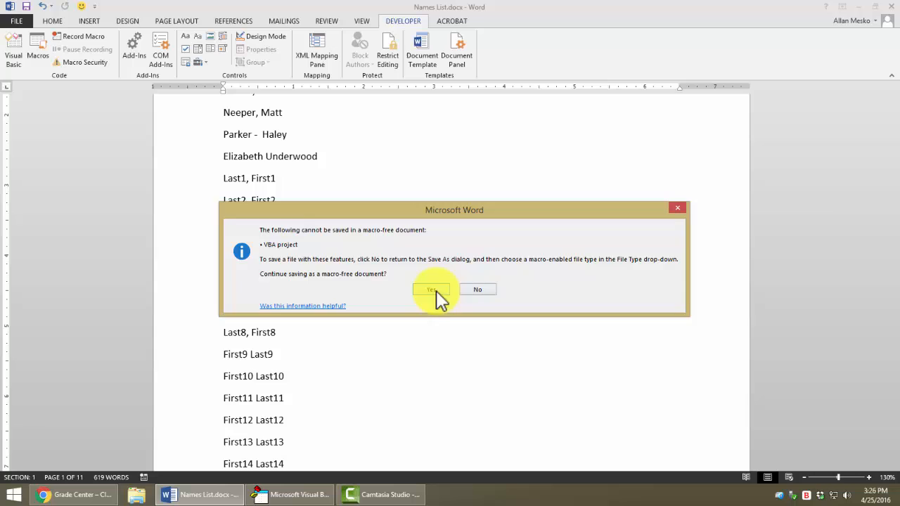
pyautogui.moveTo(324, 285)
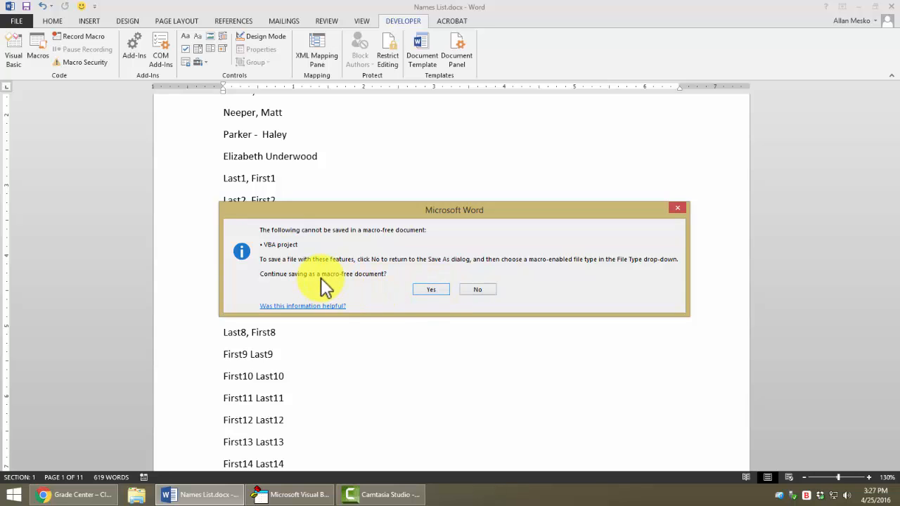
pyautogui.moveTo(430, 289)
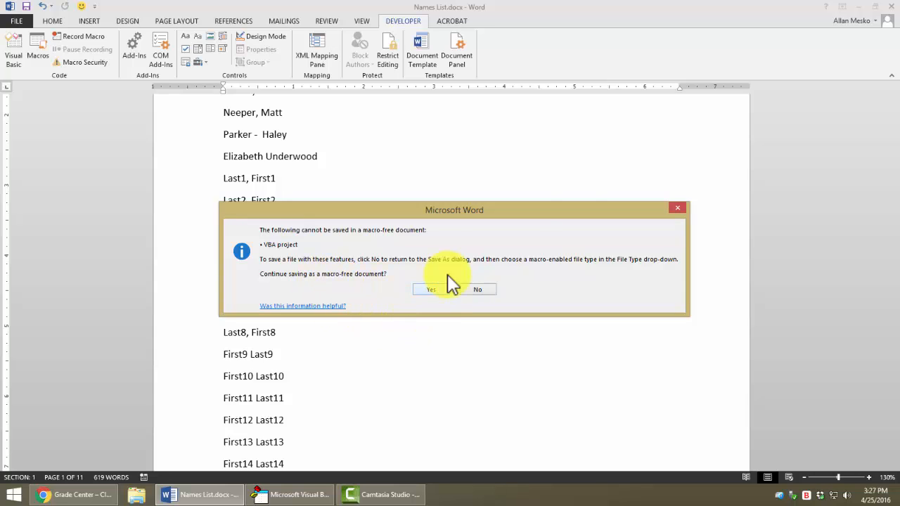
pyautogui.moveTo(601, 191)
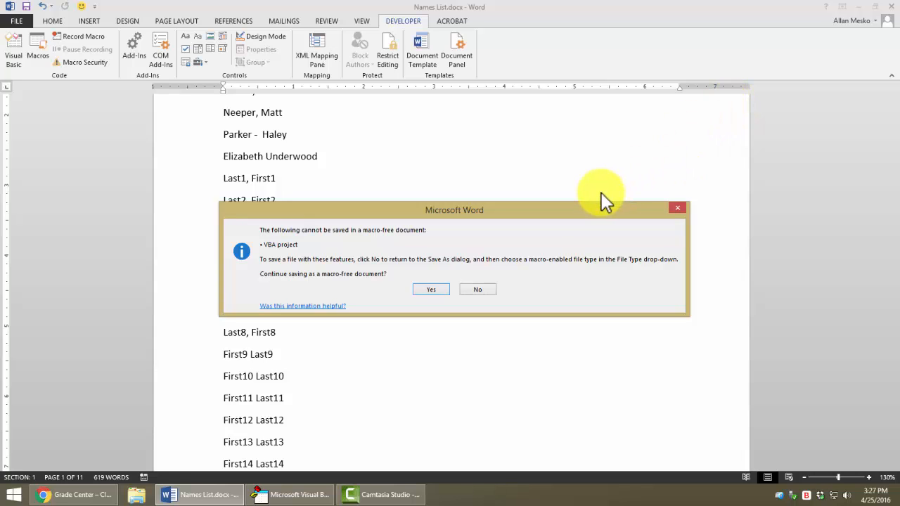
pyautogui.moveTo(598, 197)
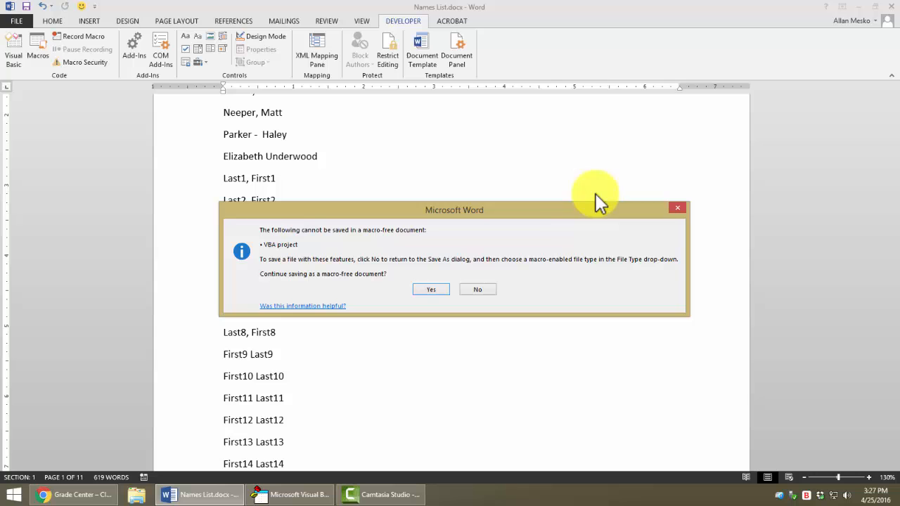
pyautogui.moveTo(396, 223)
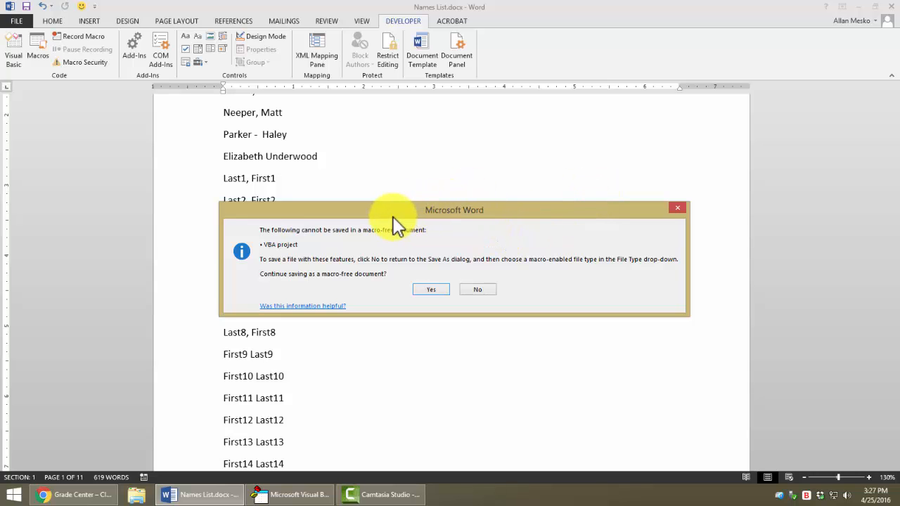
# Decline the warning and save as Word Macro-Enabled Document, Names List.docm.
pyautogui.click(477, 289)
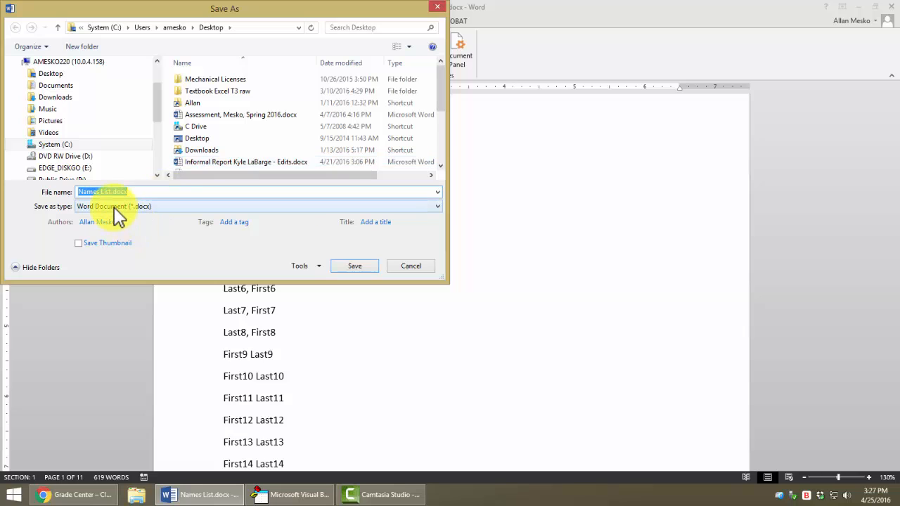
pyautogui.click(436, 206)
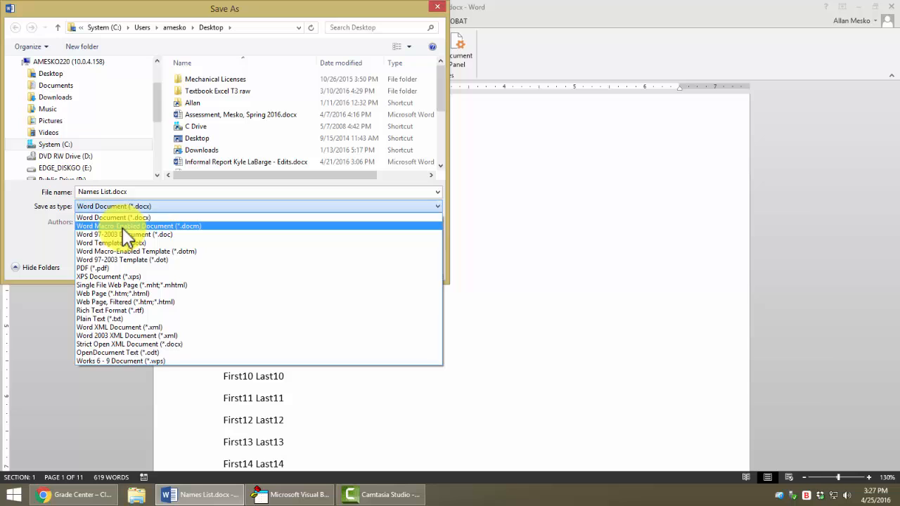
pyautogui.click(138, 226)
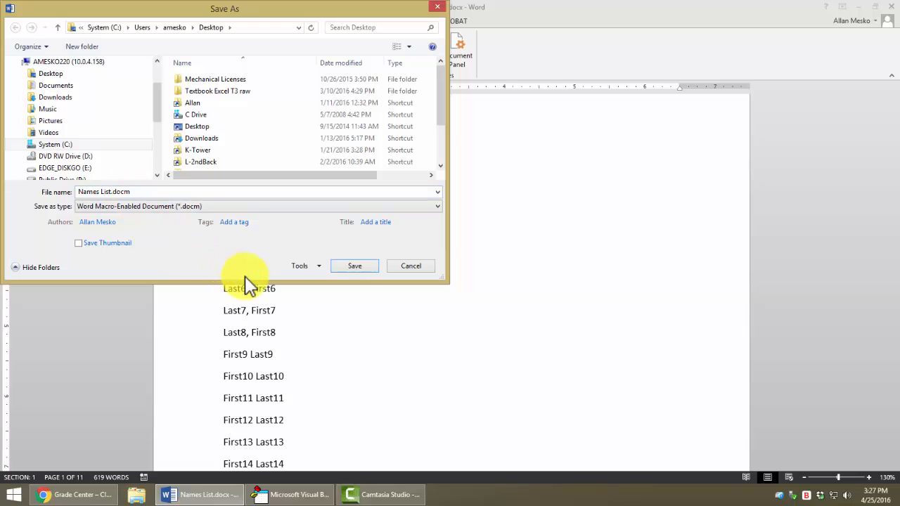
pyautogui.click(355, 266)
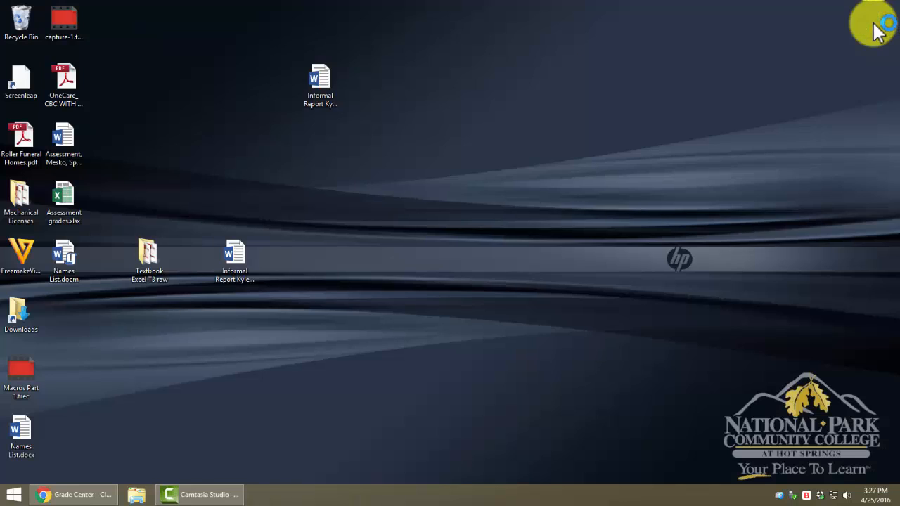
pyautogui.moveTo(330, 214)
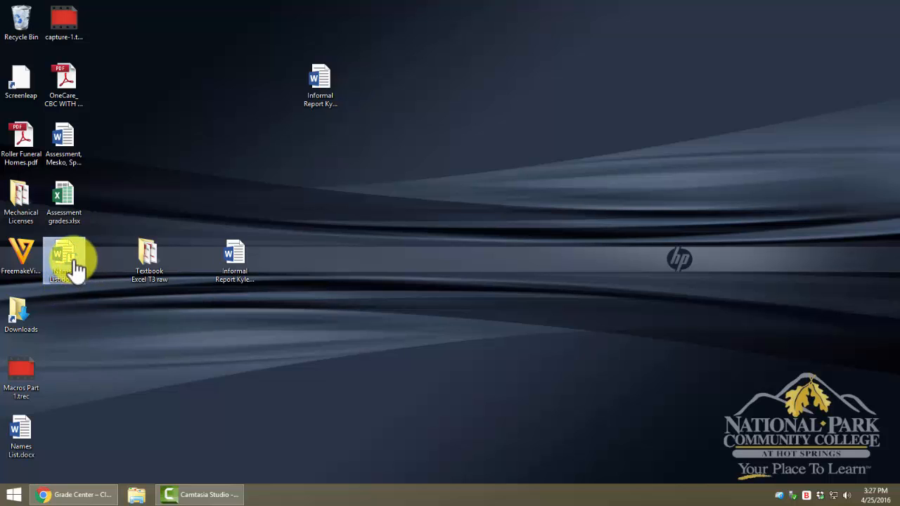
pyautogui.moveTo(67, 264)
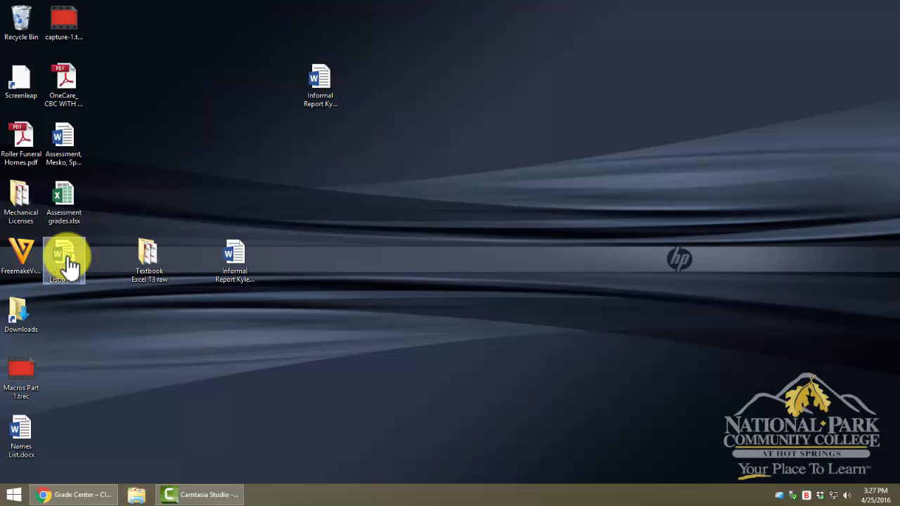
# Open Names List.docm from the desktop and choose Enable Content.
pyautogui.doubleClick(64, 257)
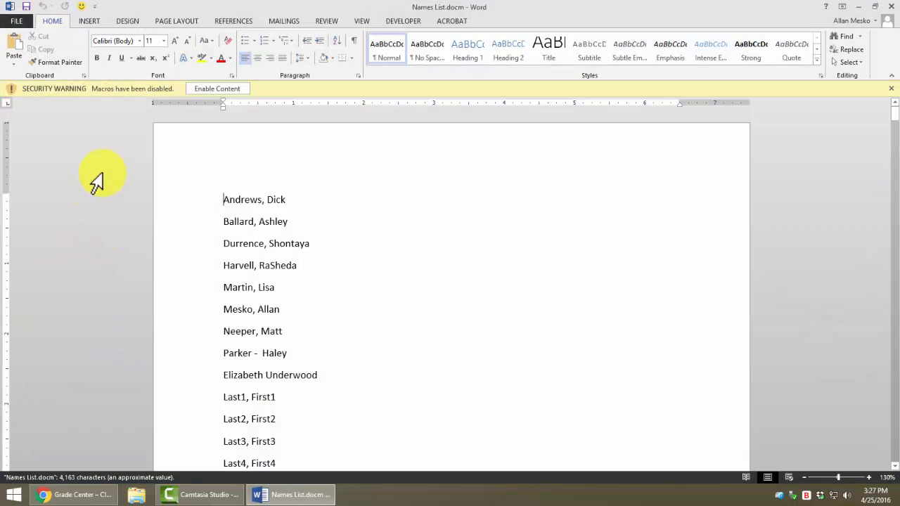
pyautogui.moveTo(120, 95)
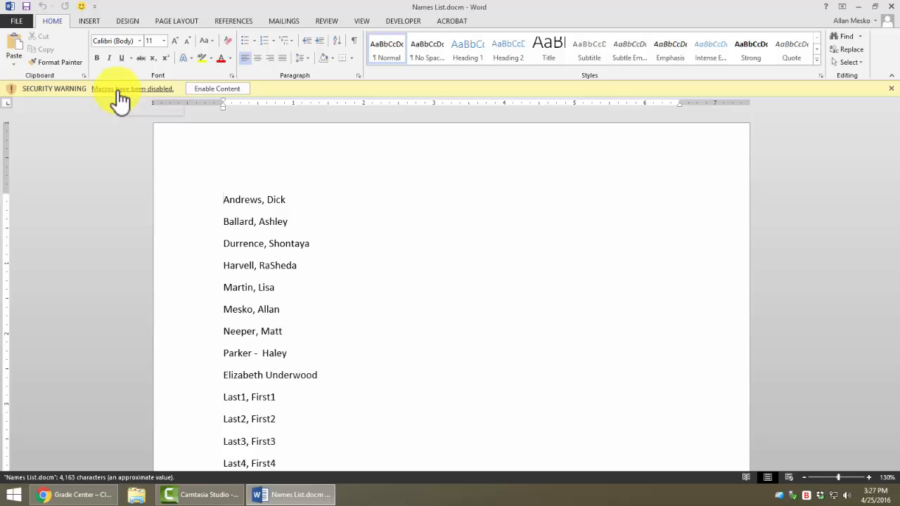
pyautogui.moveTo(120, 95)
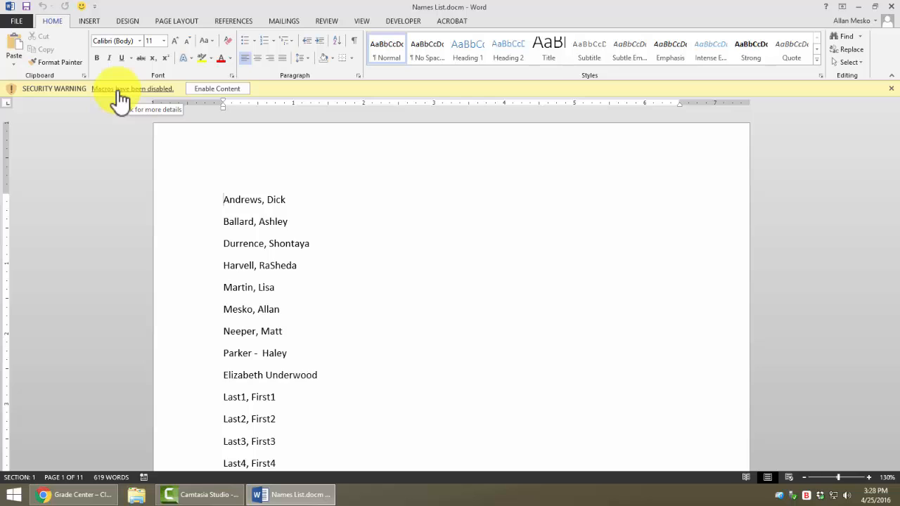
pyautogui.moveTo(123, 99)
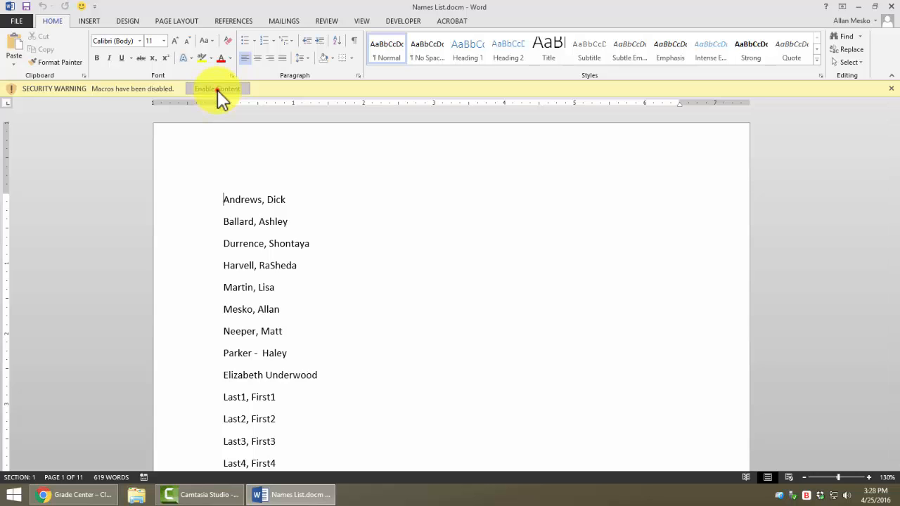
pyautogui.click(217, 88)
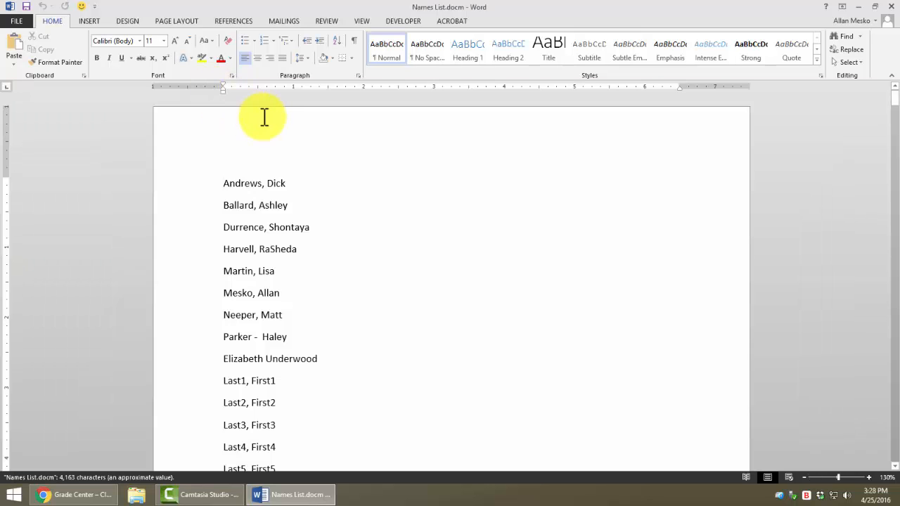
pyautogui.moveTo(403, 21)
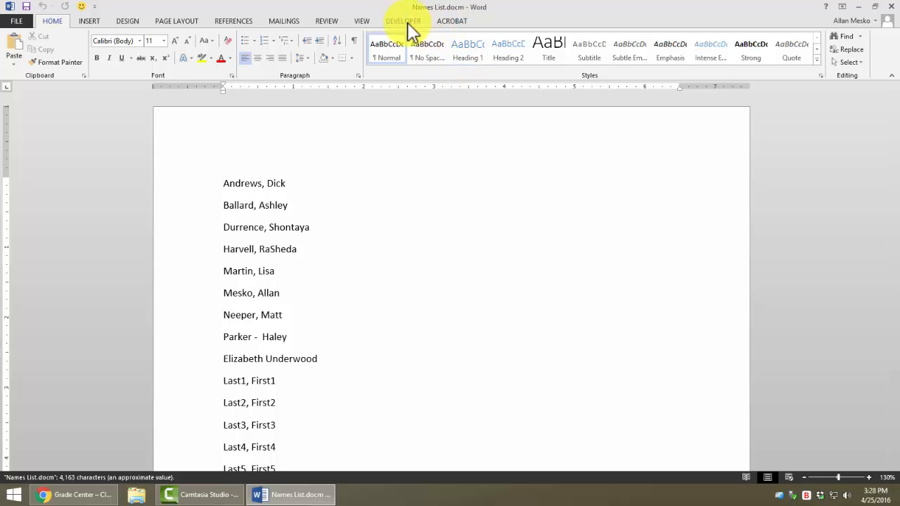
# Open the LastNameFirst macro from Developer > Macros for editing in the VBA editor.
pyautogui.click(403, 20)
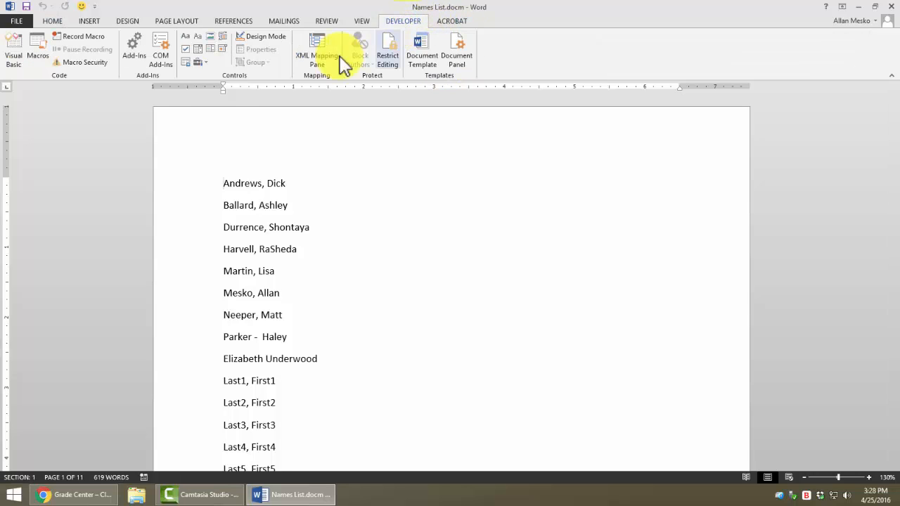
pyautogui.click(37, 50)
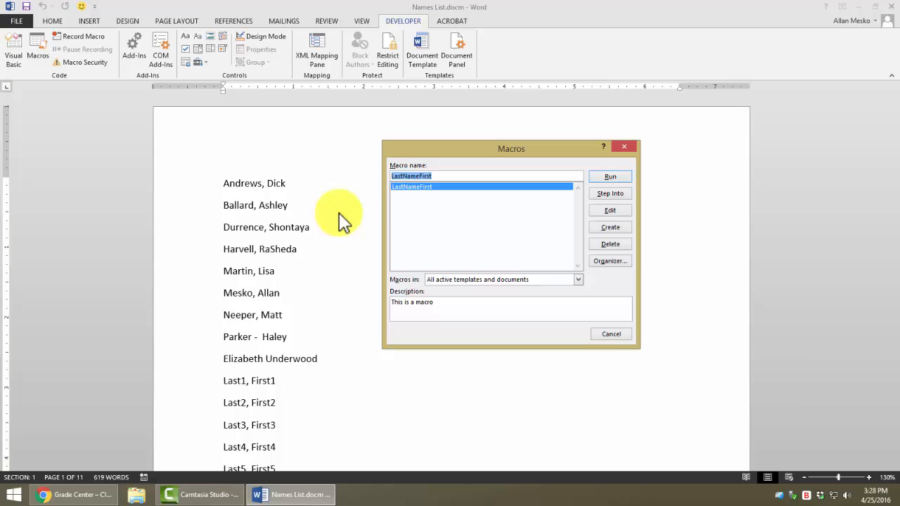
pyautogui.click(609, 210)
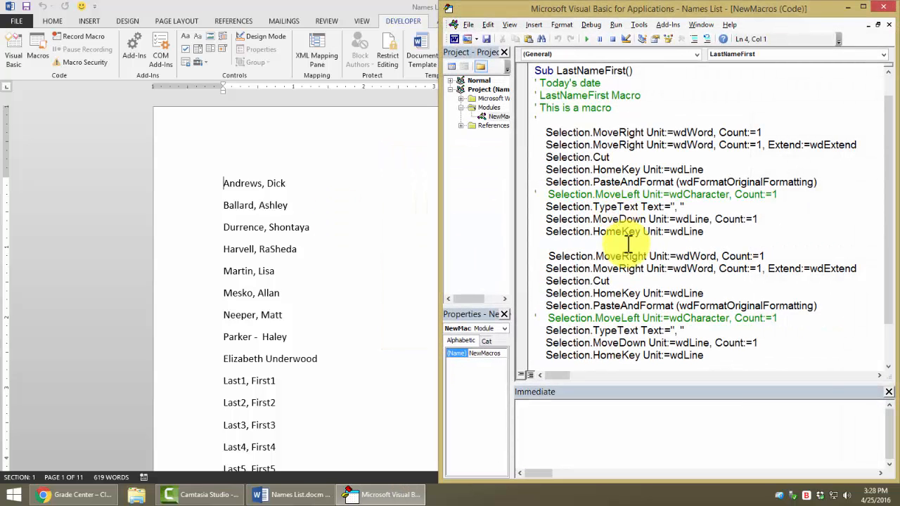